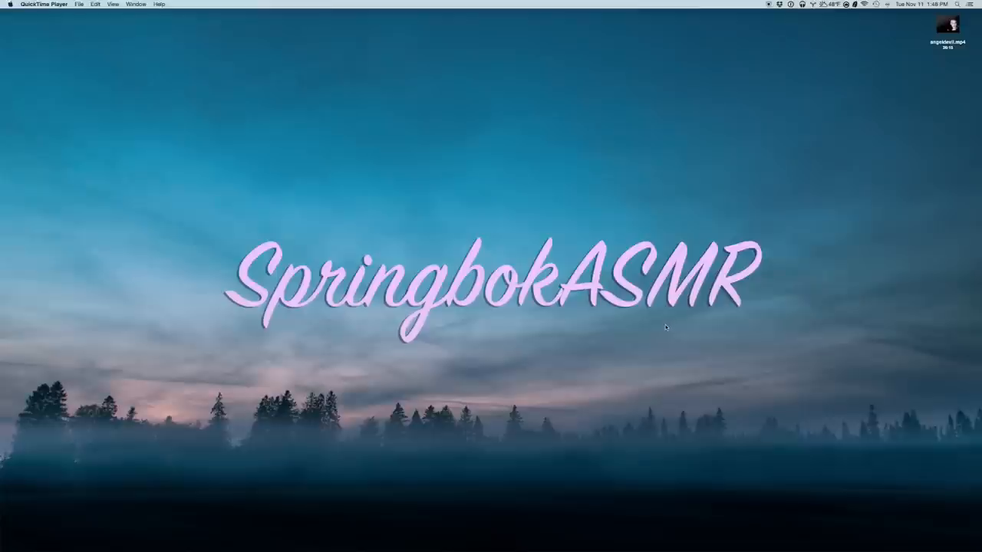
mouse_move(637, 328)
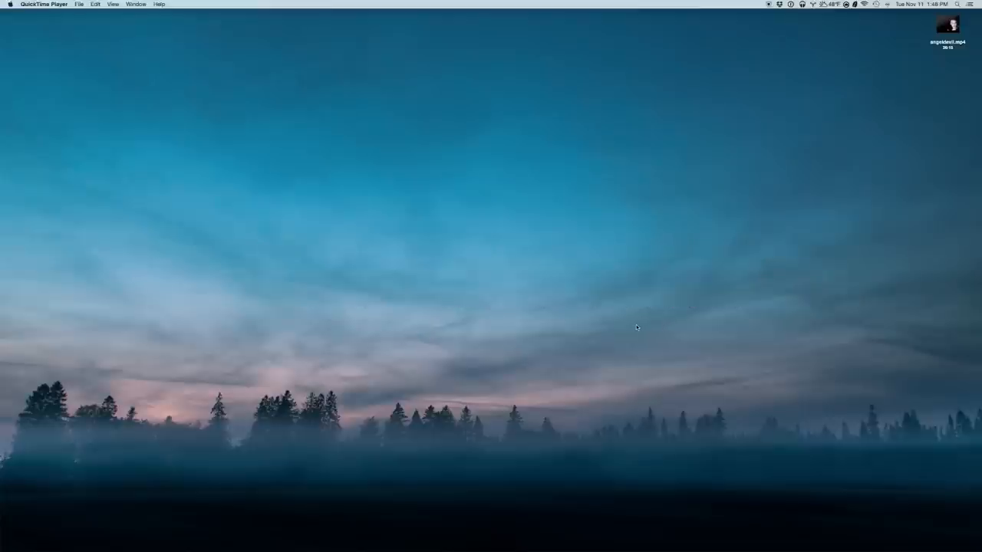
mouse_move(591, 322)
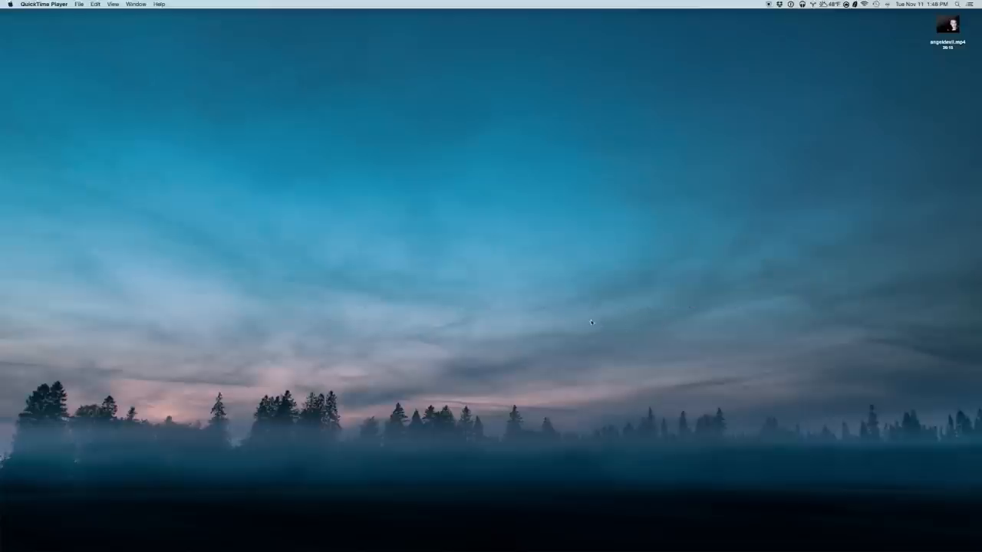
mouse_move(402, 319)
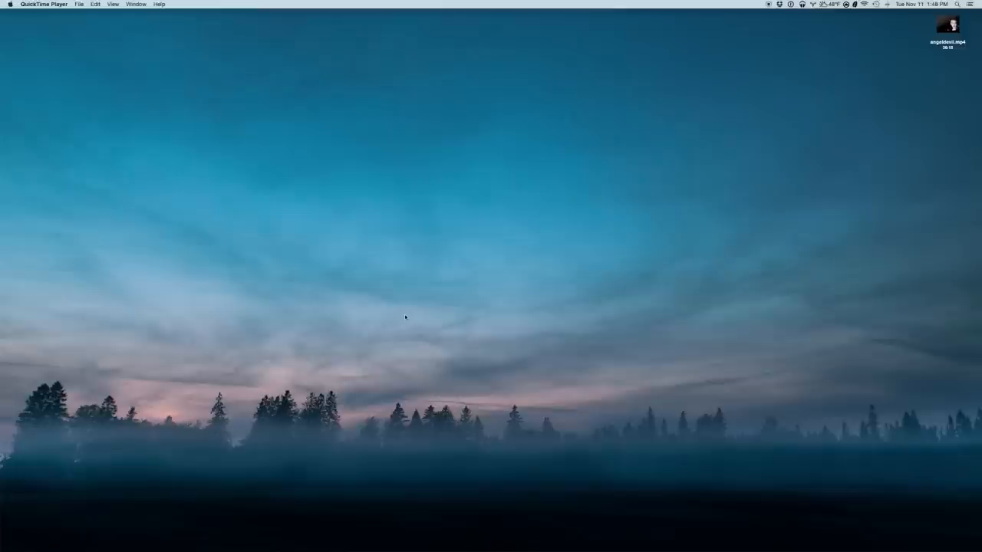
mouse_move(405, 322)
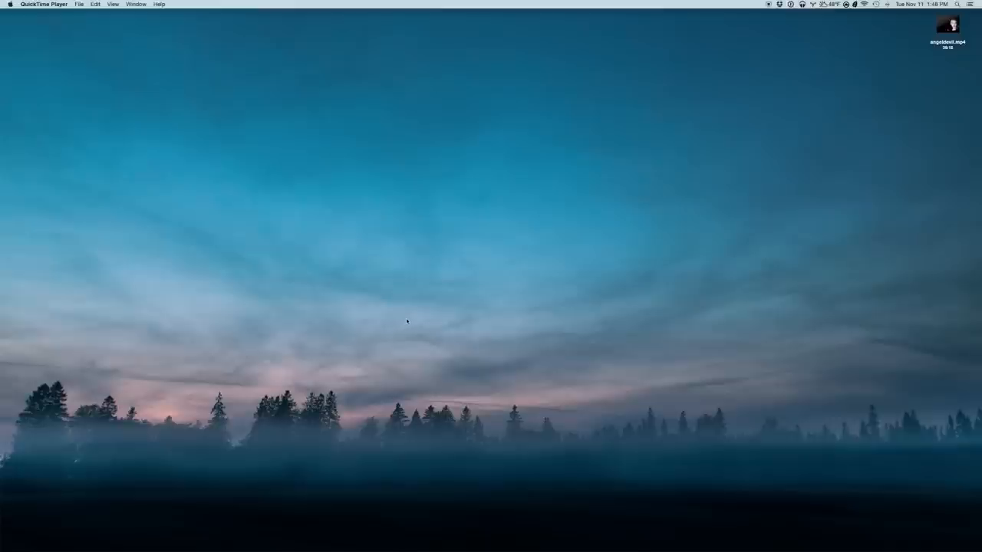
mouse_move(414, 318)
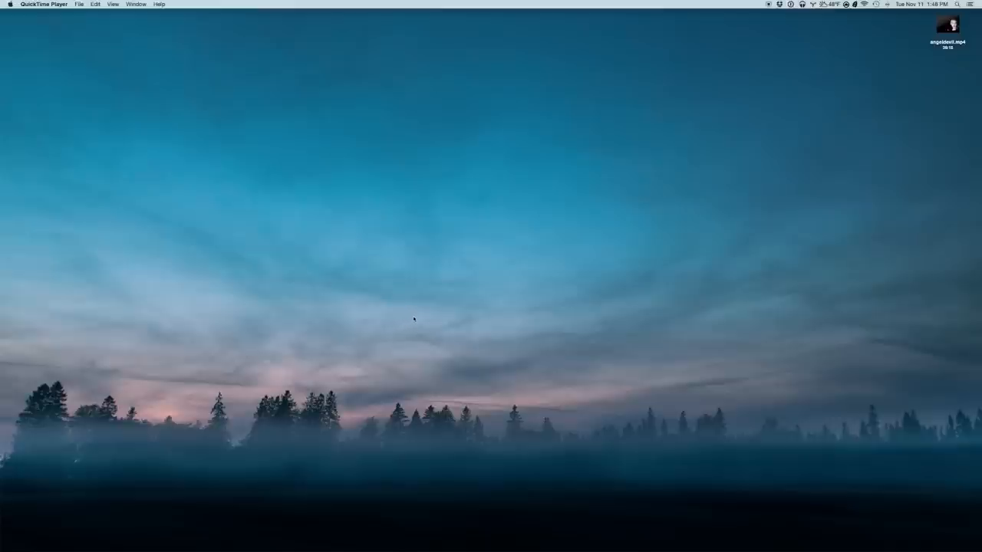
mouse_move(414, 322)
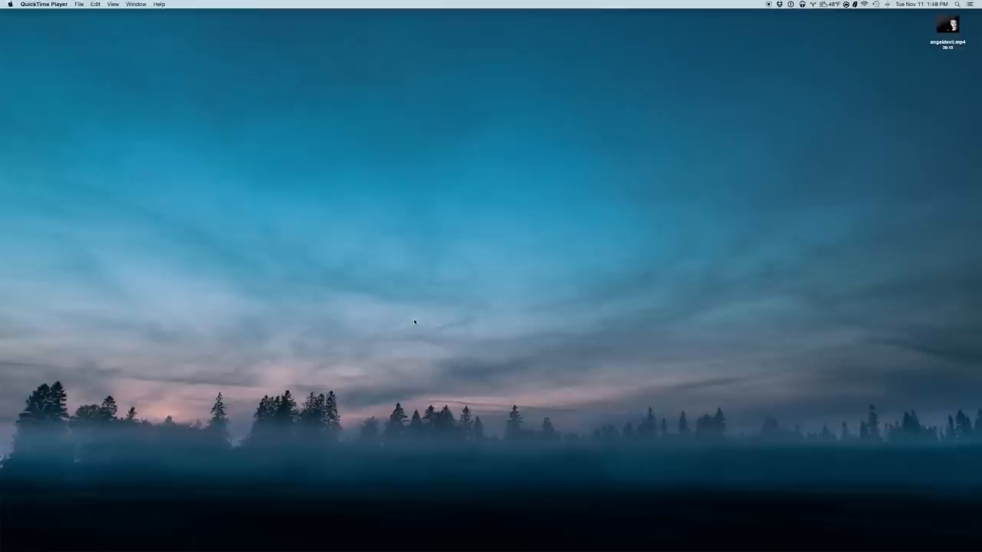
mouse_move(419, 327)
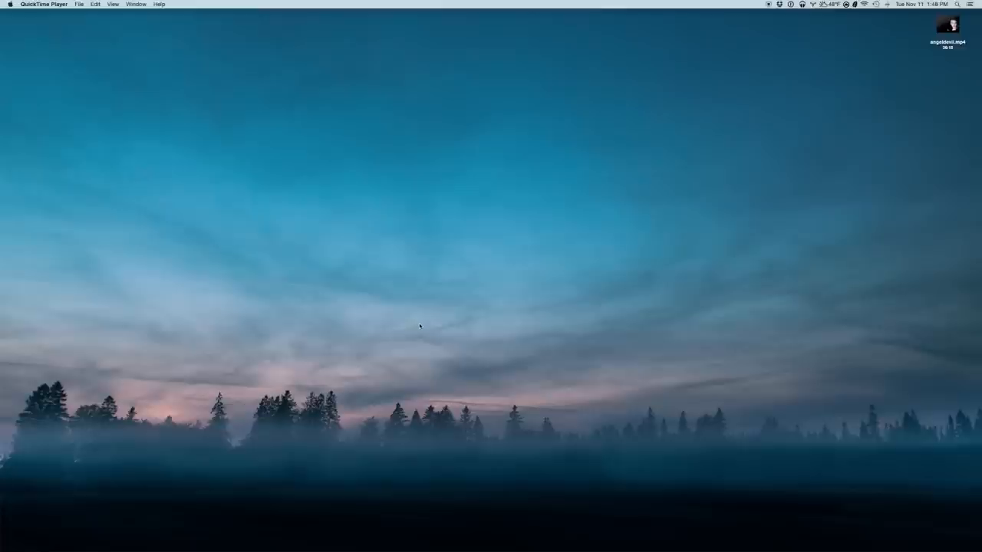
mouse_move(422, 318)
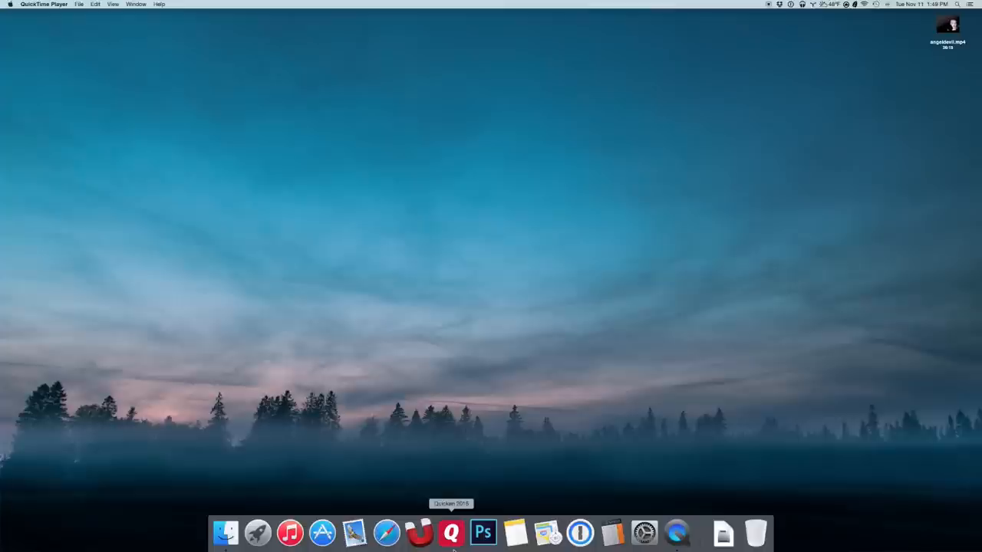
mouse_move(226, 534)
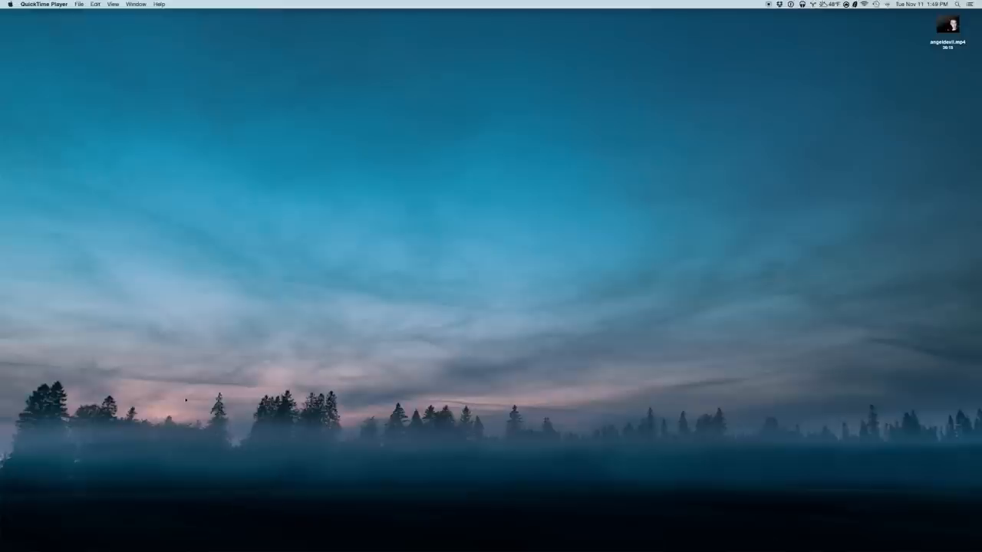
mouse_move(533, 332)
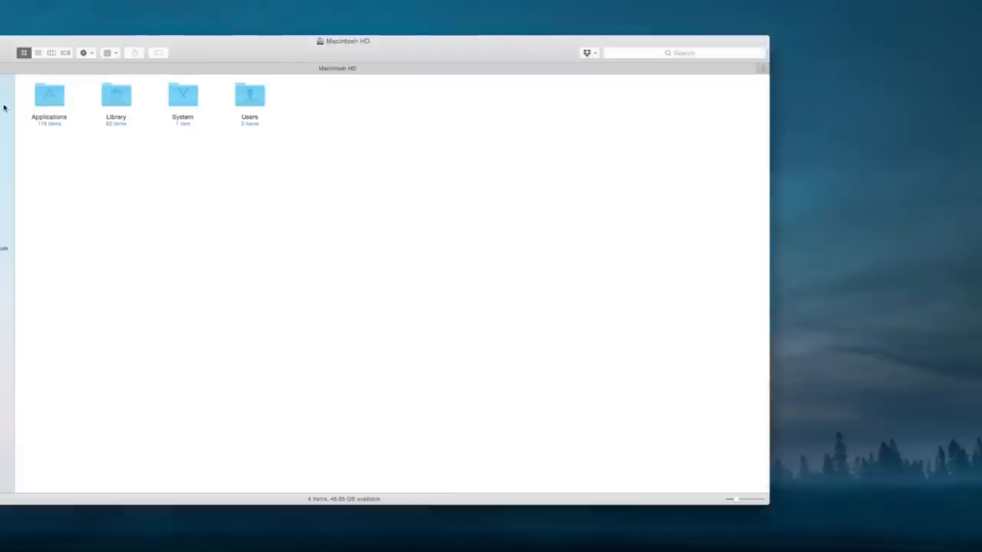
- Launch Sharks 3D from the Applications folder on Macintosh HD
double_click(49, 93)
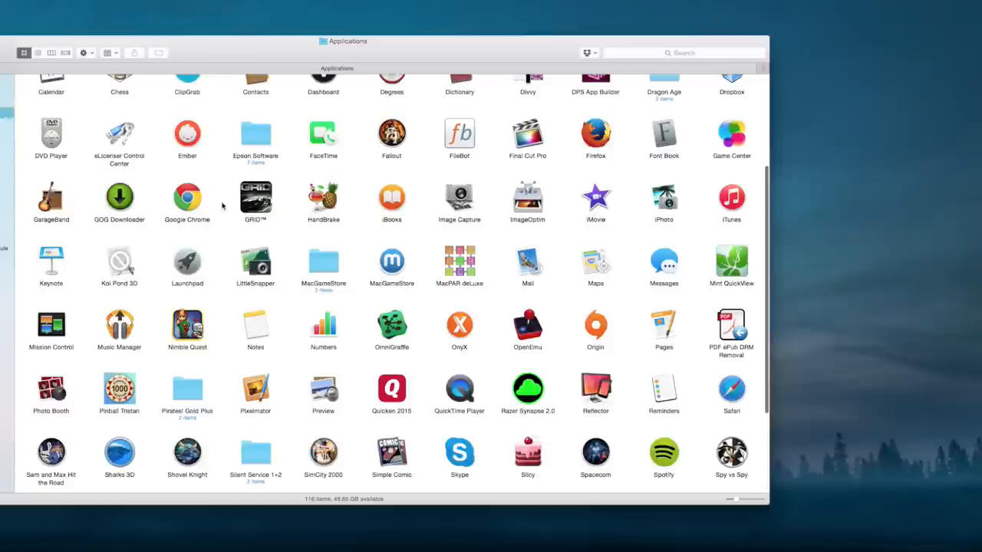
mouse_move(273, 234)
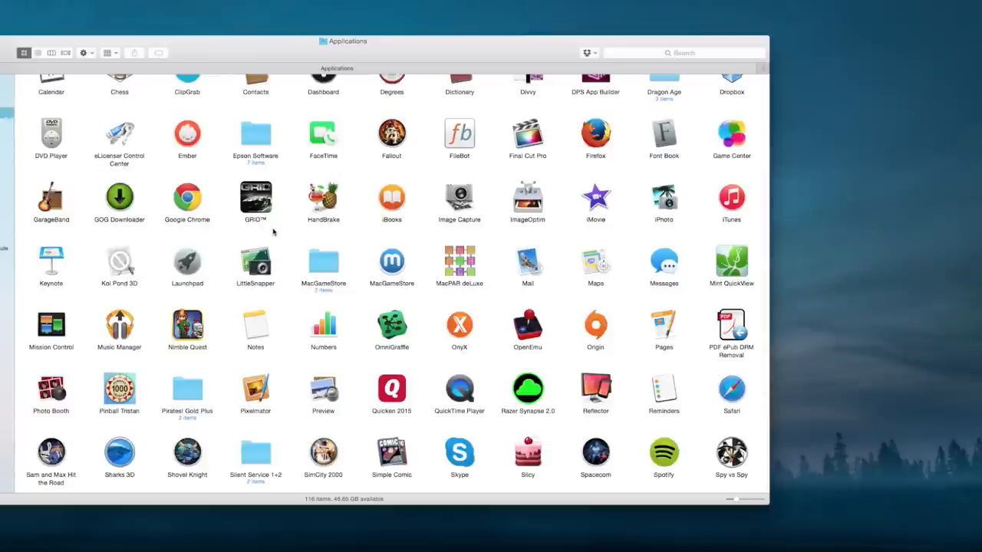
mouse_move(156, 461)
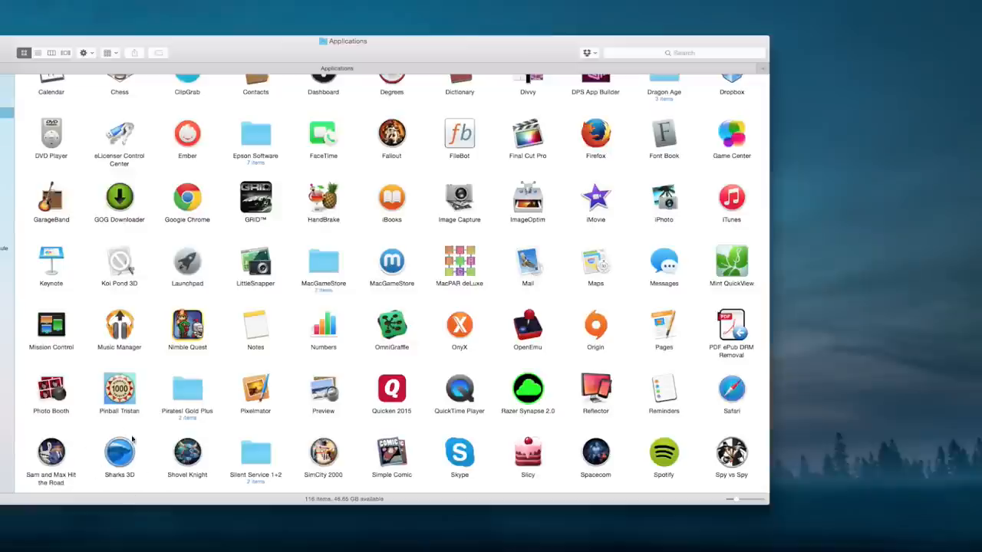
left_click(120, 453)
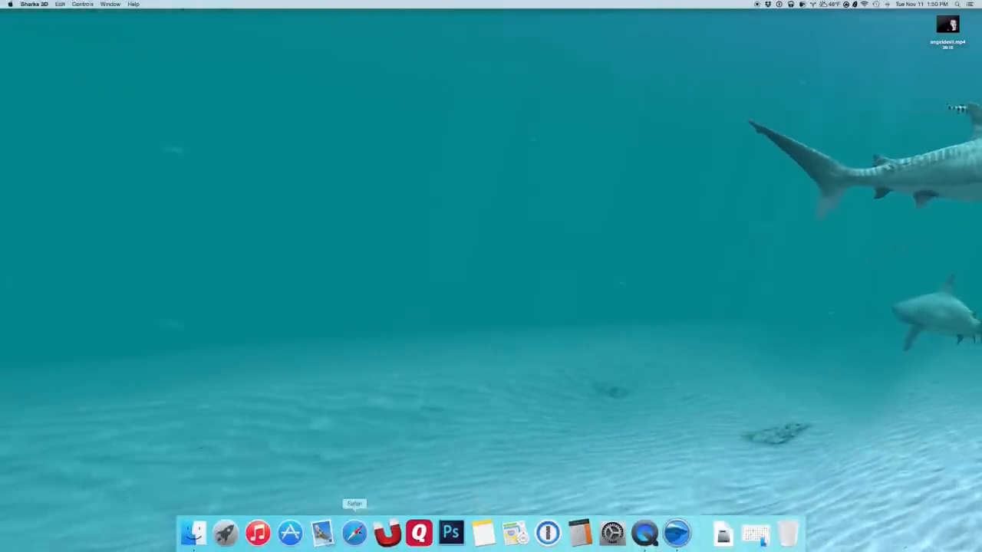
mouse_move(580, 532)
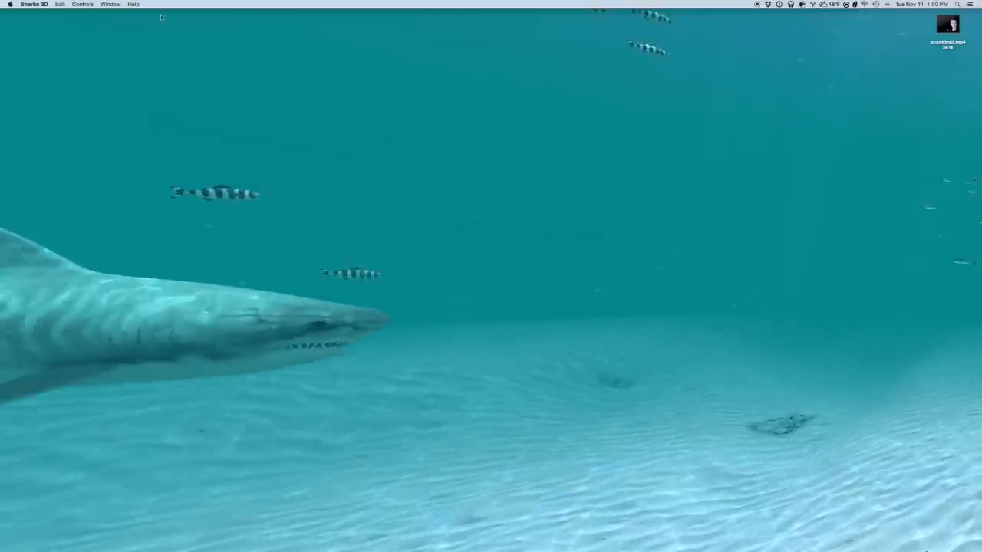
- Open Preferences, keeping the wallpaper on all monitors and the icon in Dock and menu bar
left_click(34, 3)
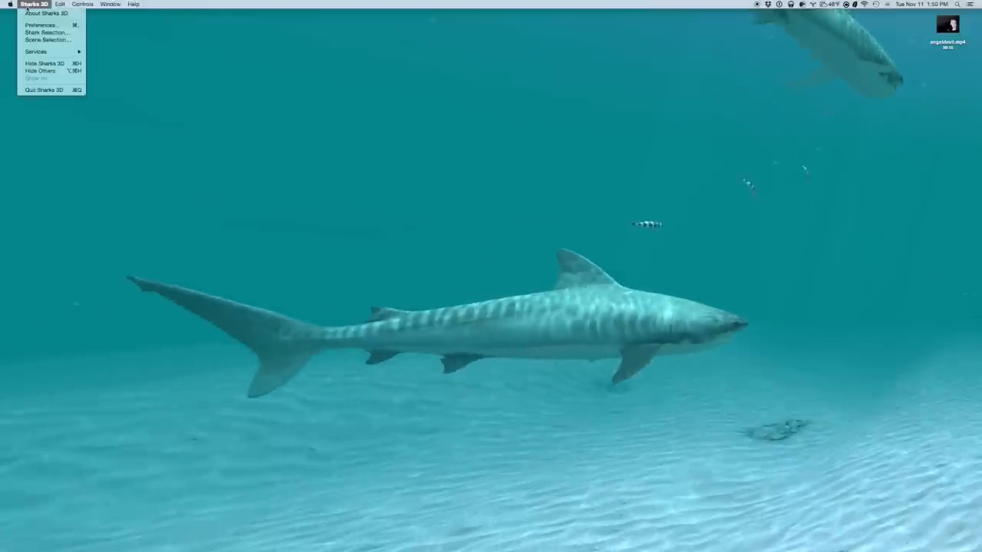
left_click(40, 24)
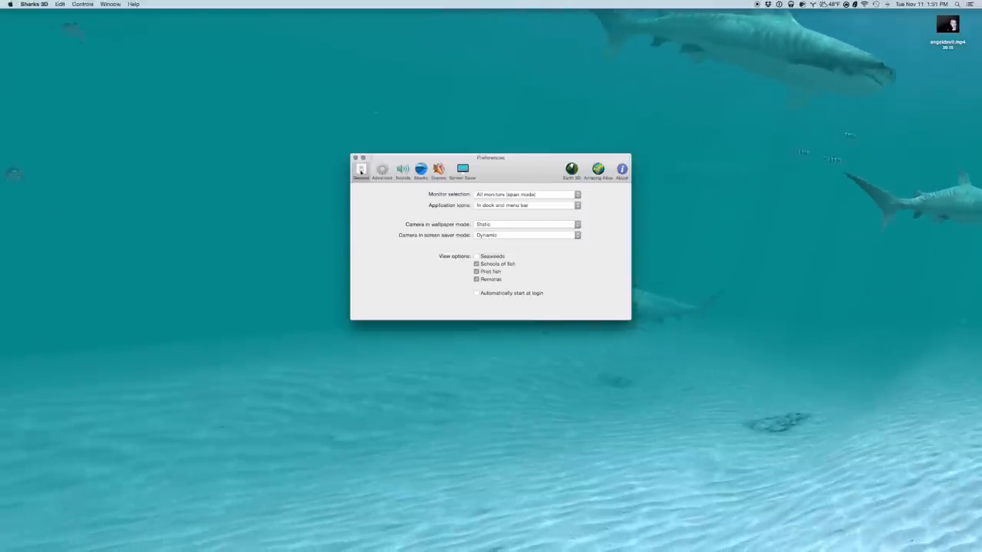
mouse_move(396, 197)
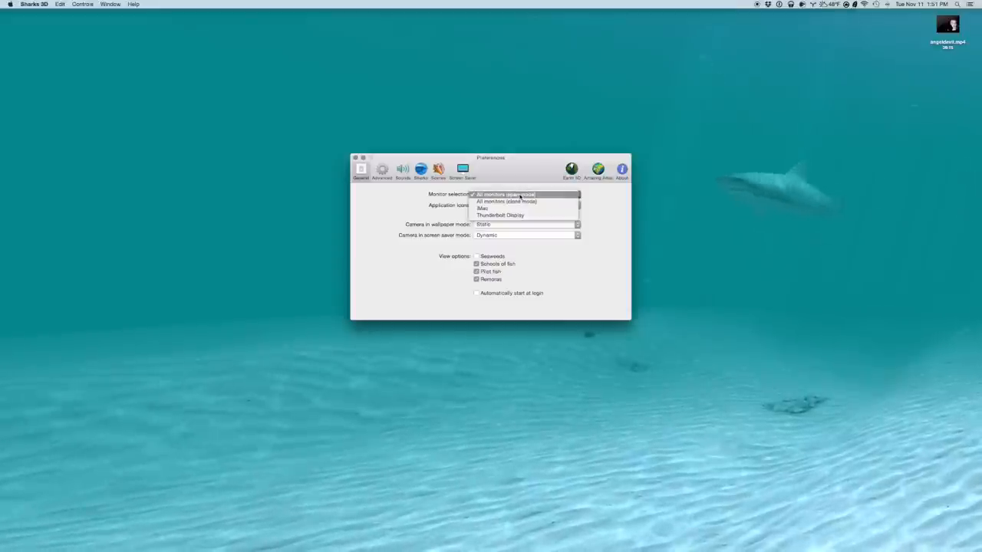
left_click(505, 193)
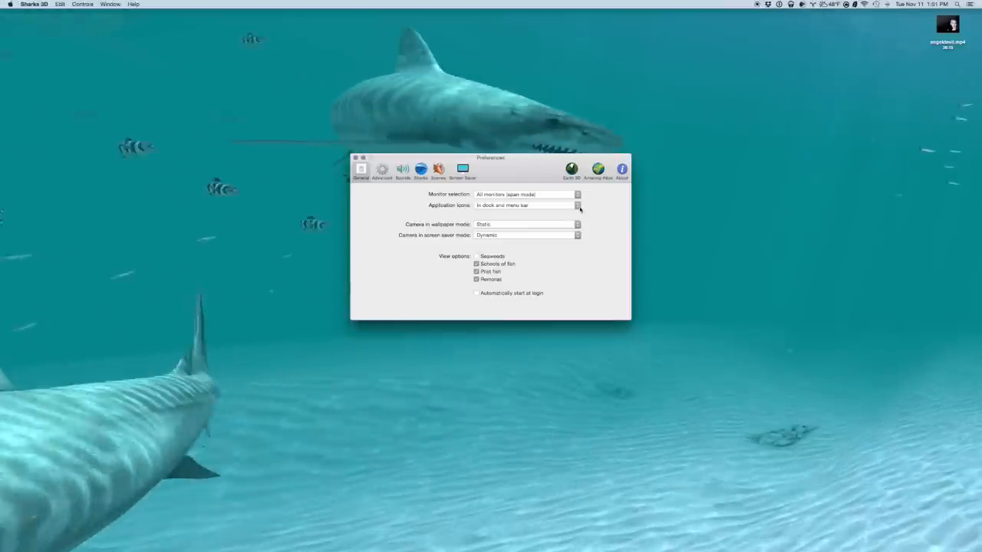
left_click(577, 206)
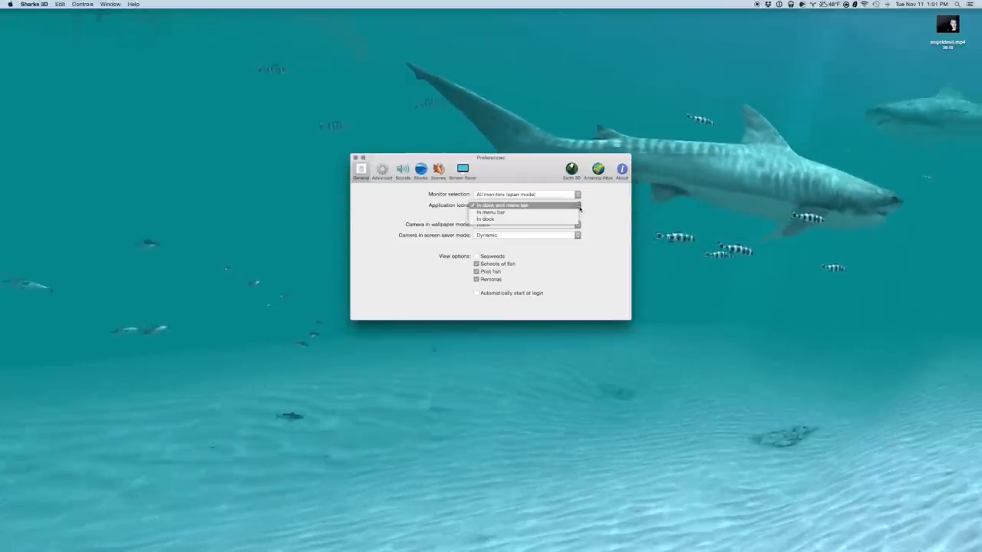
left_click(504, 206)
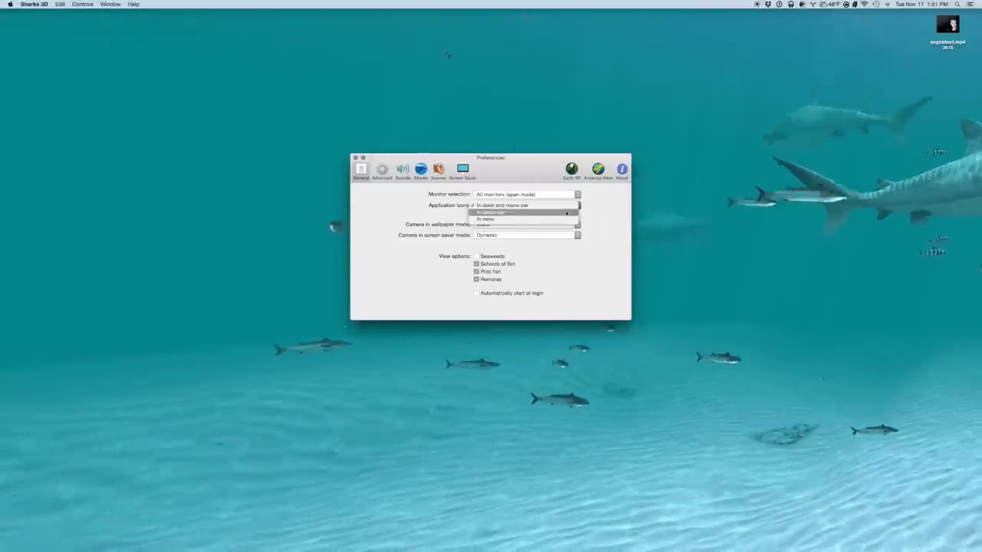
left_click(504, 206)
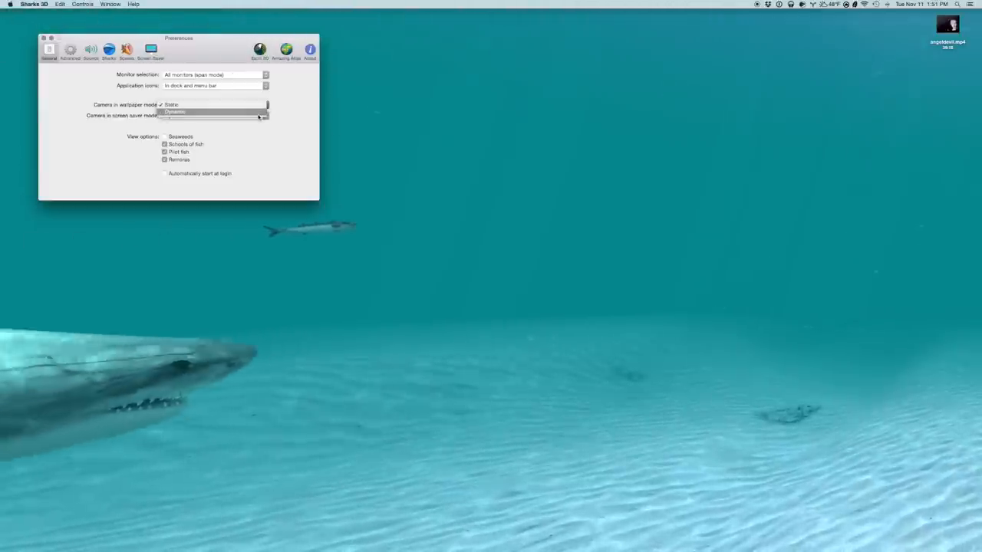
left_click(175, 112)
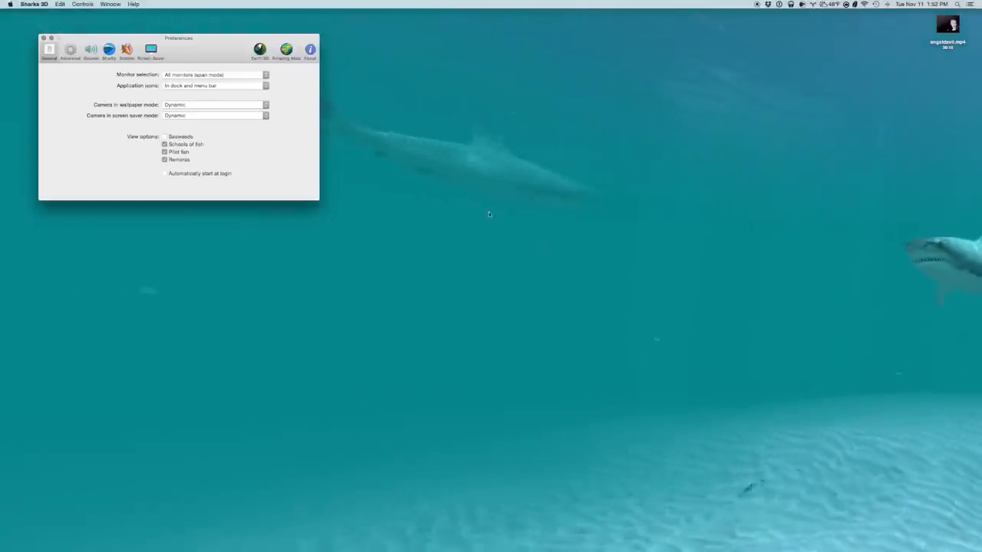
left_click(265, 105)
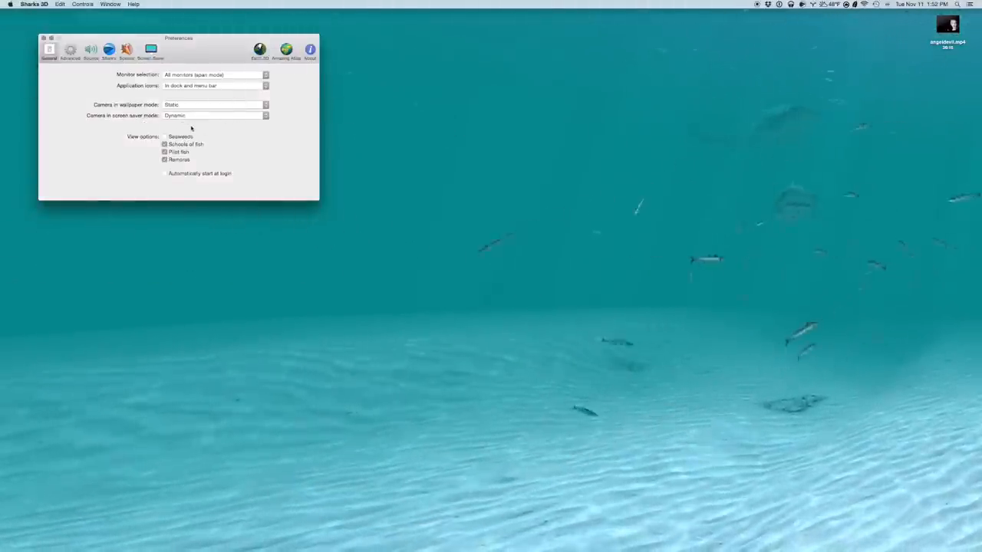
left_click_drag(178, 37, 257, 114)
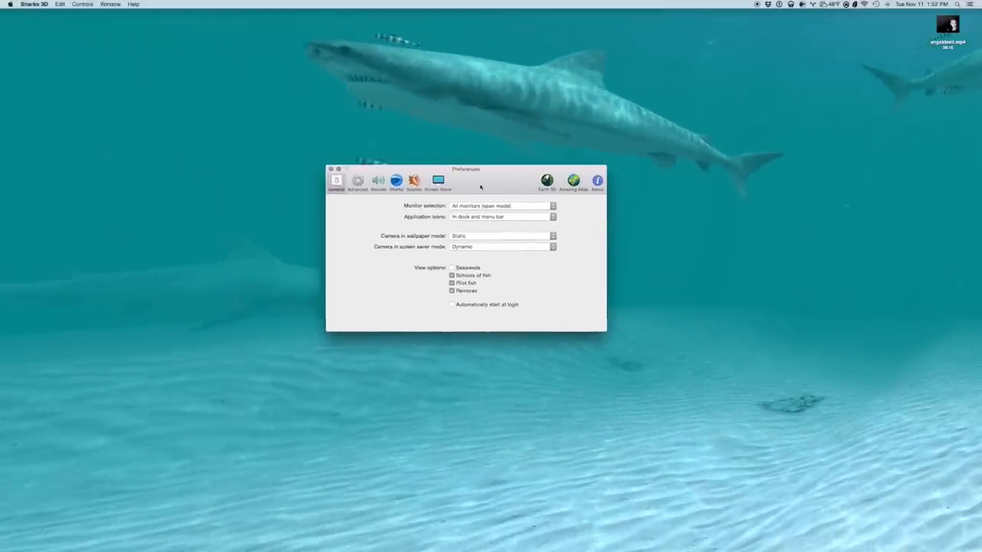
- Move the Preferences window higher so the seaweed view option is reachable
left_click_drag(467, 168, 473, 80)
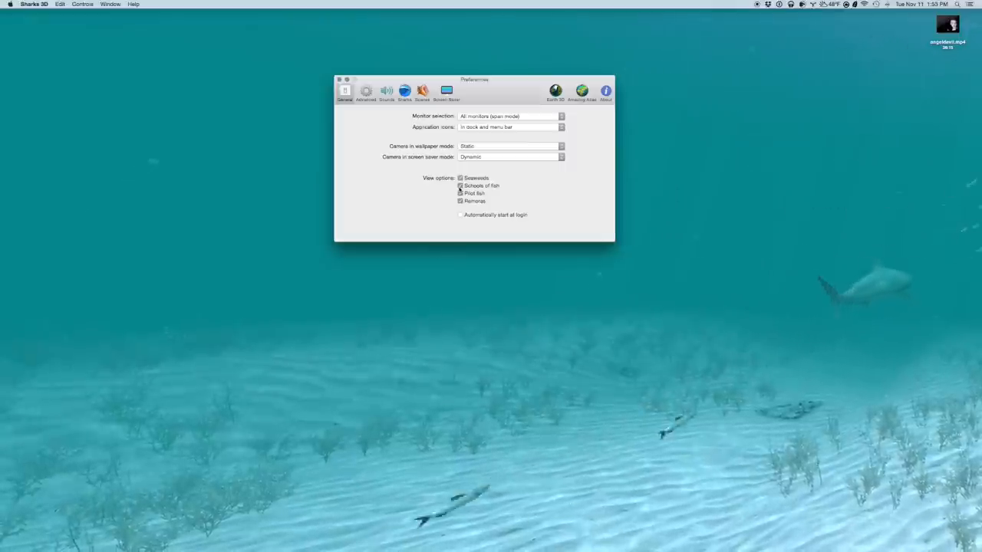
left_click_drag(475, 80, 193, 16)
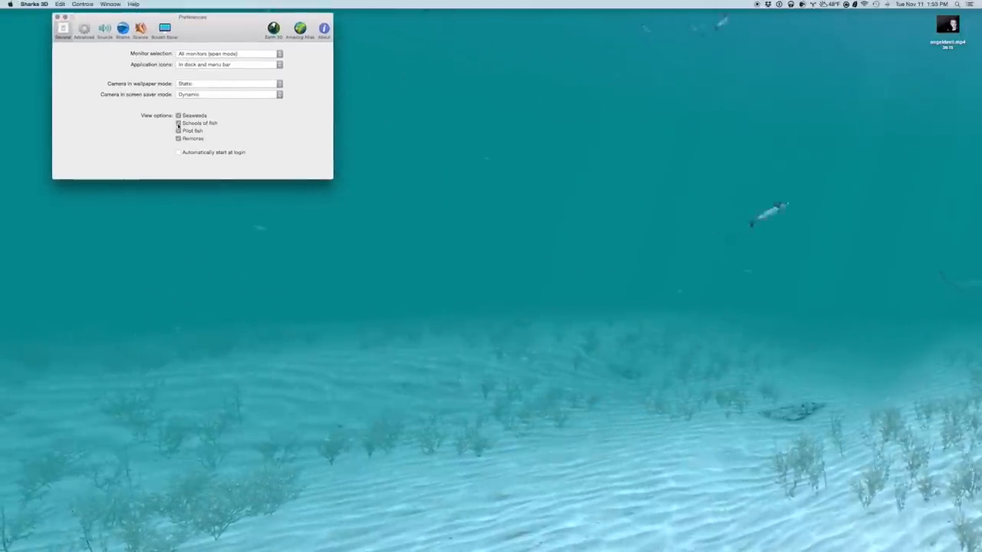
left_click(178, 123)
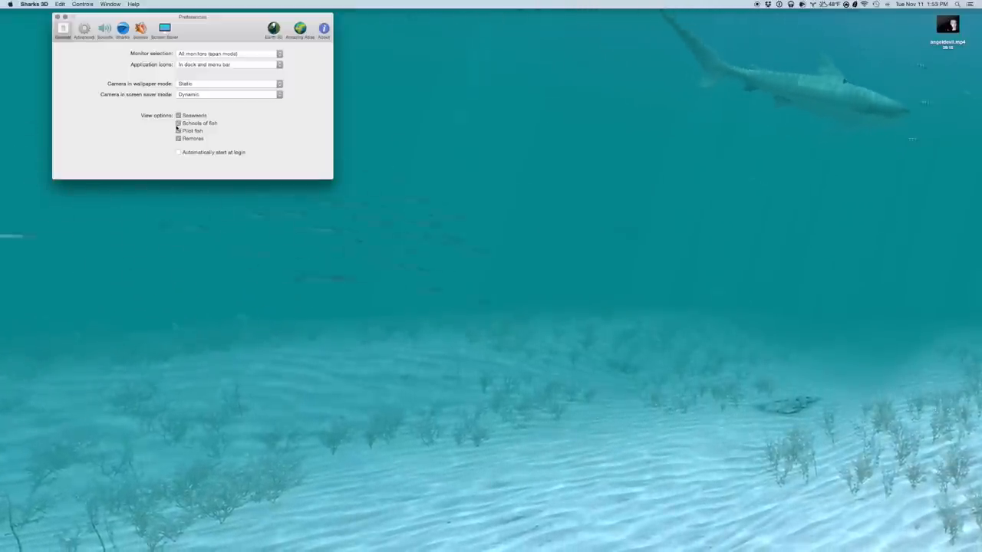
left_click(178, 123)
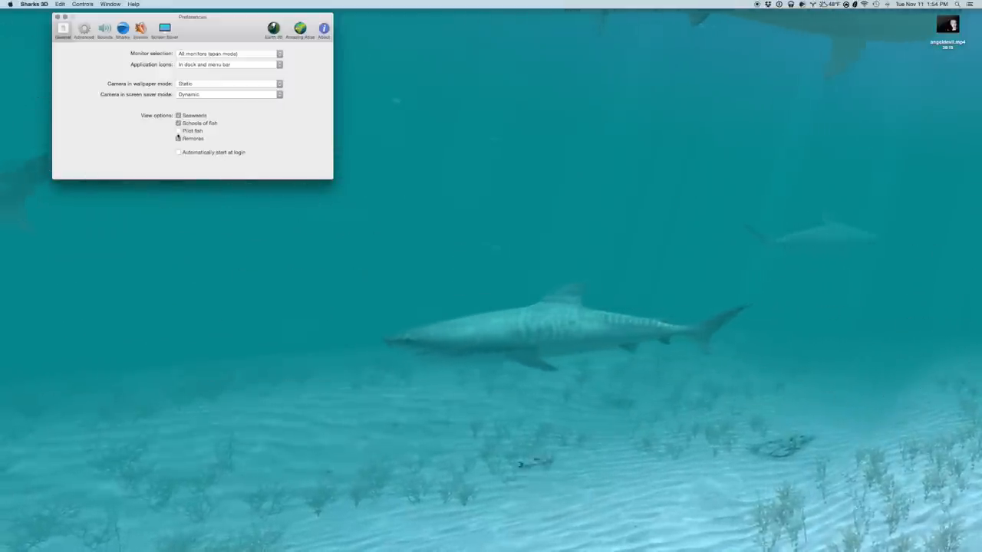
- Enable the Pilot fish and Remoras view options so they swim with the sharks
left_click_drag(192, 17, 494, 55)
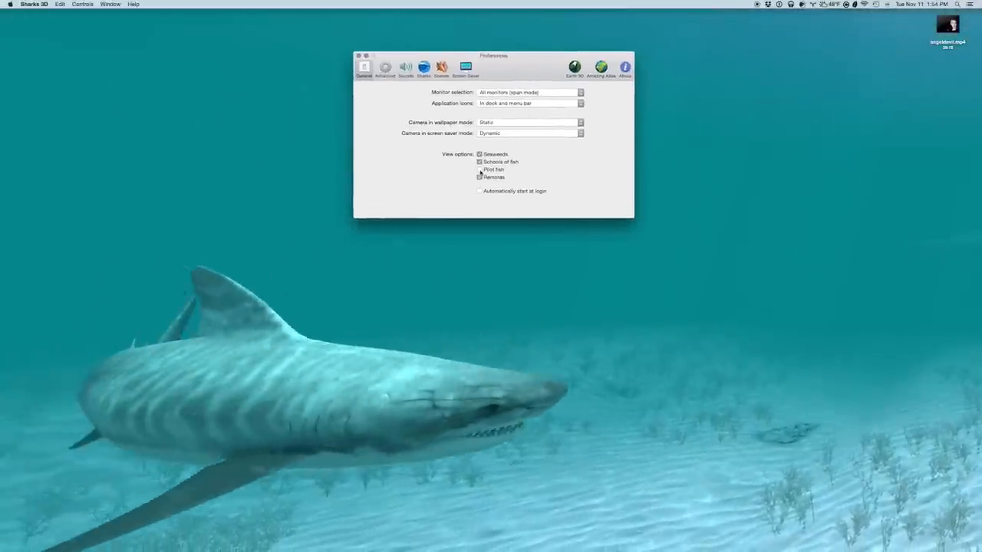
left_click(480, 169)
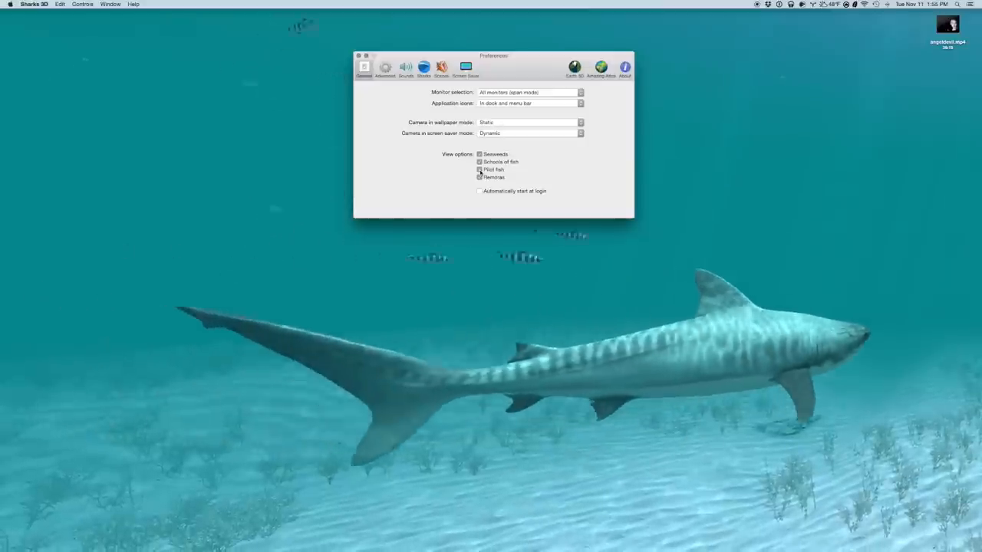
left_click(478, 178)
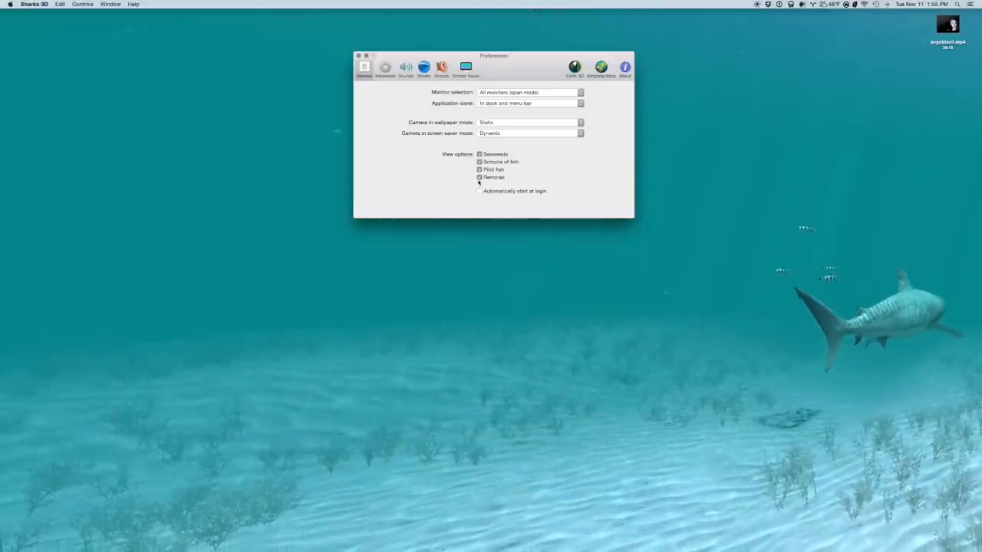
left_click(479, 178)
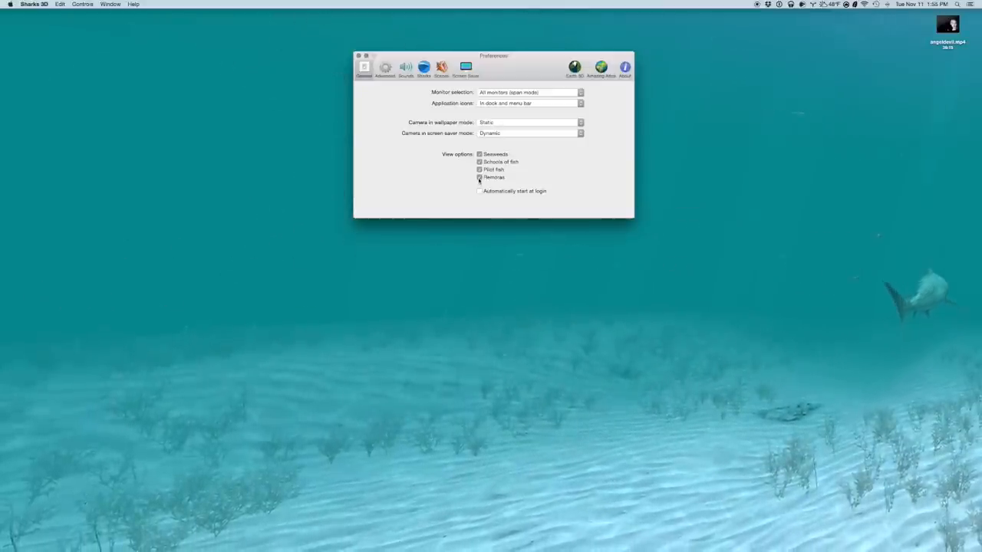
left_click_drag(494, 55, 205, 12)
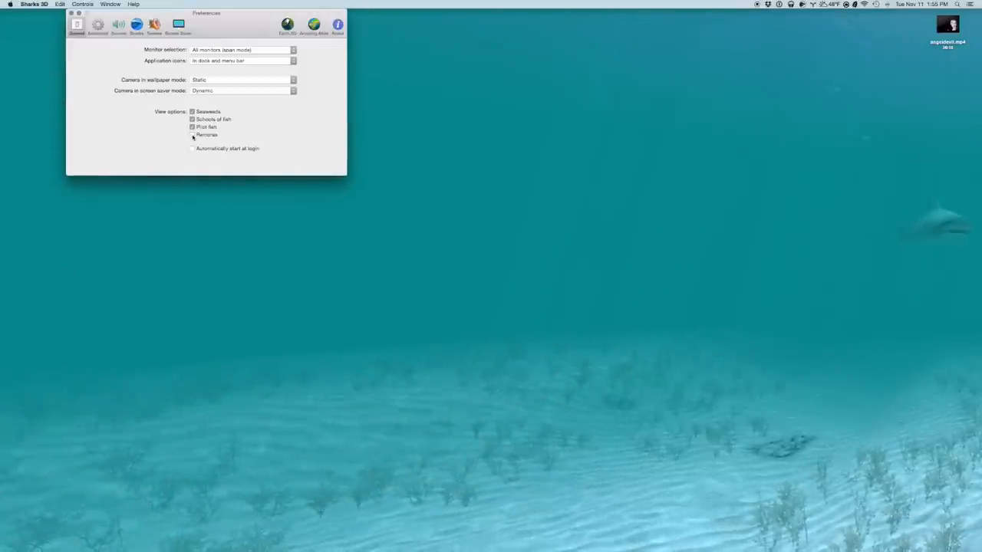
left_click(192, 135)
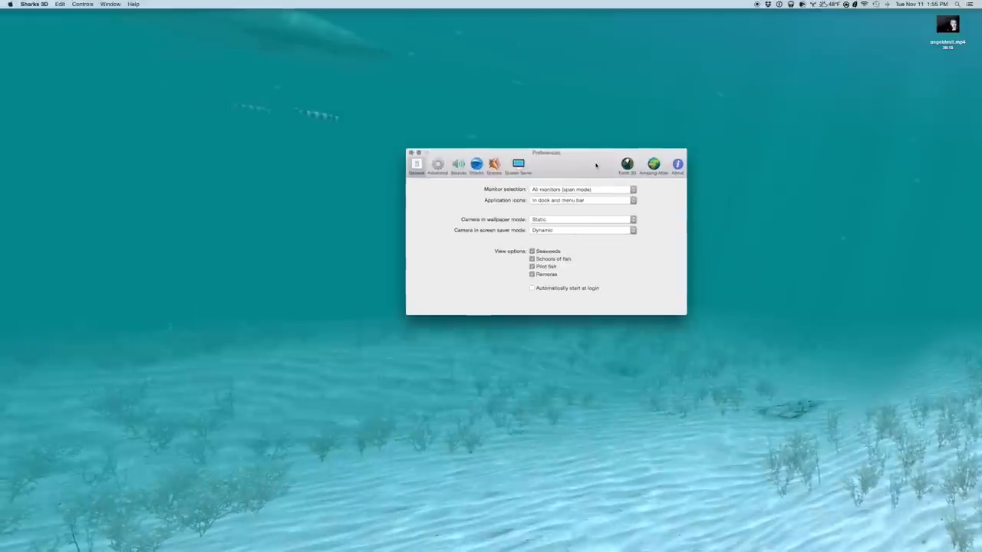
mouse_move(564, 310)
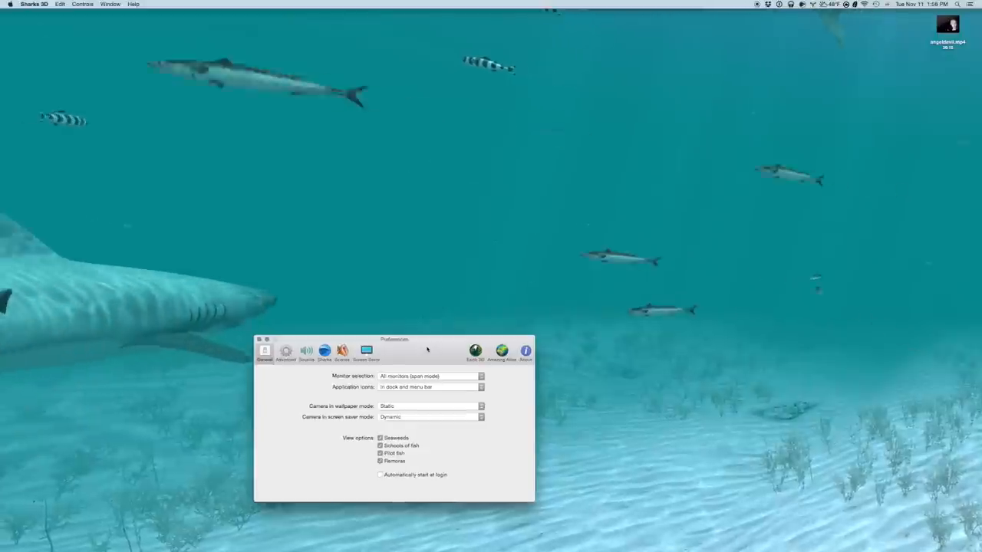
left_click_drag(393, 339, 484, 55)
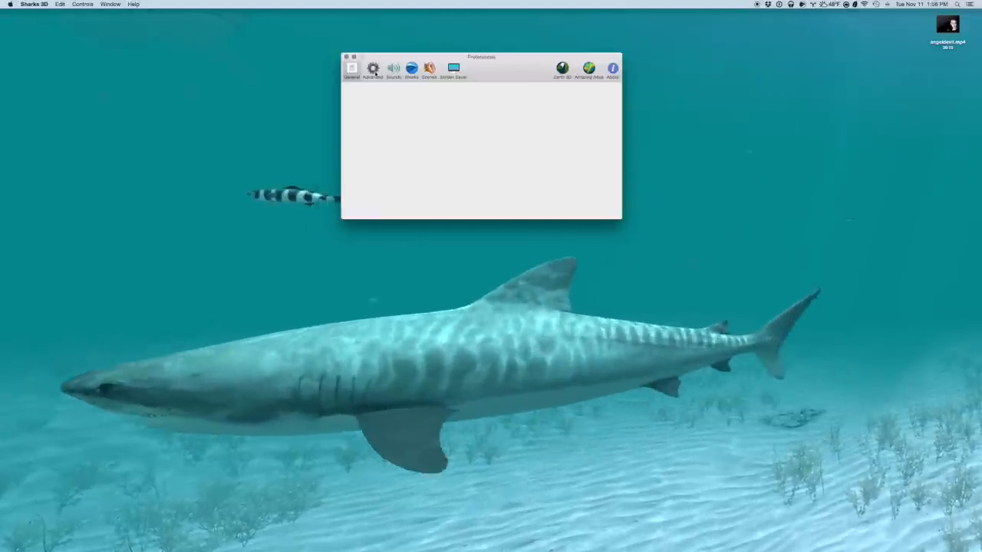
- Review the Advanced power and graphics settings, then switch to Sounds
left_click(373, 69)
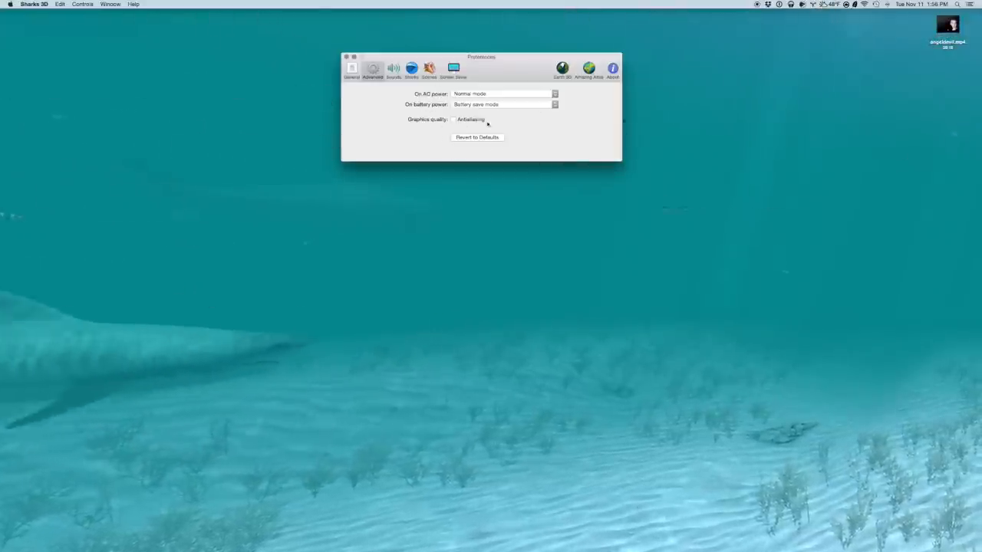
left_click(393, 69)
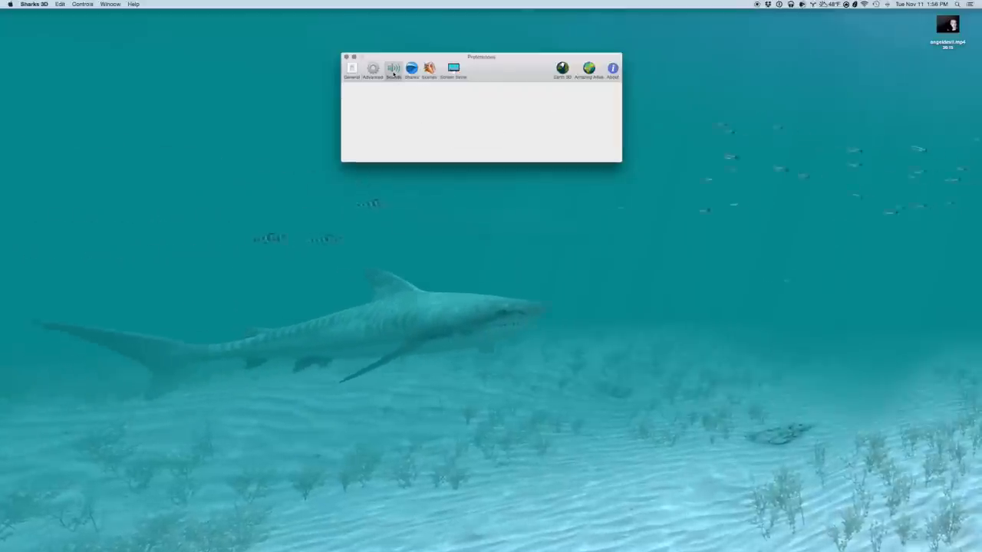
- Raise the wallpaper-mode Bubbles volume and toggle the Music option off and on
left_click(392, 69)
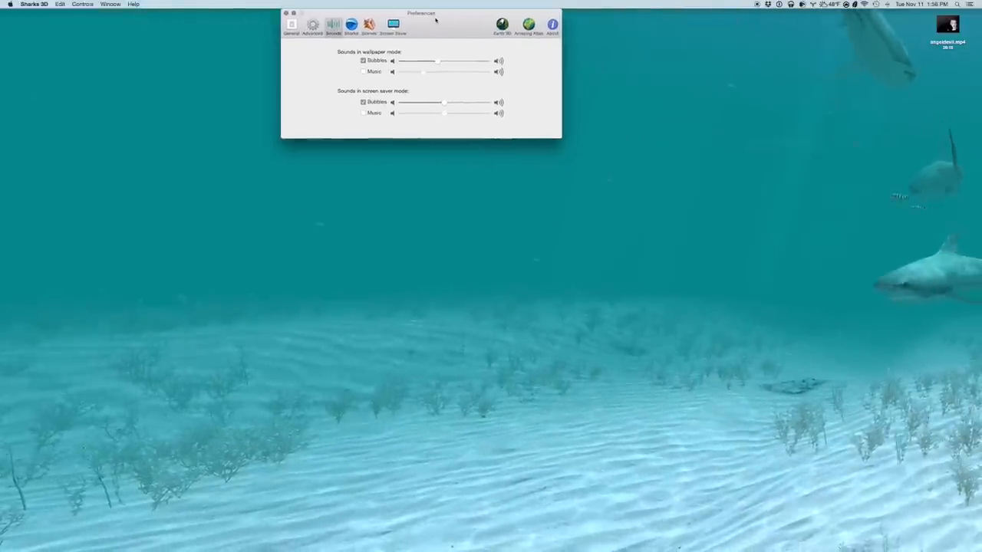
left_click_drag(420, 13, 426, 52)
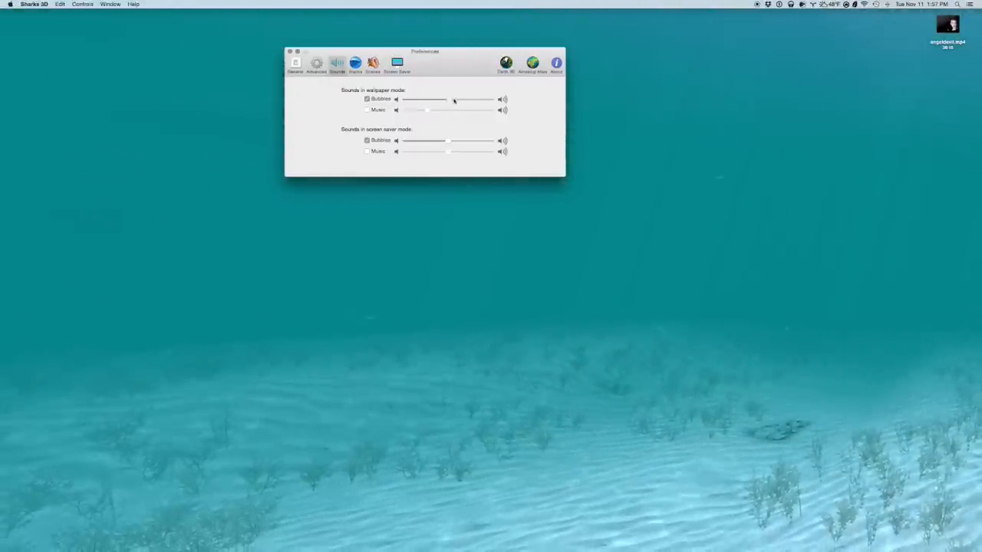
left_click_drag(453, 100, 488, 100)
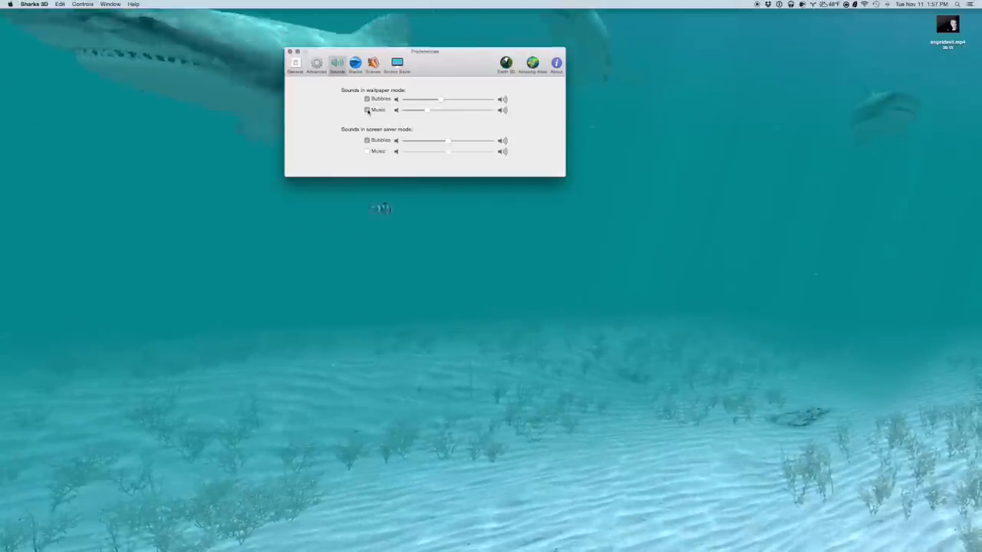
left_click(367, 110)
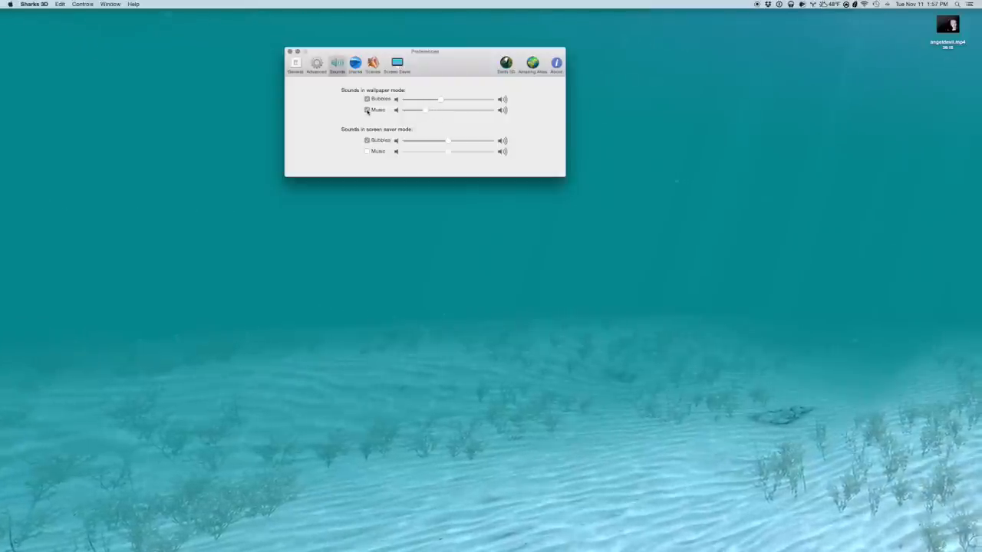
left_click(366, 110)
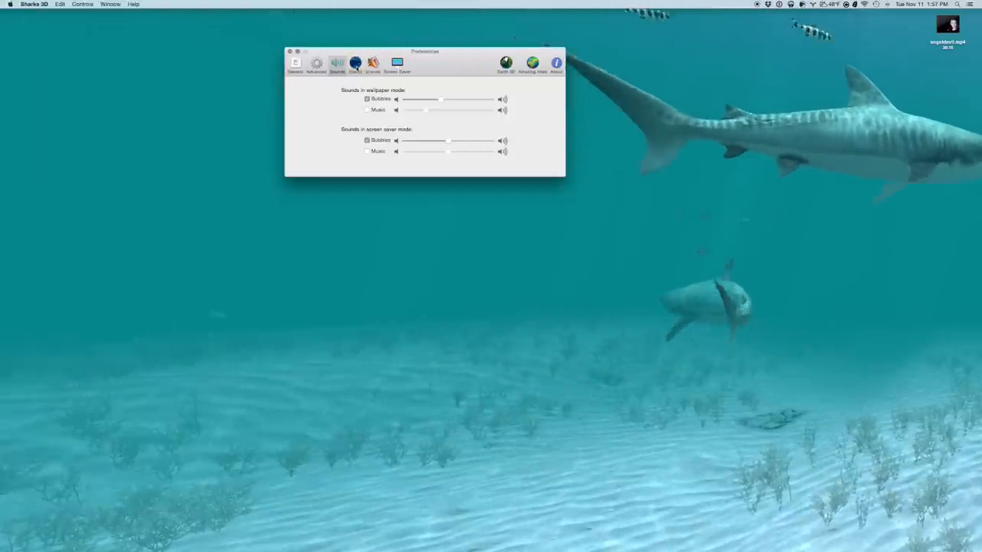
- Open the Sharks species roster and move the window left to browse it
left_click(356, 63)
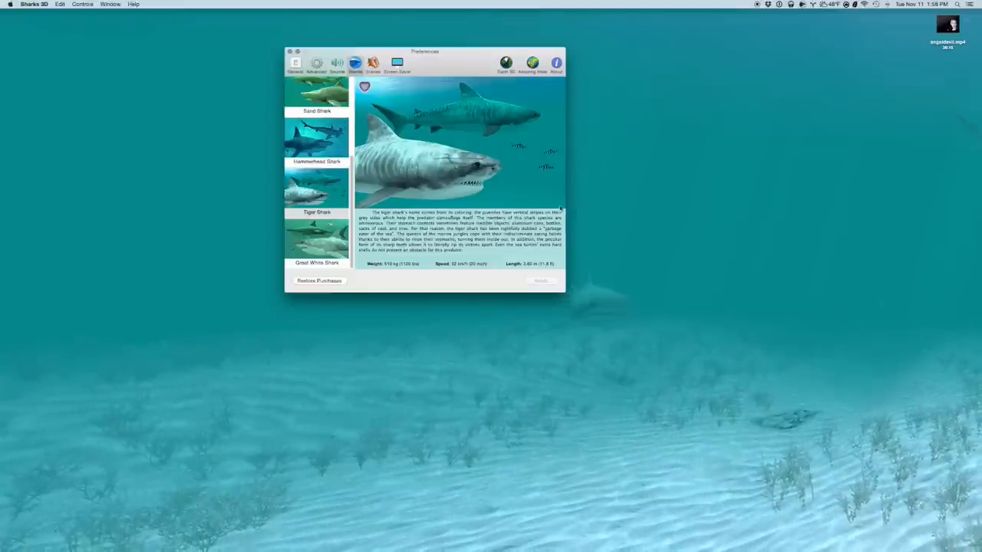
left_click_drag(423, 51, 294, 46)
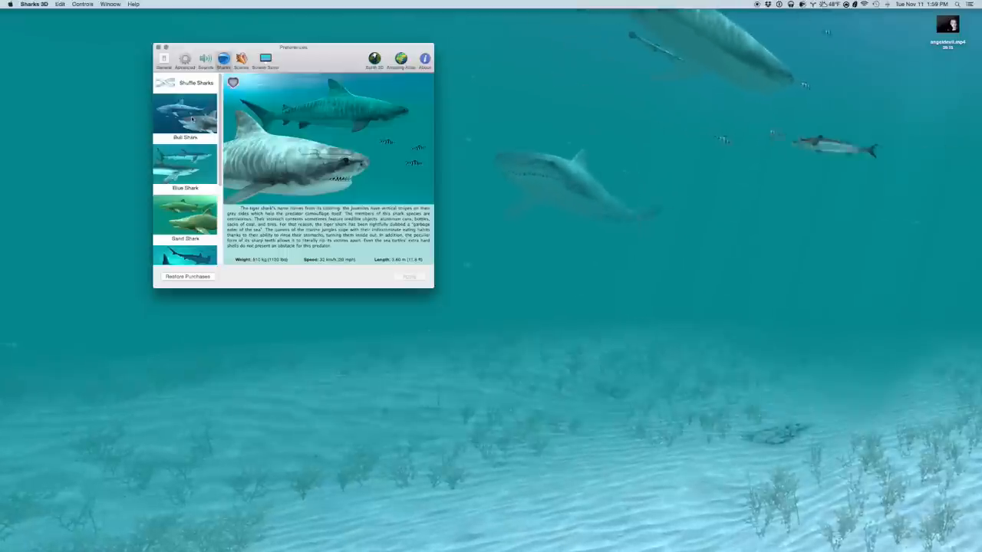
left_click(184, 126)
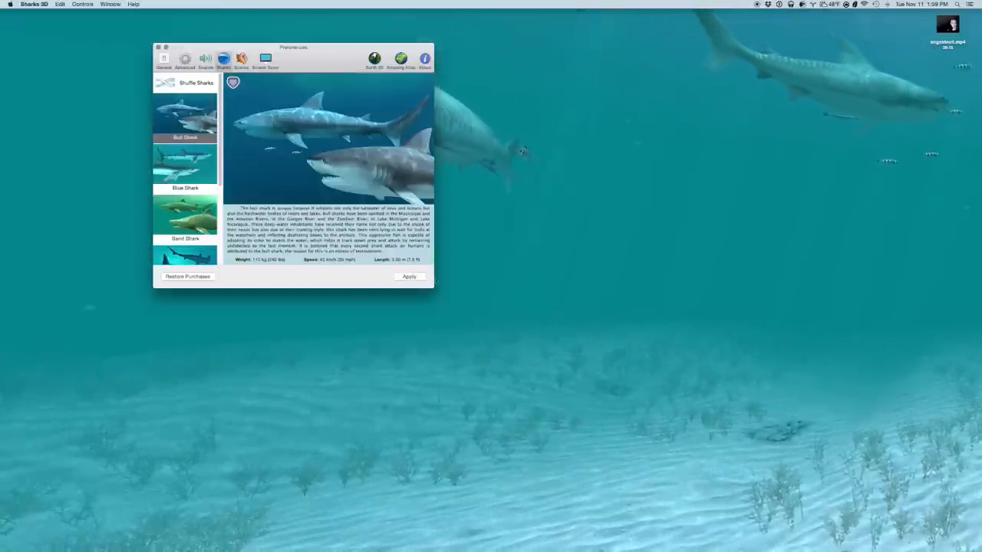
left_click(409, 276)
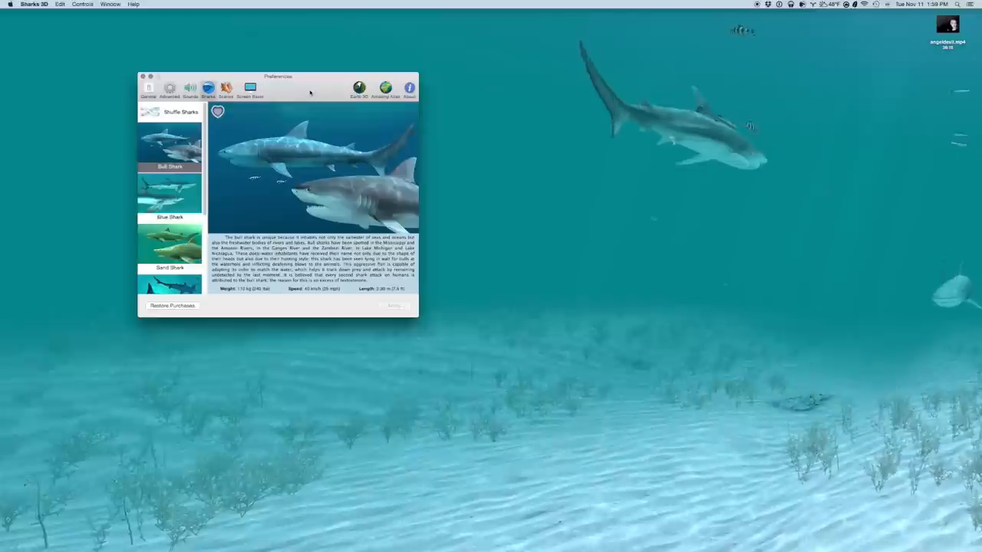
left_click_drag(278, 76, 165, 226)
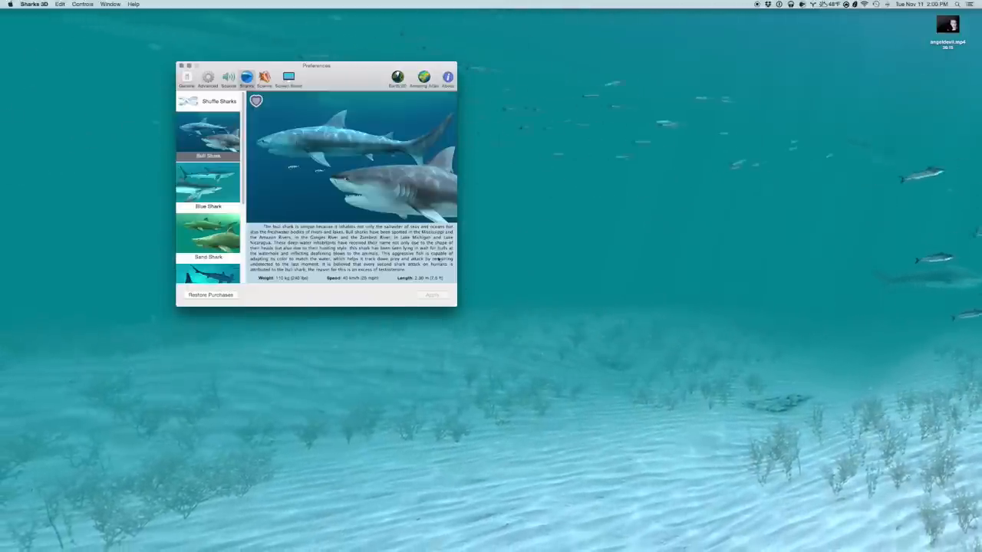
left_click_drag(316, 65, 421, 258)
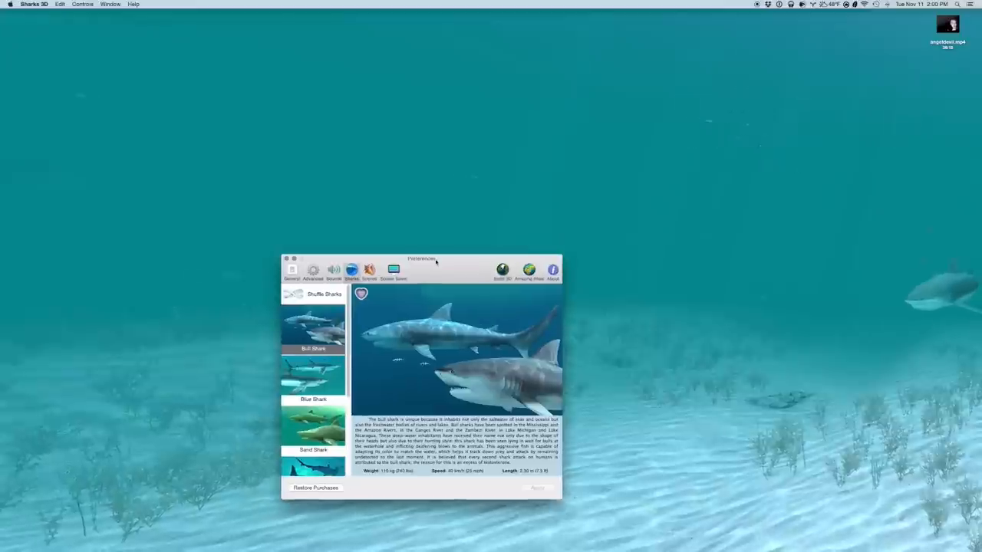
left_click_drag(420, 258, 252, 92)
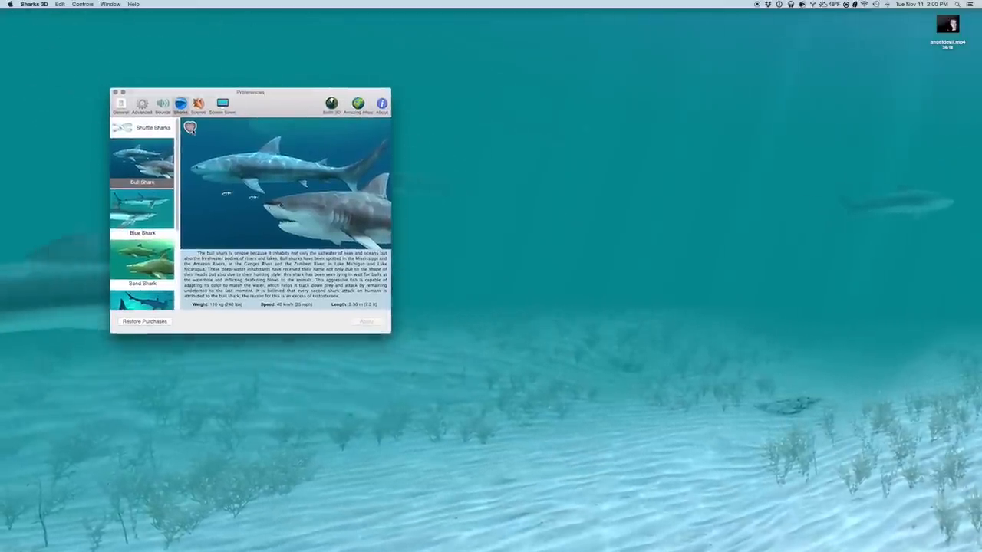
- Select Blue Shark in the catalog and apply it to the scene
left_click(141, 212)
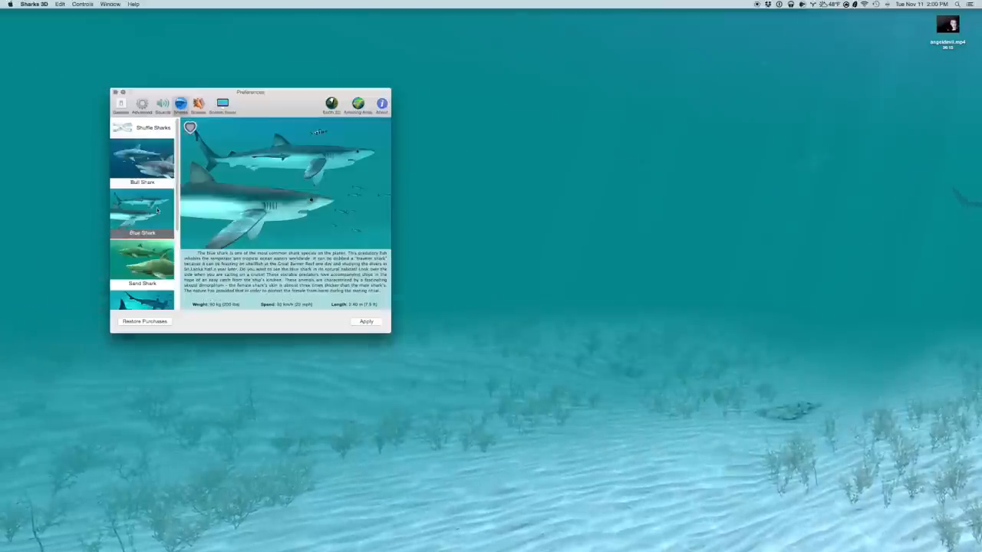
left_click(365, 322)
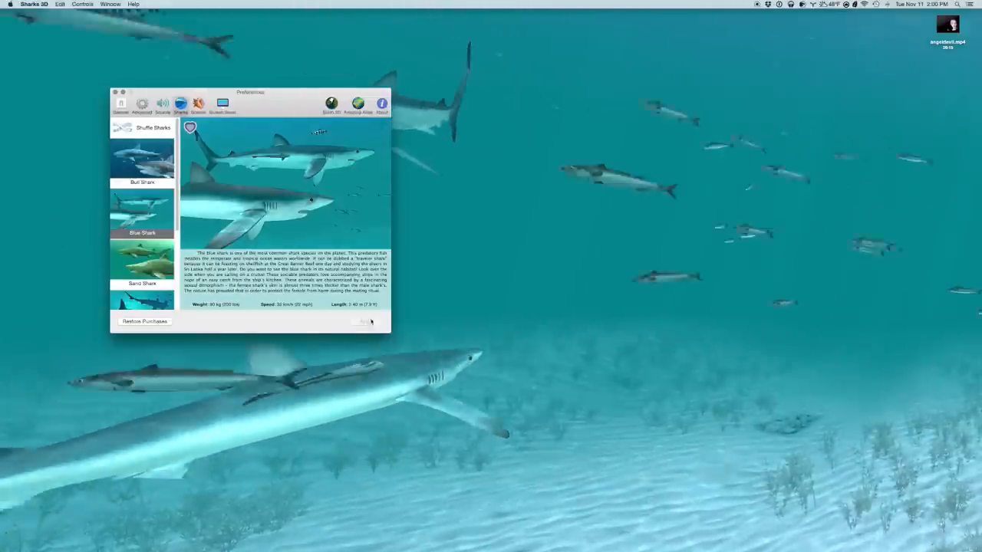
left_click_drag(252, 92, 157, 215)
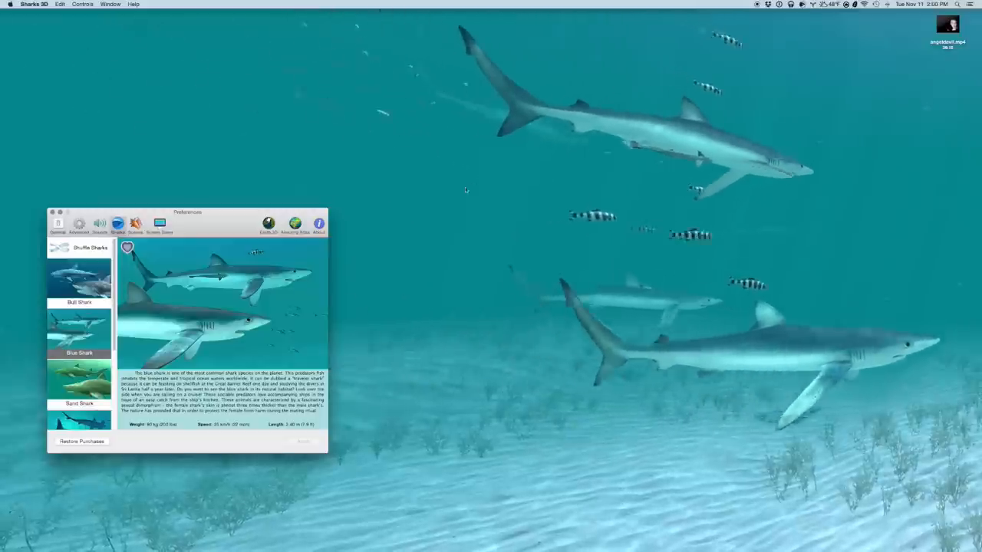
left_click_drag(187, 211, 296, 150)
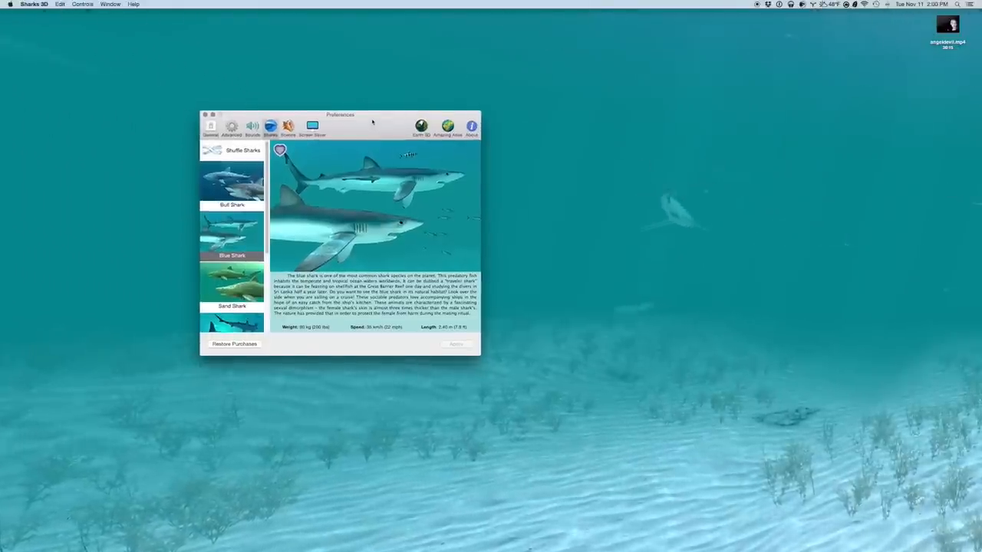
- Select Sand Shark instead and apply it, replacing the blue sharks
left_click_drag(341, 113, 191, 98)
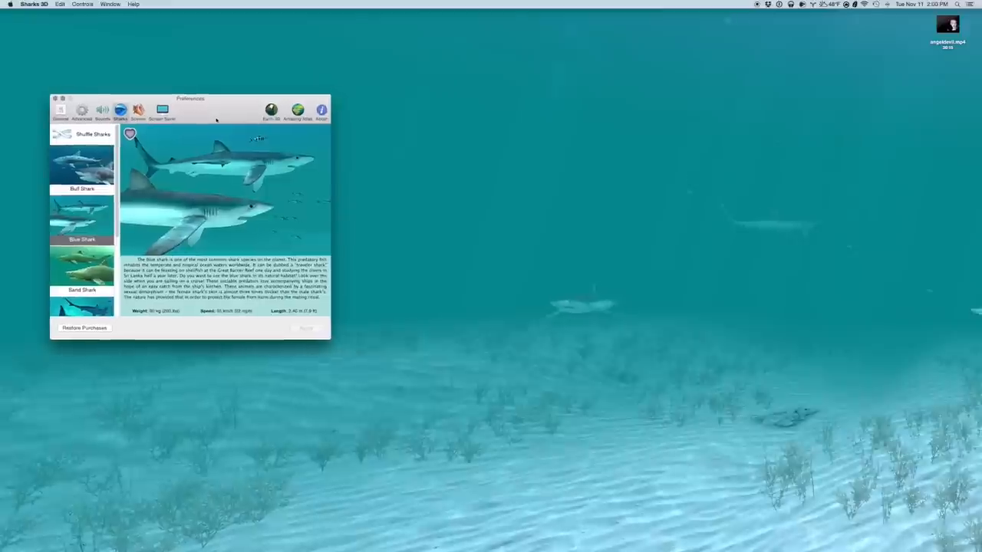
left_click_drag(191, 98, 211, 114)
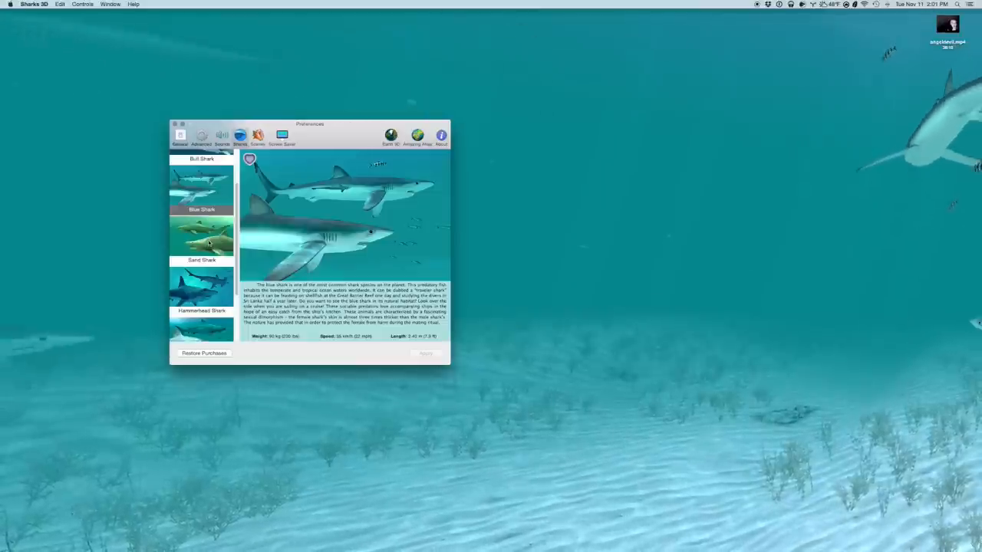
left_click(203, 238)
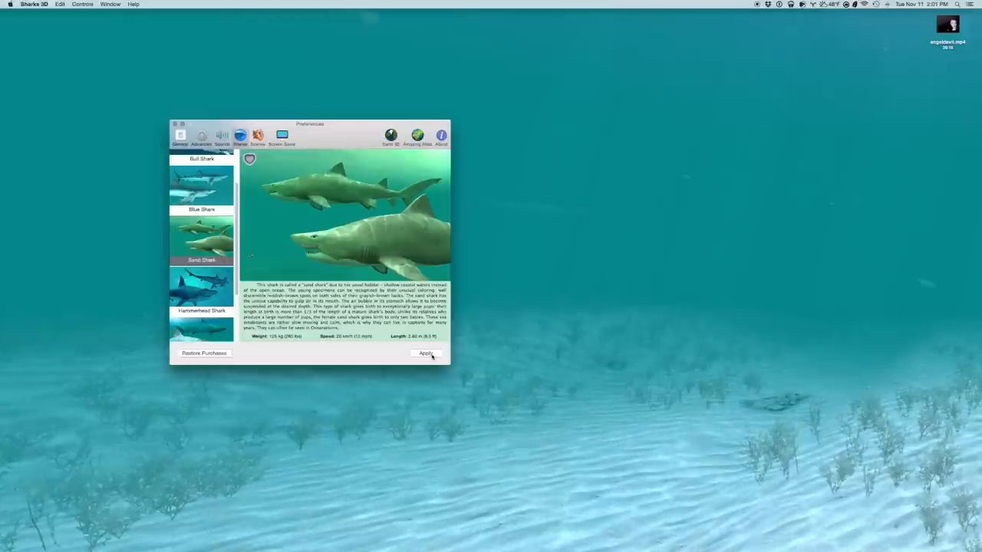
left_click(426, 353)
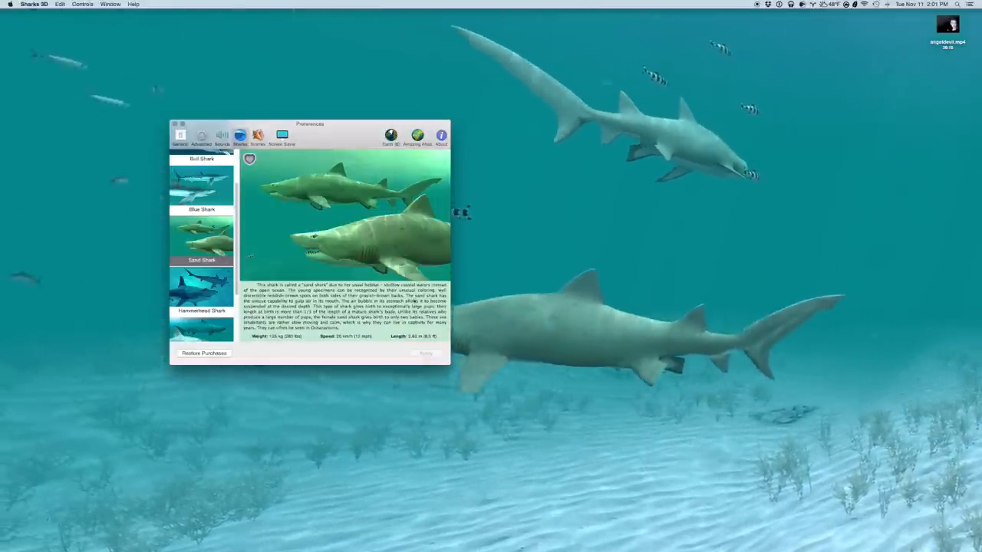
- Minimise the Preferences window to the Dock, leaving the sand shark scene clear
left_click_drag(310, 122, 276, 16)
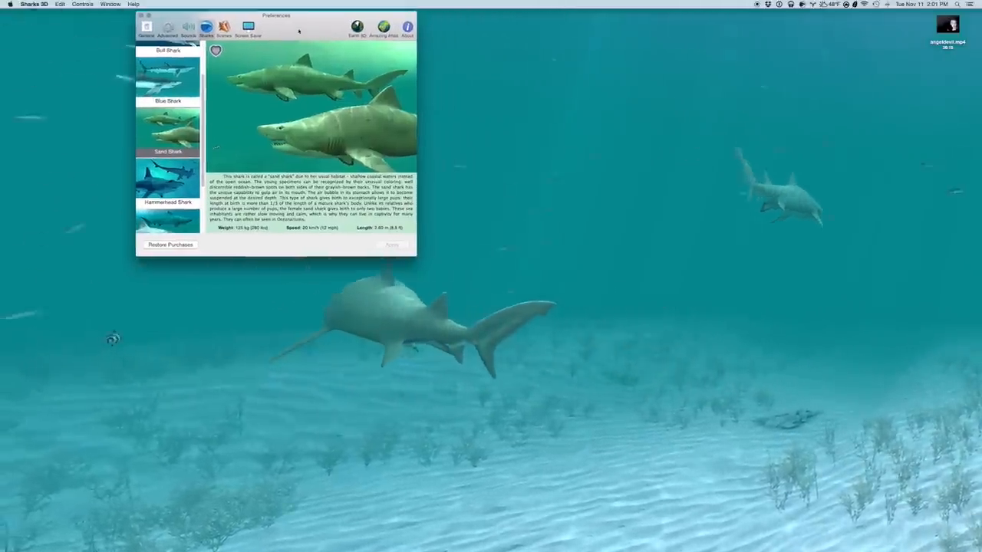
left_click_drag(277, 15, 167, 98)
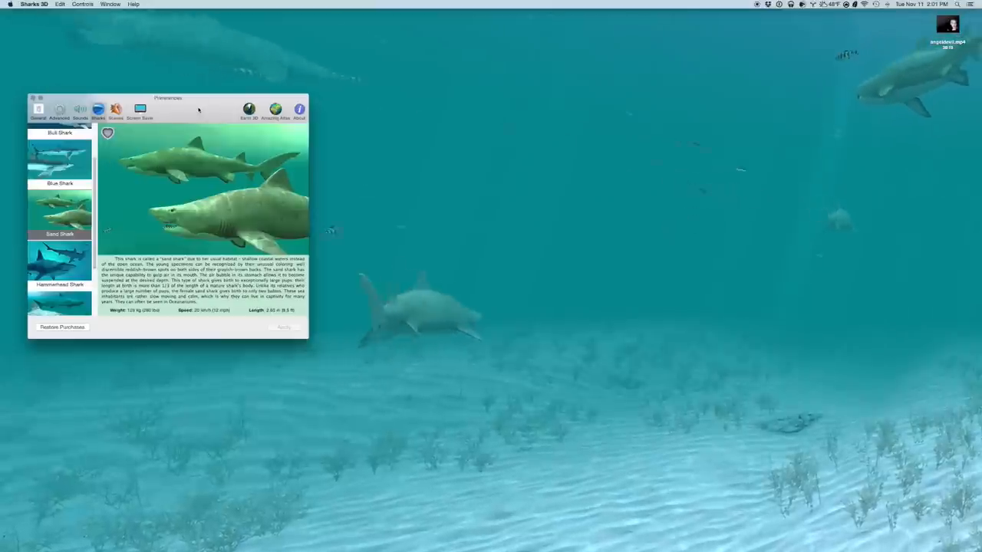
left_click_drag(167, 98, 206, 115)
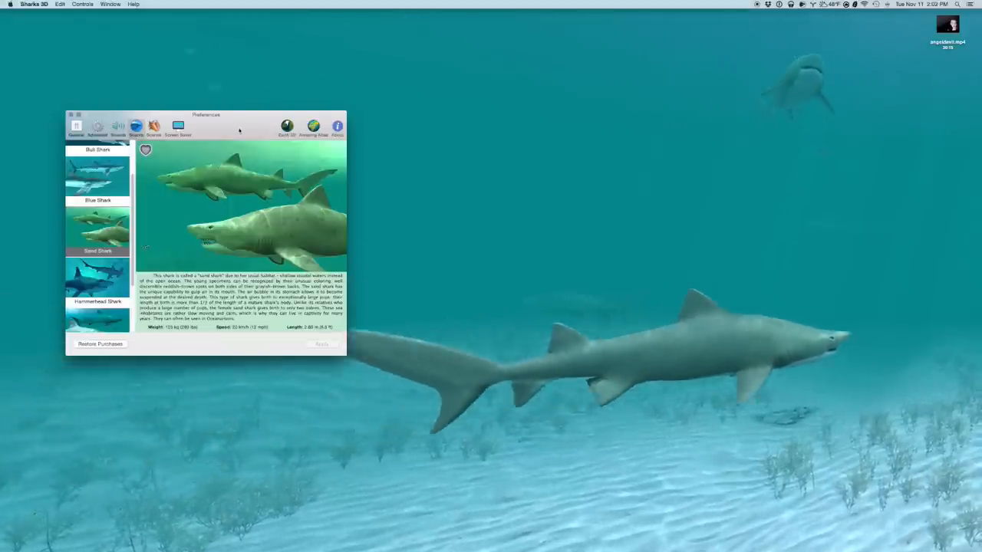
left_click_drag(206, 115, 258, 284)
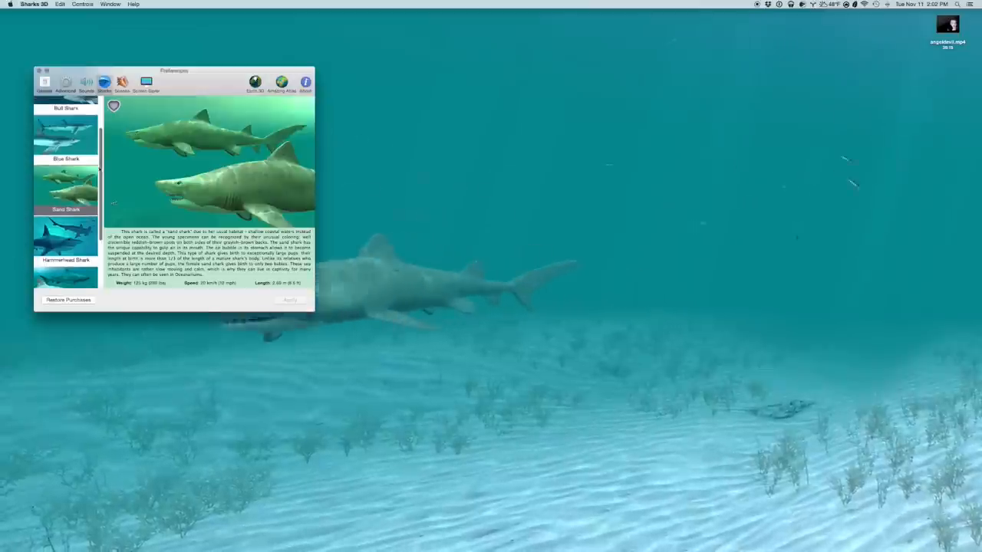
left_click_drag(175, 70, 213, 37)
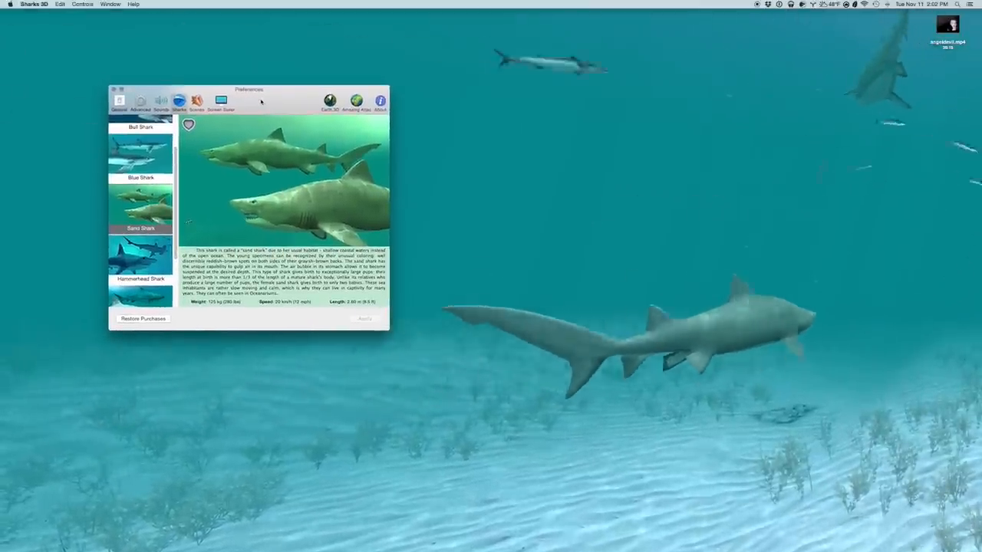
left_click_drag(249, 89, 290, 104)
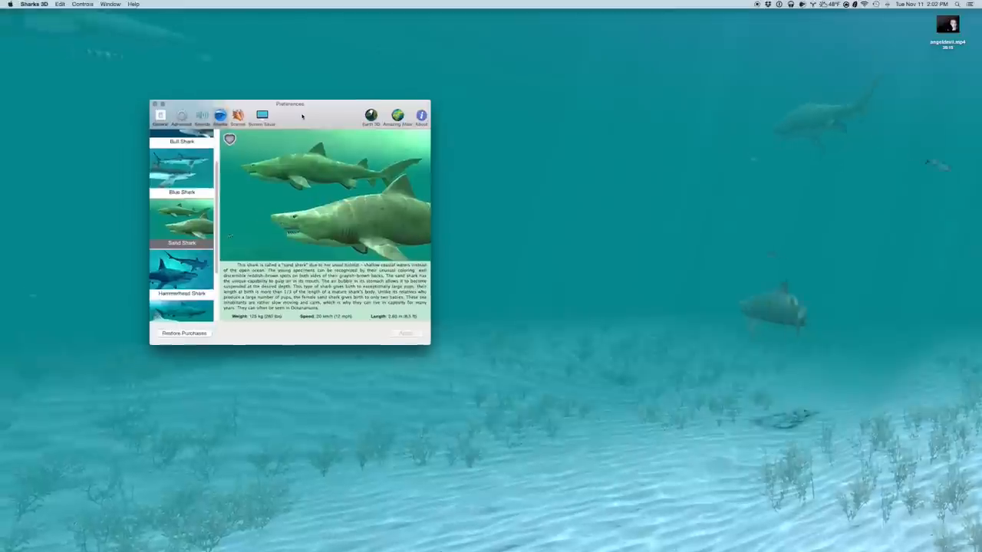
left_click_drag(290, 104, 218, 233)
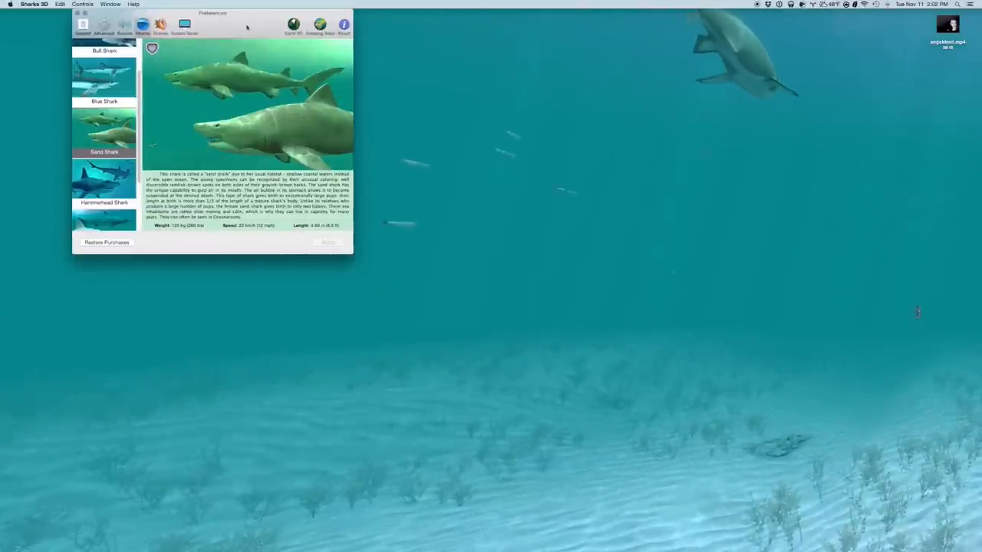
left_click(76, 23)
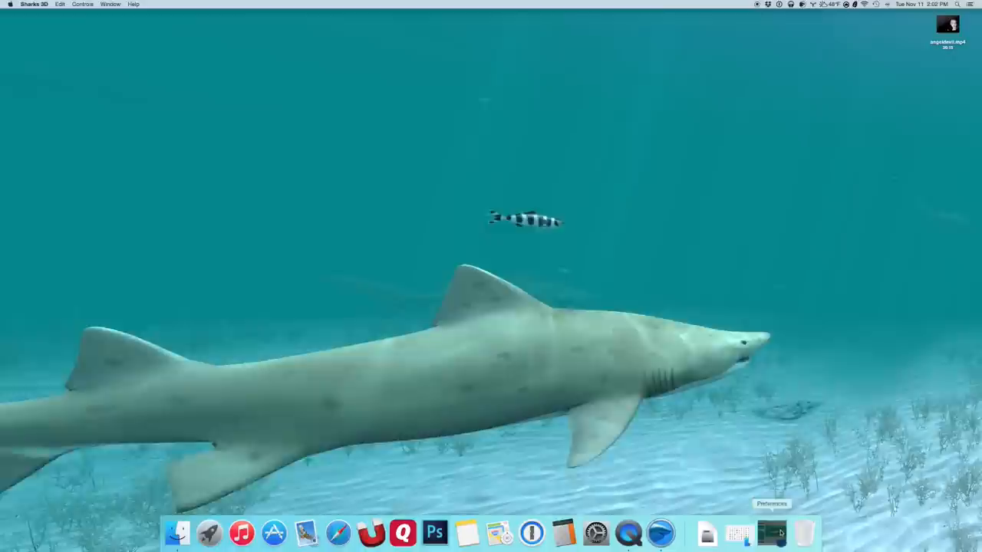
- Restore Preferences from the Dock for the hammerhead choice and park it at the top
left_click(771, 530)
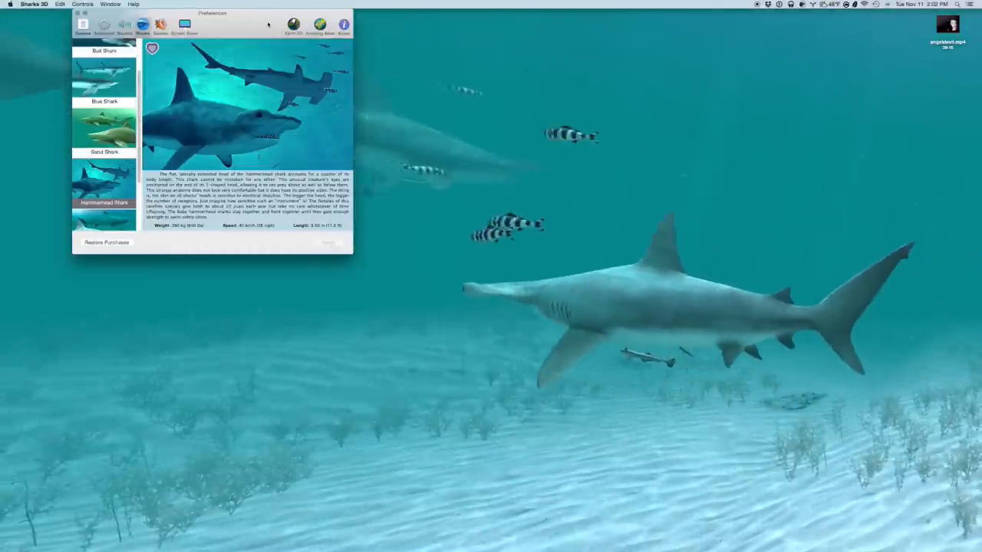
left_click_drag(212, 13, 192, 377)
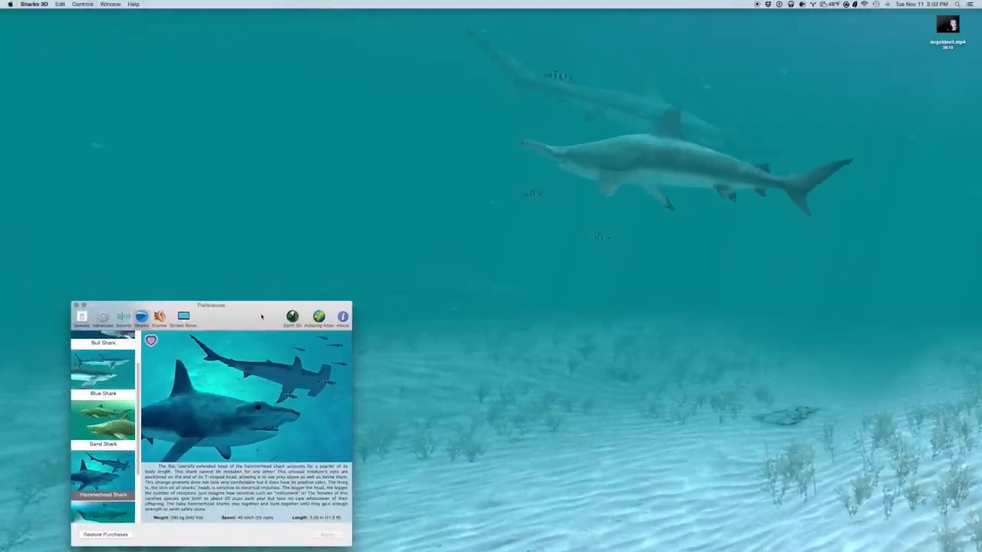
left_click_drag(212, 305, 224, 299)
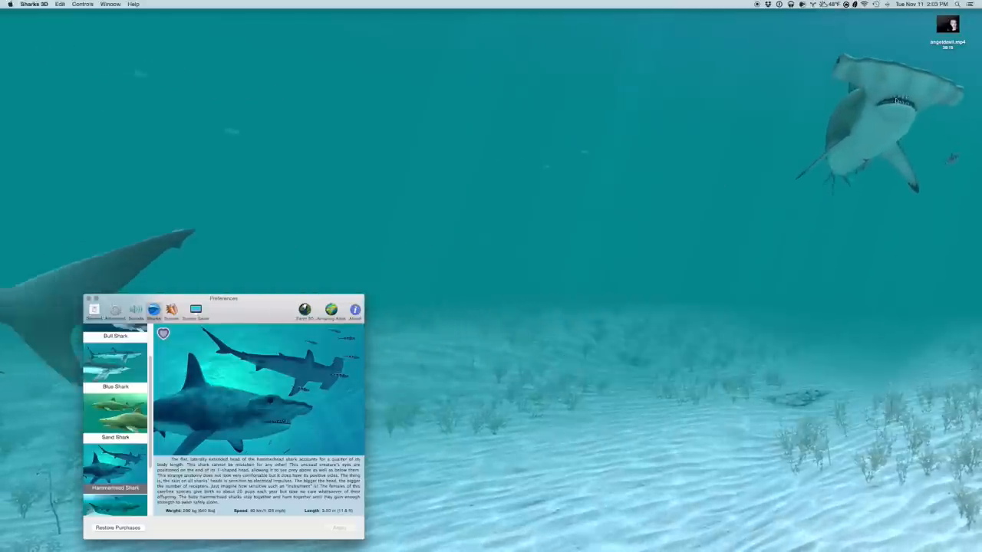
left_click_drag(224, 298, 448, 66)
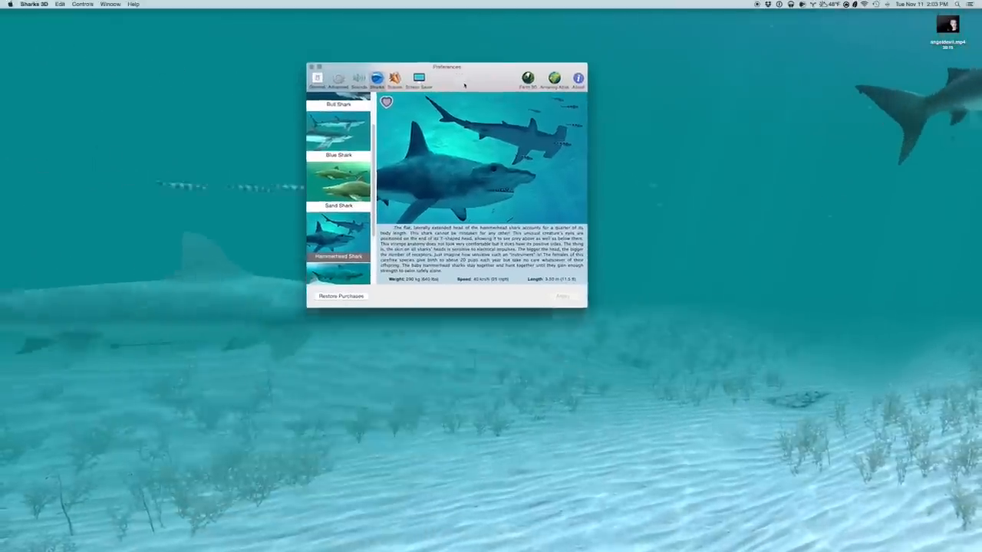
left_click_drag(445, 66, 297, 46)
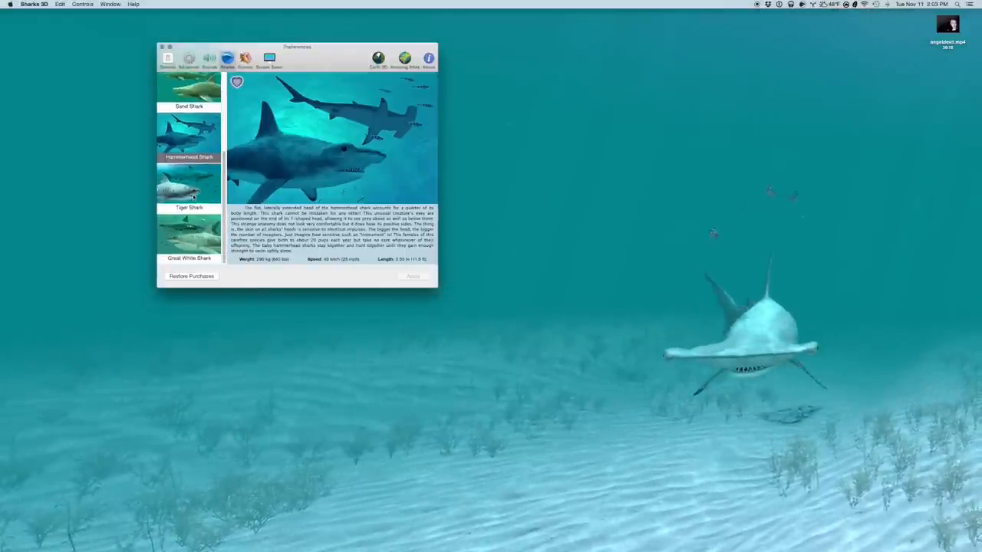
- Browse the Tiger Shark entry, then put Great White Sharks into the scene with Apply
left_click(189, 187)
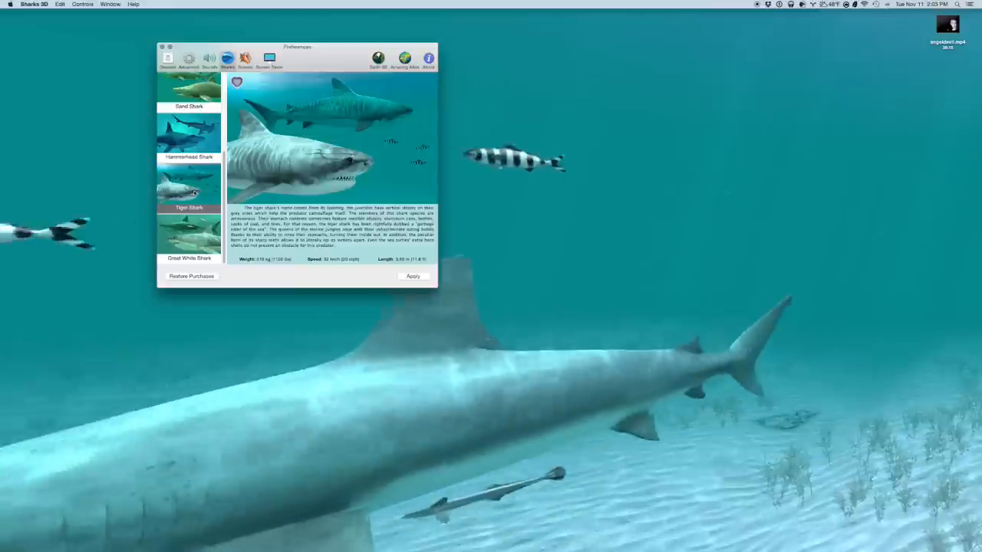
left_click(189, 233)
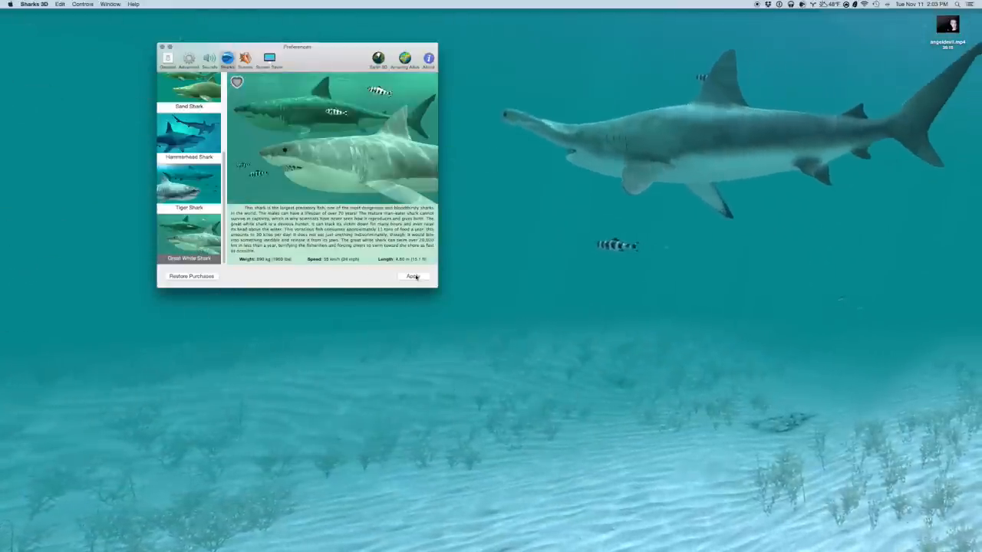
left_click(414, 276)
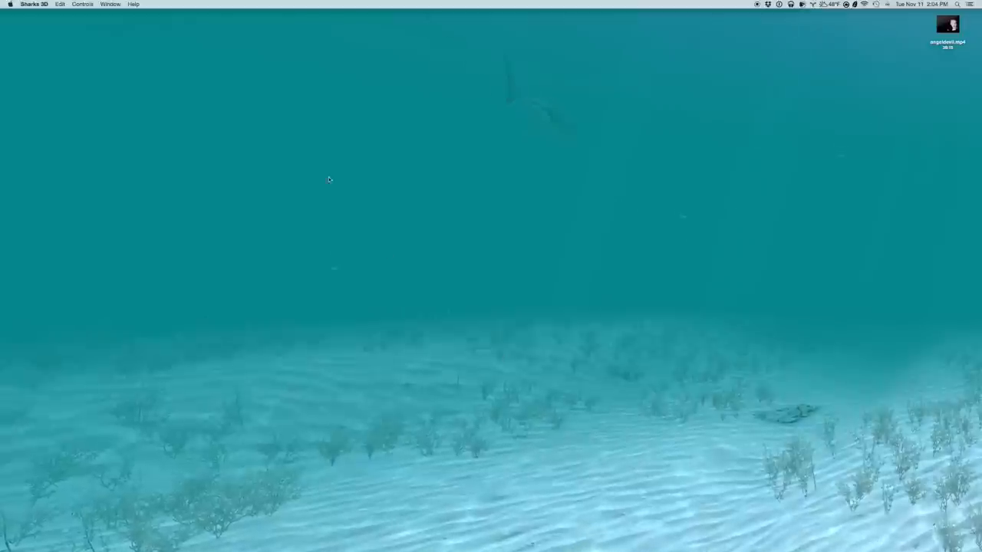
- Reopen Preferences and switch the backdrop to the Open Ocean scene
left_click(33, 3)
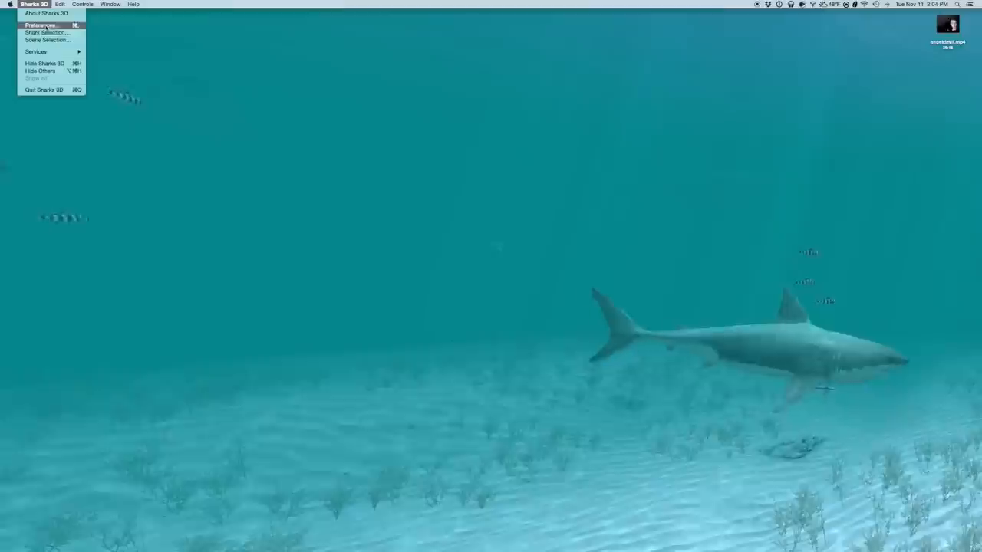
left_click(42, 24)
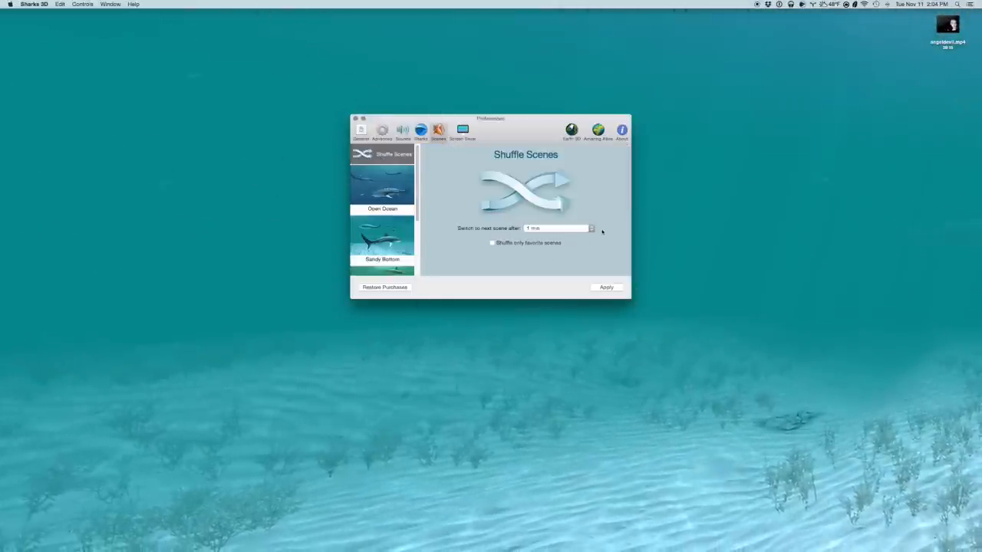
left_click(558, 227)
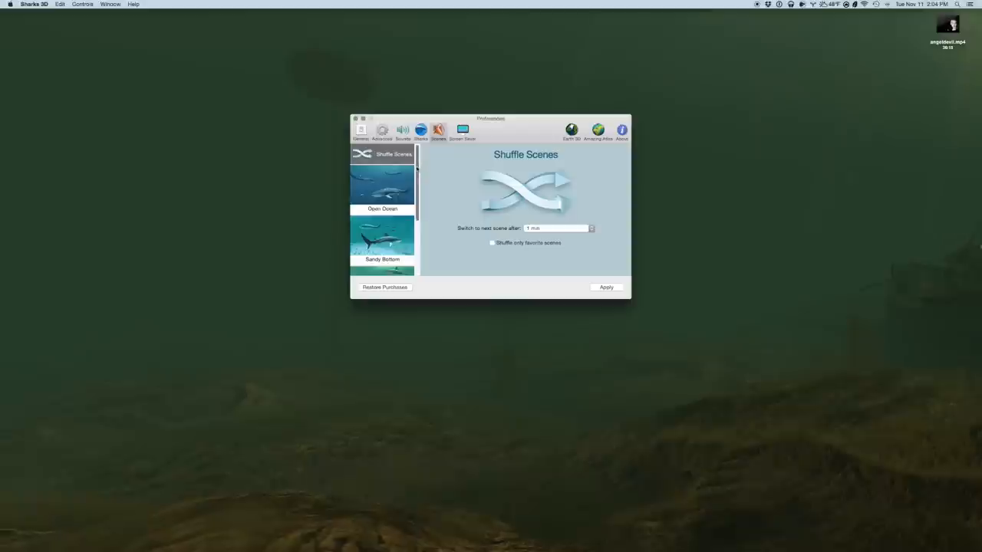
left_click(382, 187)
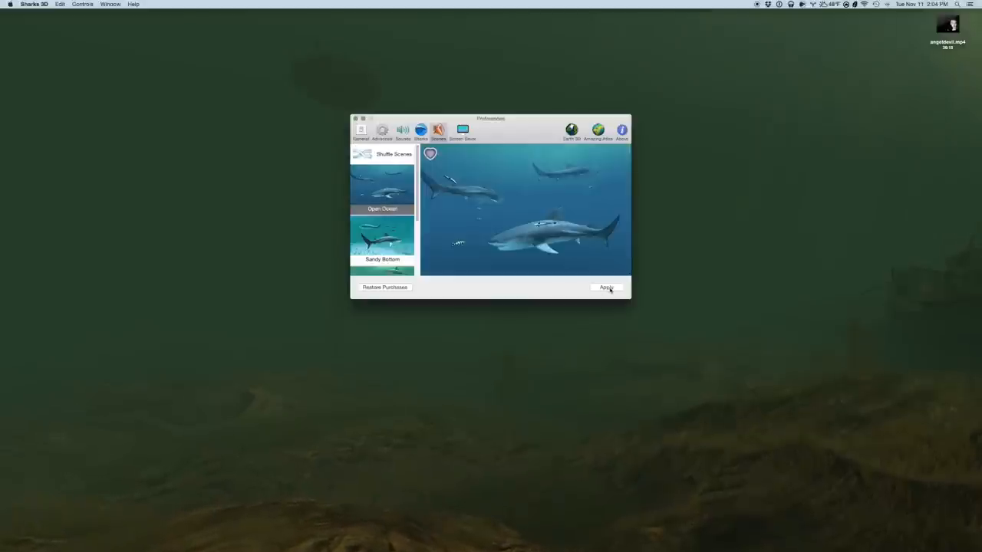
left_click(606, 287)
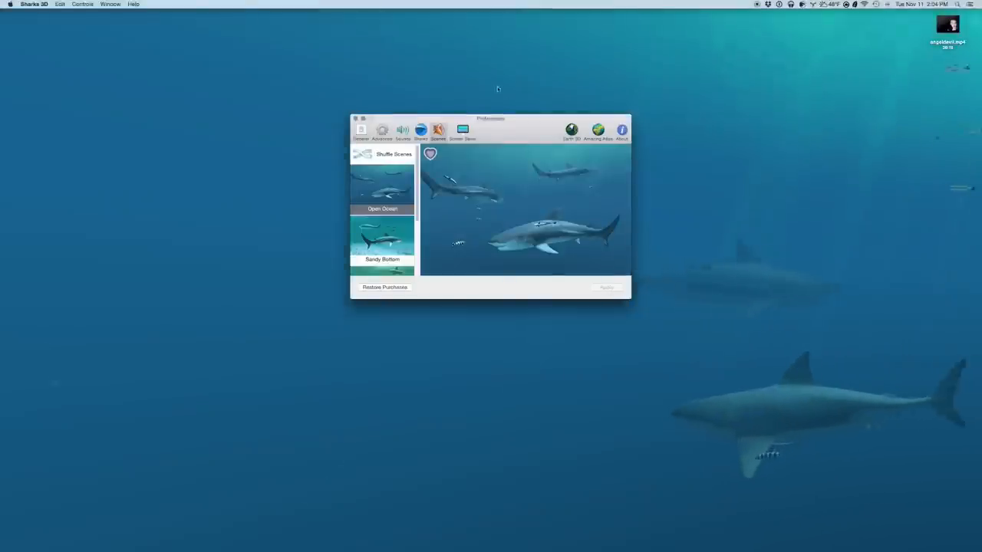
- Move the Preferences window to the left so the scene is visible
left_click_drag(489, 119, 99, 79)
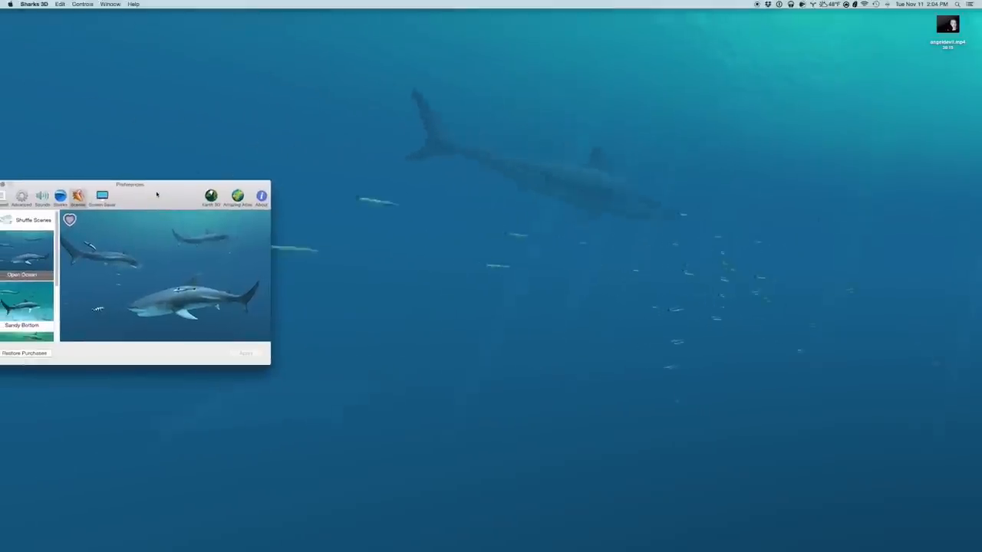
left_click_drag(131, 184, 233, 101)
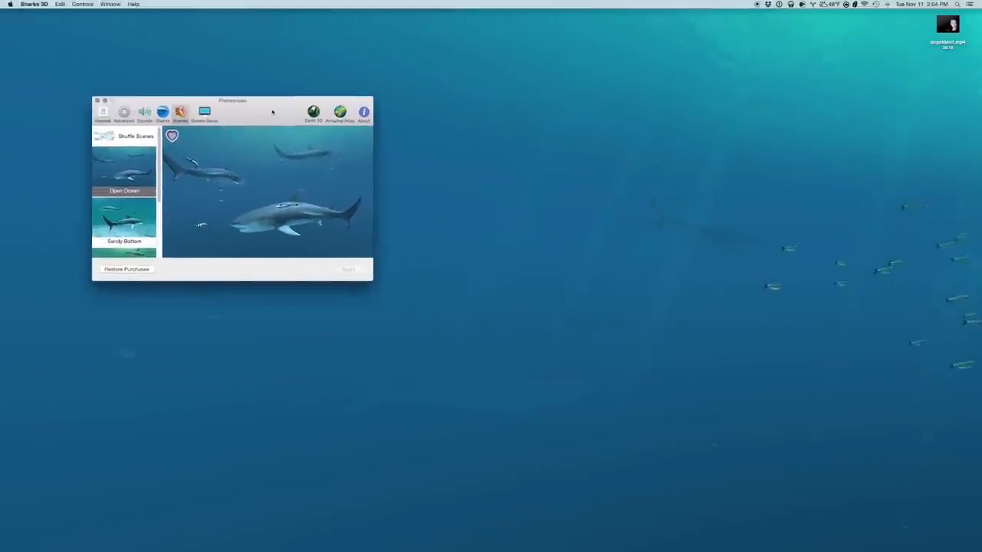
left_click_drag(233, 101, 221, 58)
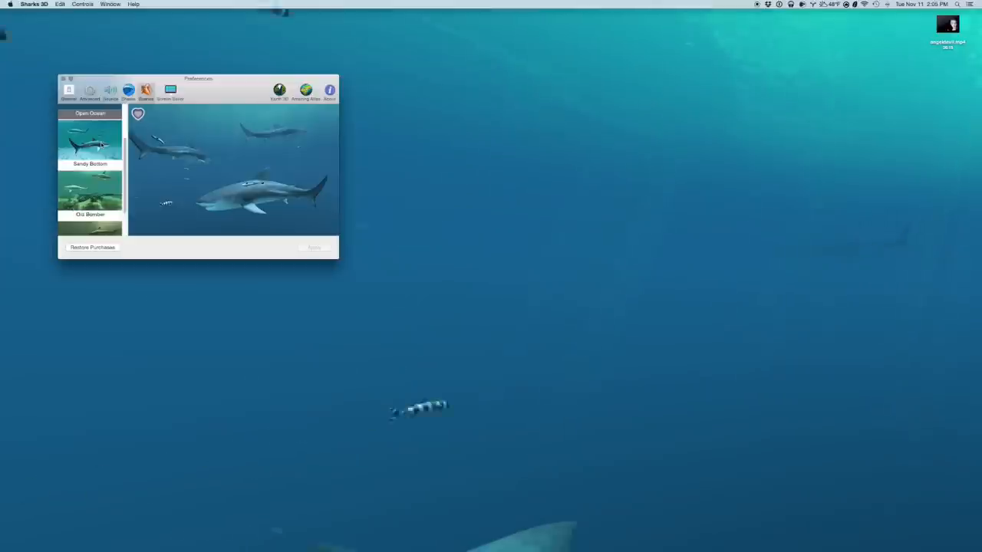
- Read the Tiger Shark's details in the Sharks list, then show the scene catalog
left_click(89, 162)
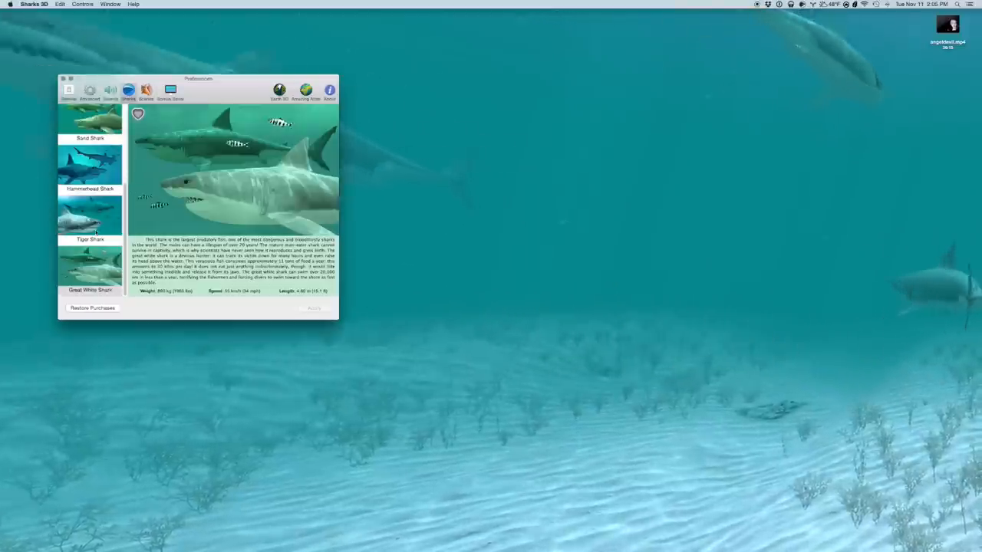
left_click(89, 222)
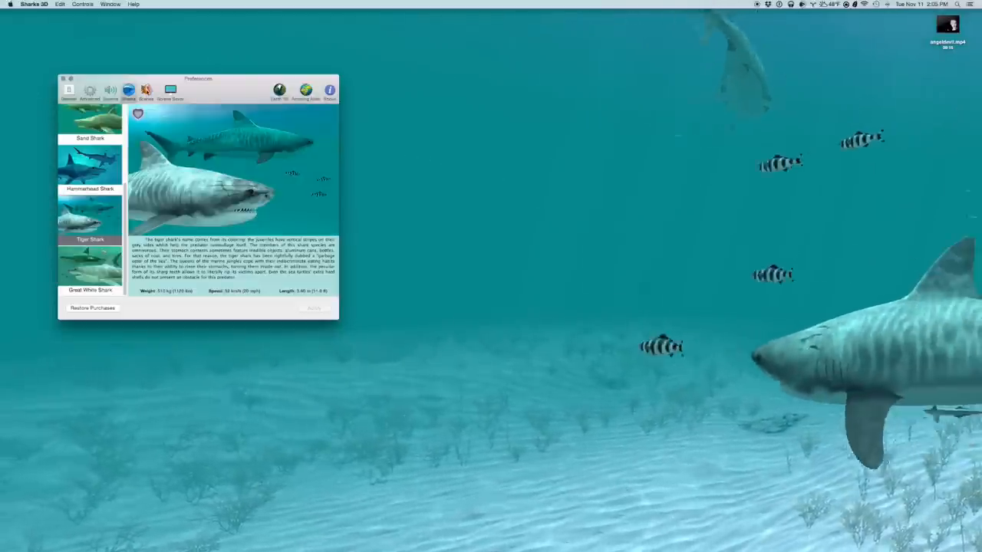
left_click(146, 90)
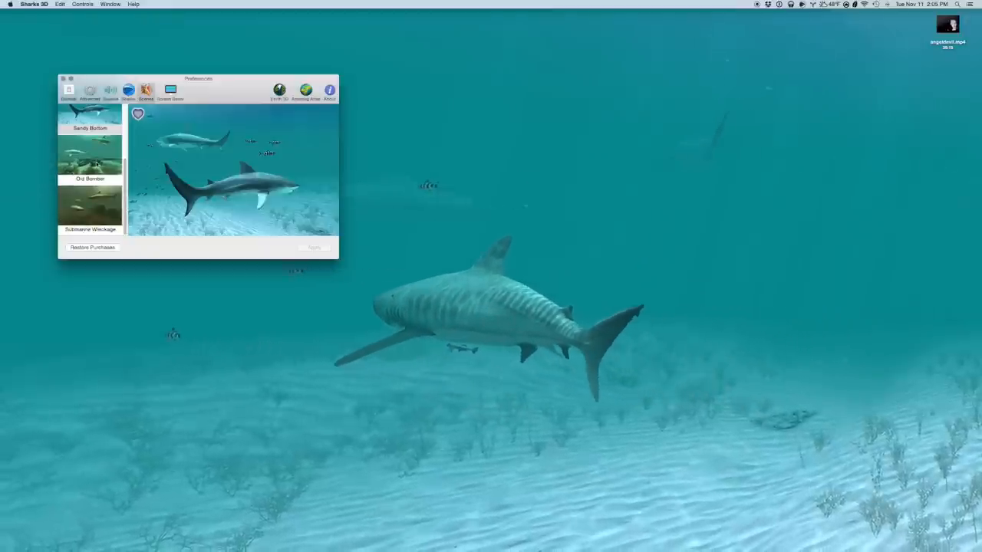
- Pick the Old Bomber scene and close the Preferences window
left_click(89, 161)
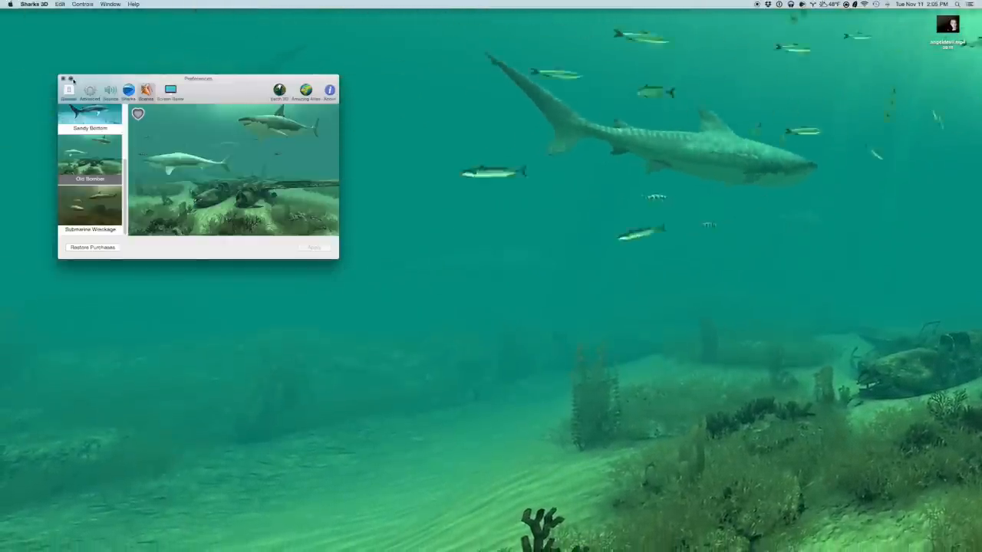
left_click(64, 79)
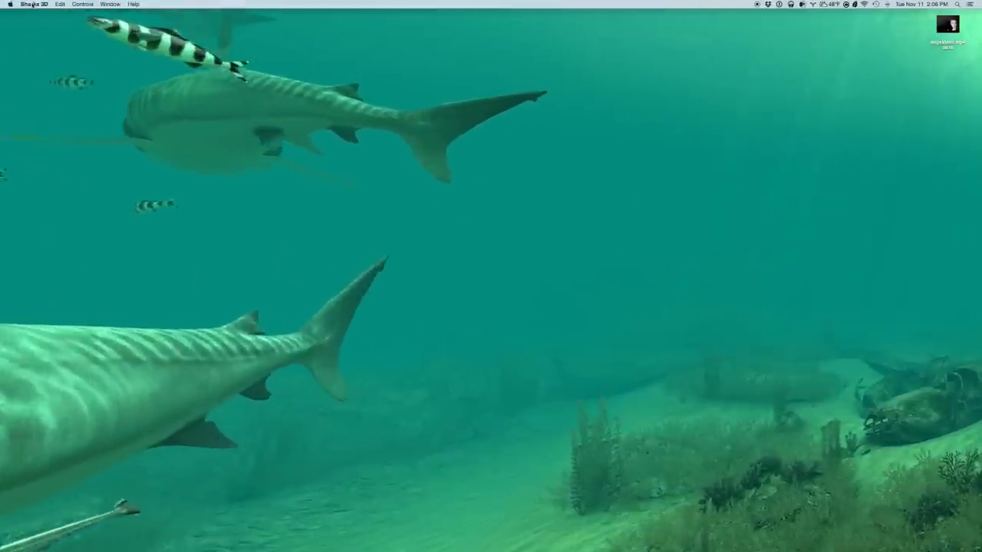
- Reopen Preferences and apply the Submarine Wreckage scene
left_click(60, 3)
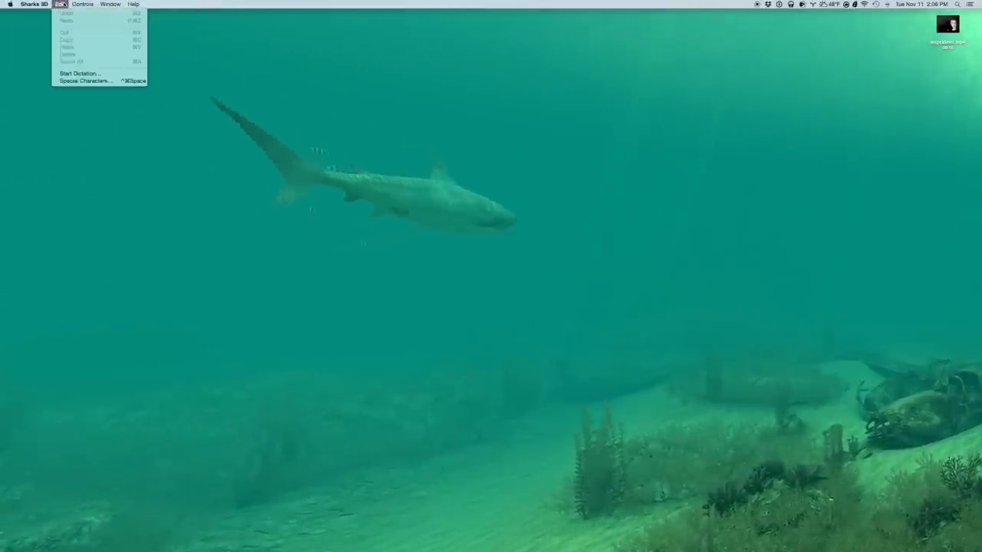
left_click(34, 3)
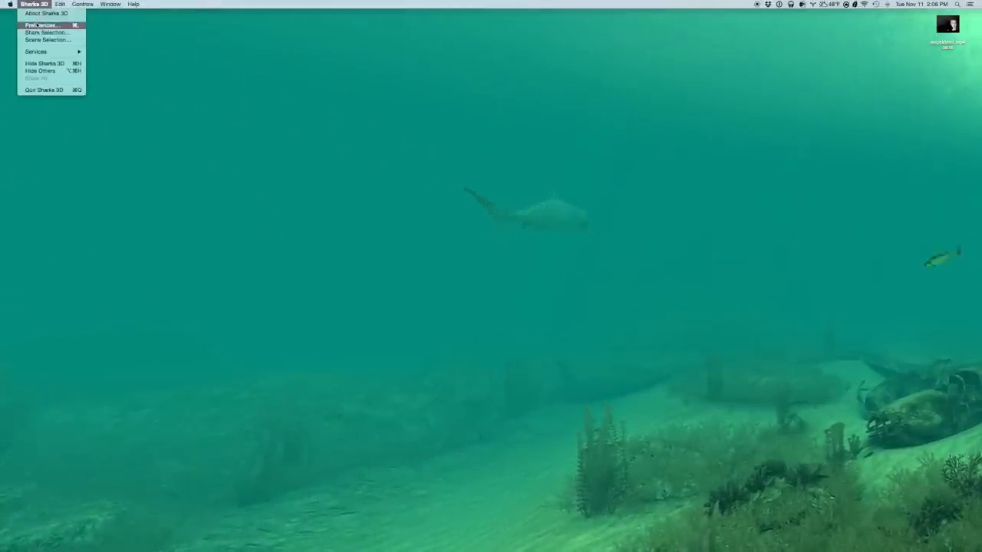
left_click(40, 25)
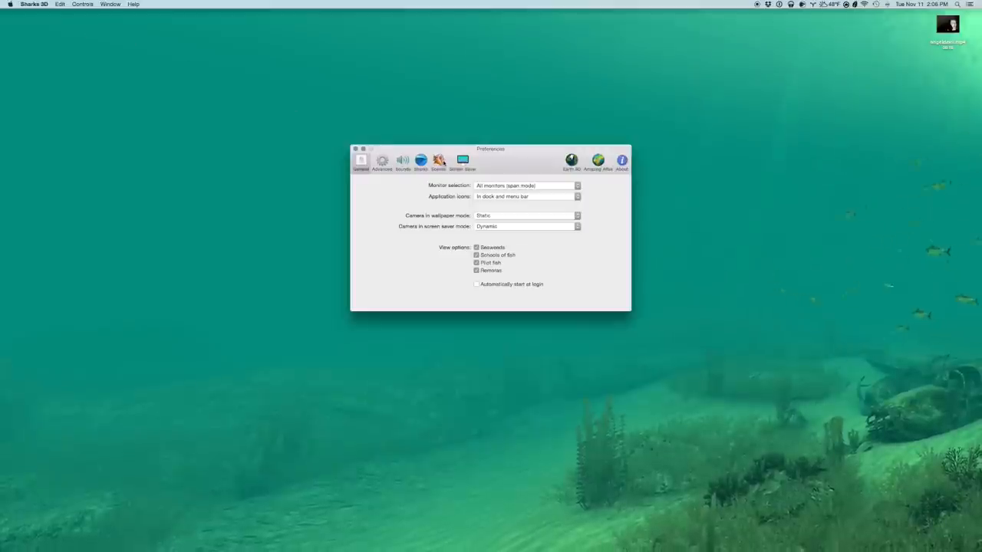
left_click(437, 161)
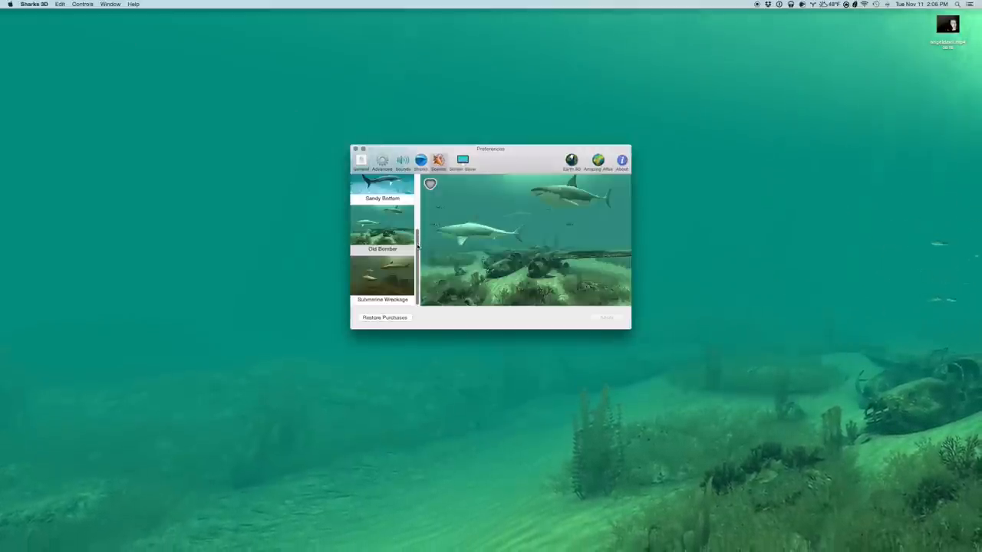
left_click(382, 276)
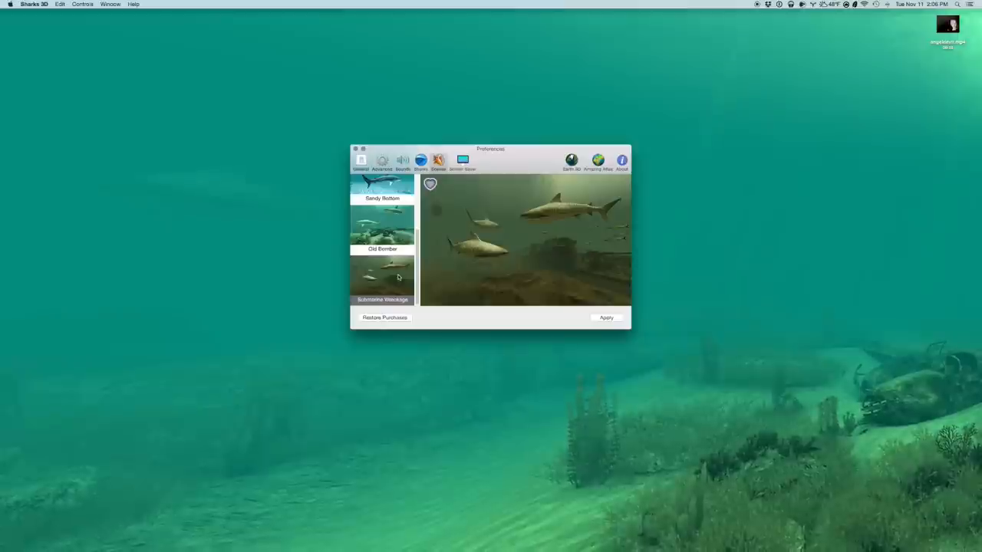
left_click(606, 317)
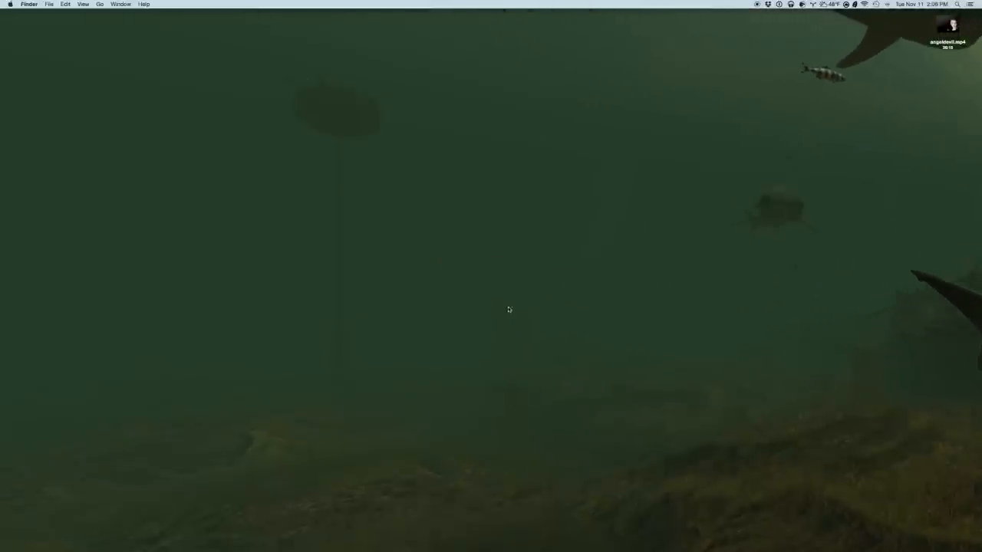
mouse_move(732, 241)
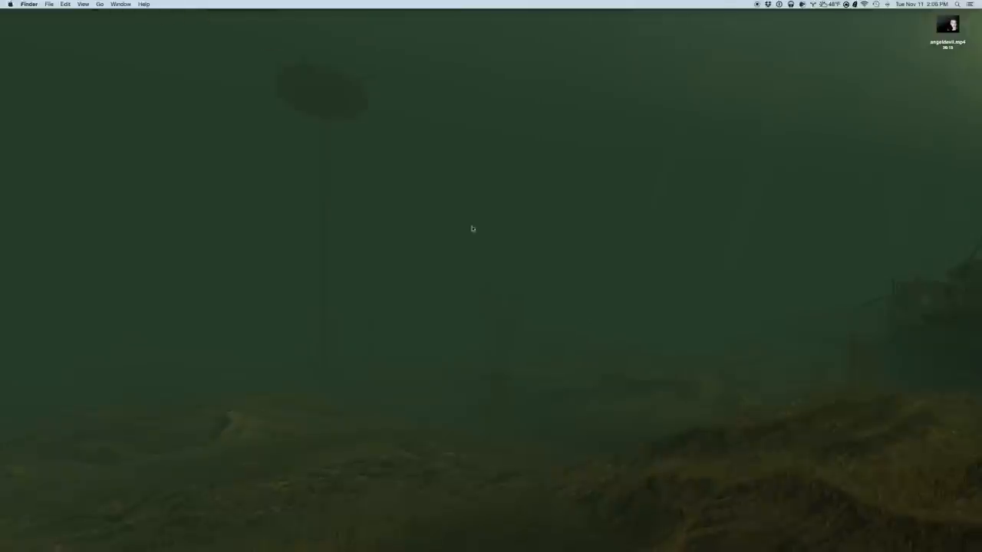
mouse_move(175, 156)
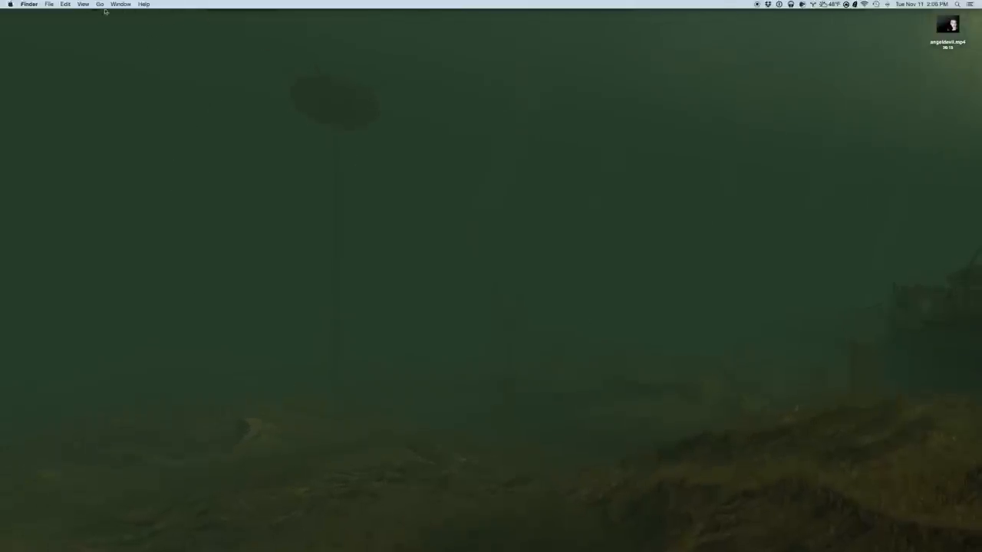
- Quit Sharks 3D from its menu so the misty-forest desktop returns
left_click(64, 3)
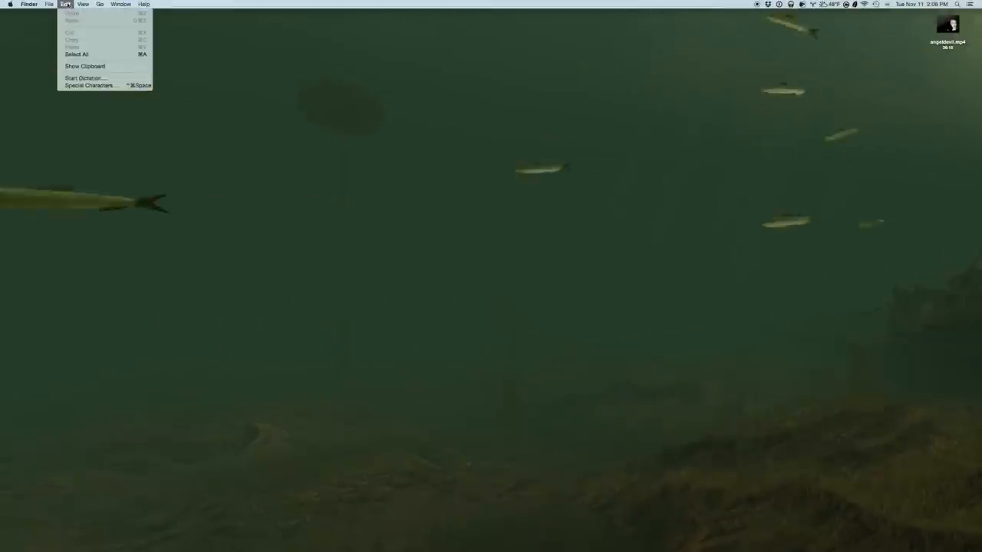
left_click(29, 5)
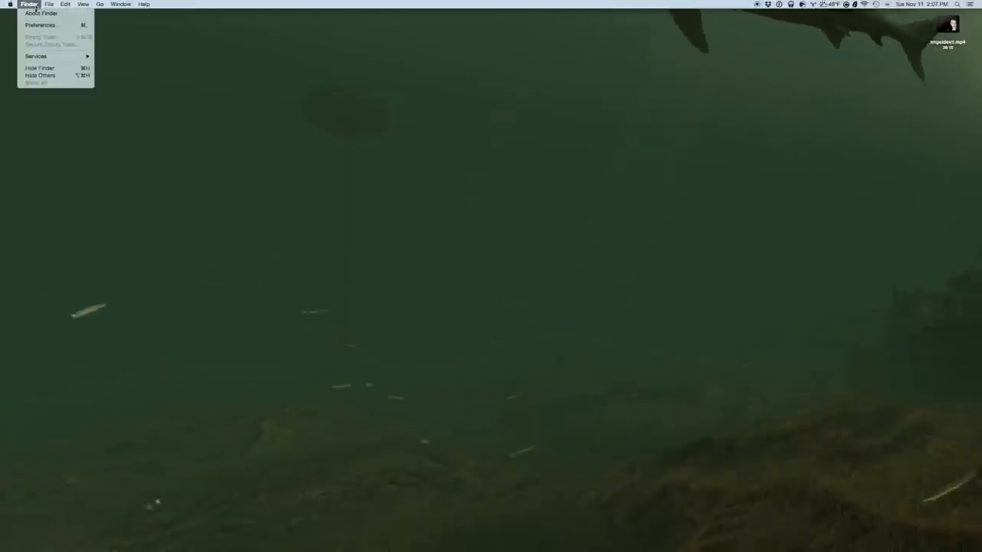
left_click(40, 25)
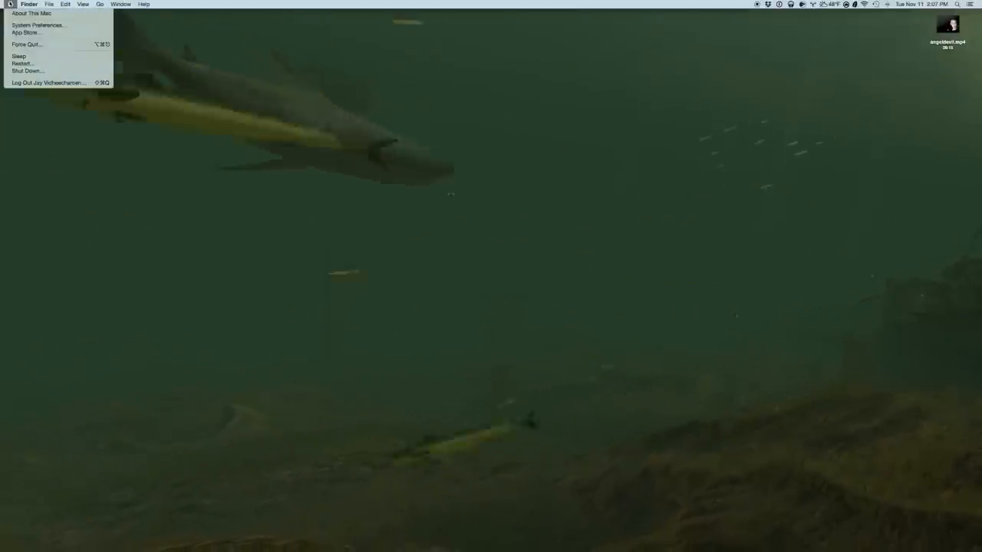
left_click(28, 3)
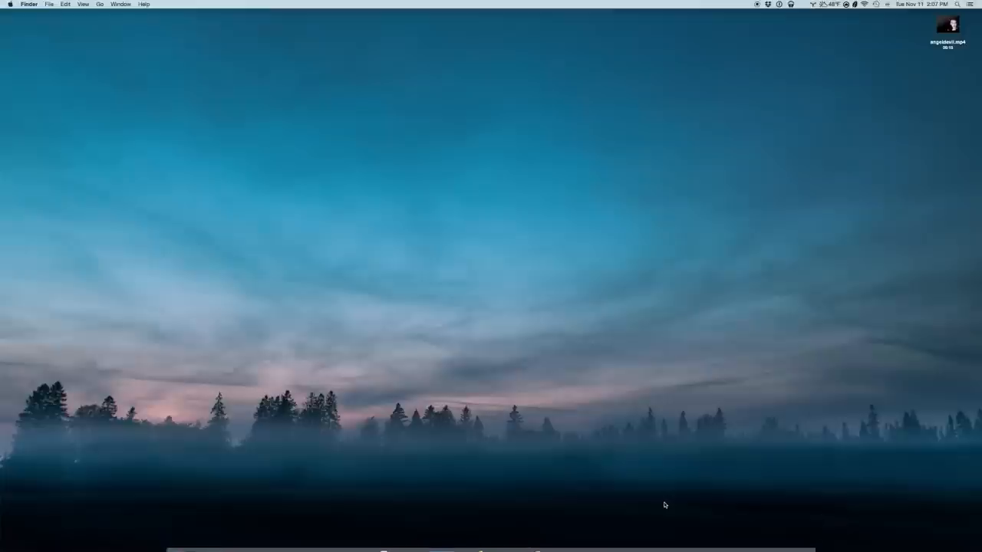
mouse_move(682, 502)
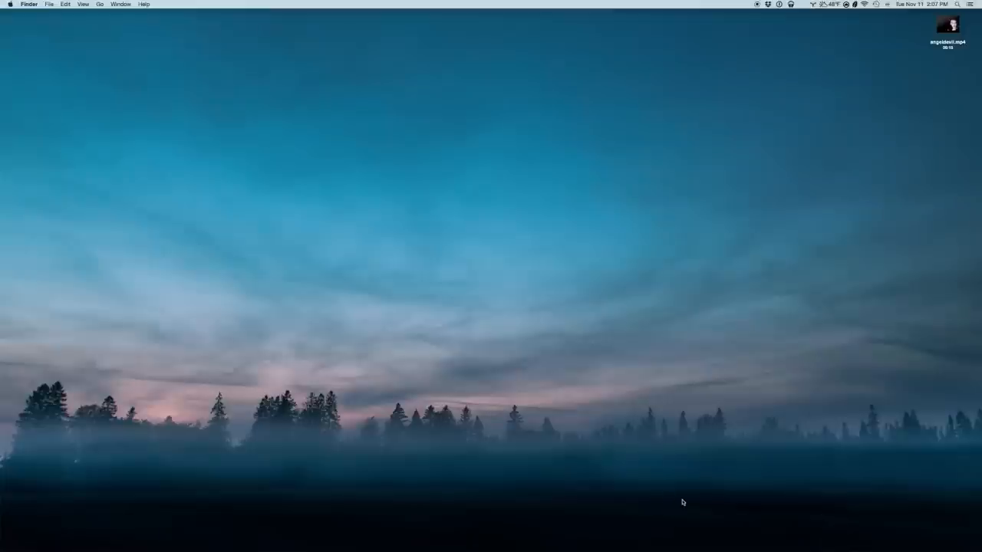
mouse_move(629, 530)
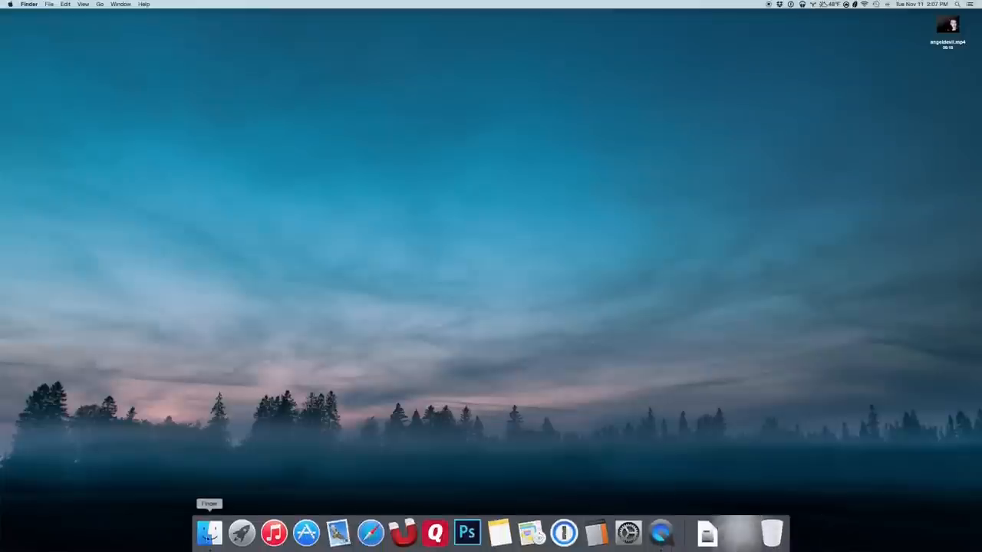
- Launch Koi Pond 3D from Finder's Applications folder
left_click(209, 531)
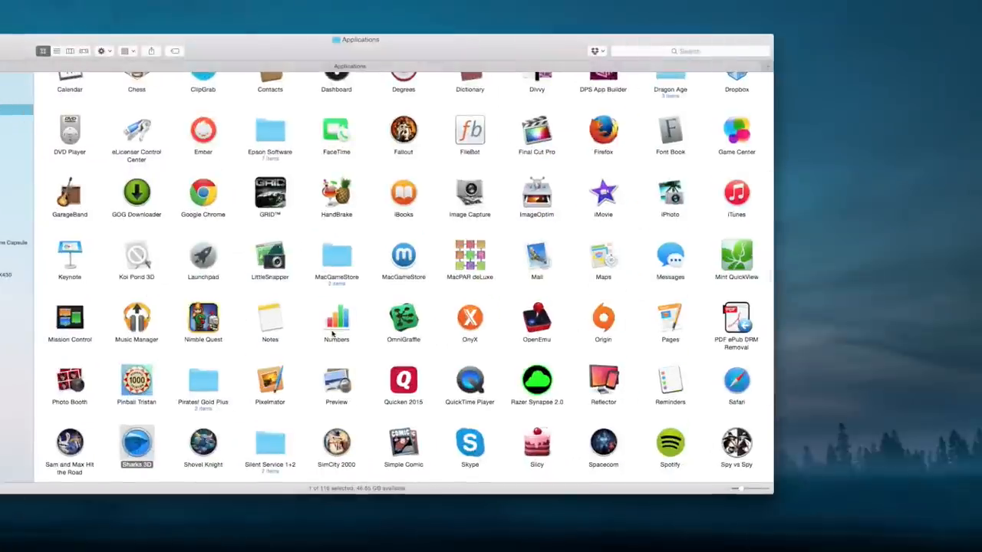
scroll("down", 3)
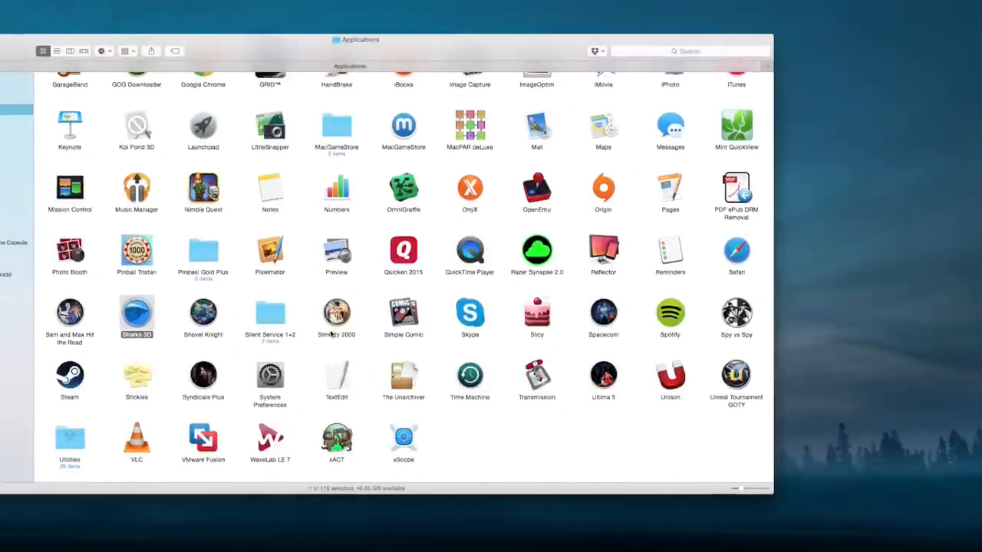
scroll("up", 3)
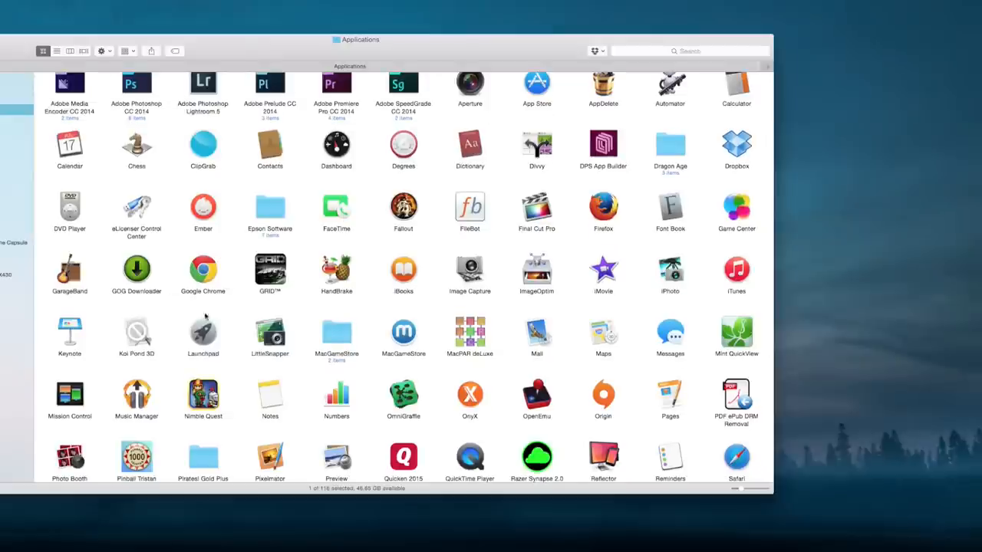
left_click(137, 335)
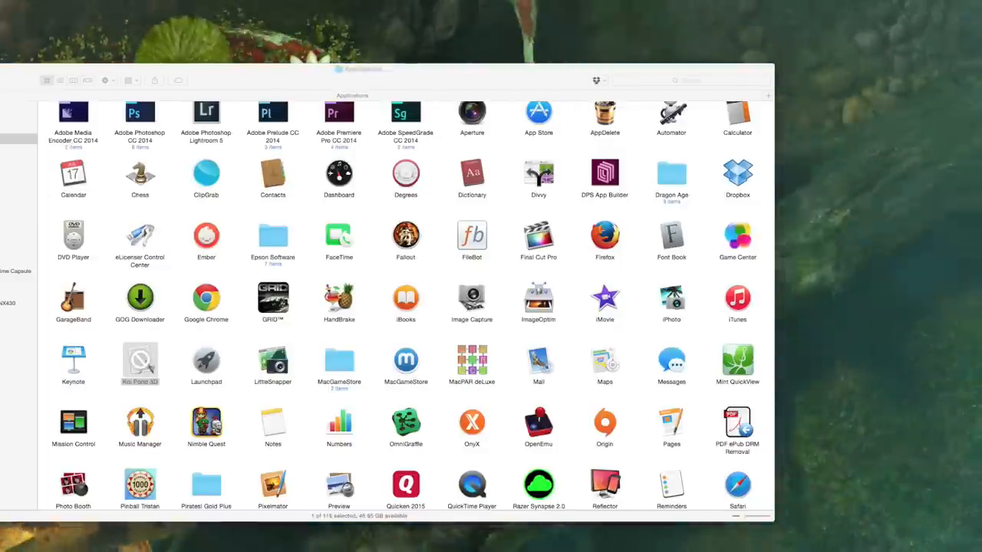
double_click(140, 361)
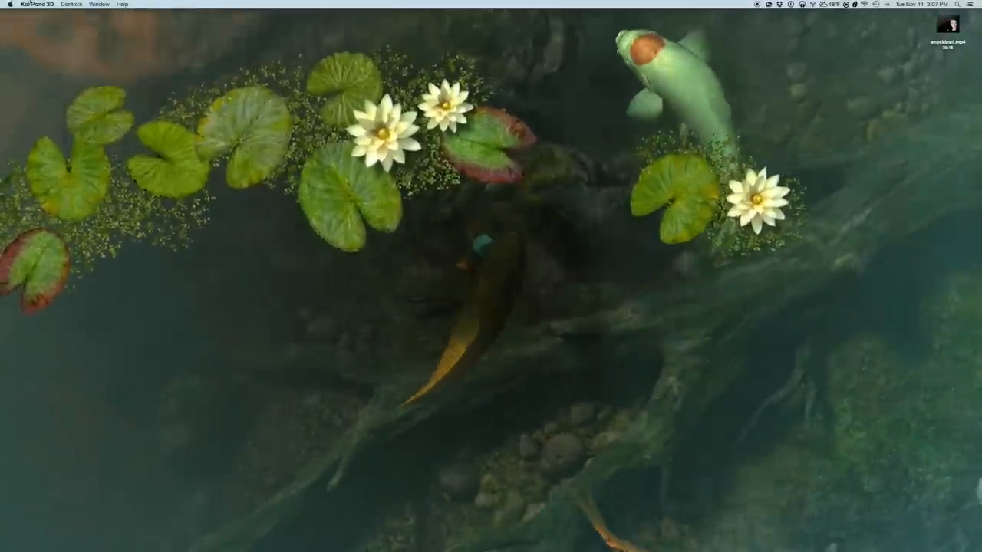
- Open Koi Pond 3D Preferences and nudge the pond sounds volume slider up
left_click(46, 5)
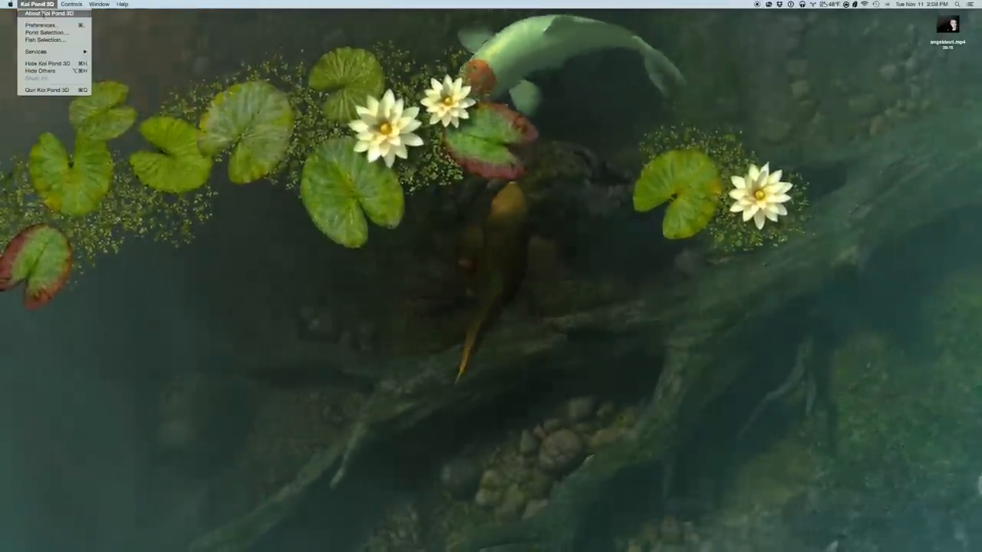
left_click(40, 25)
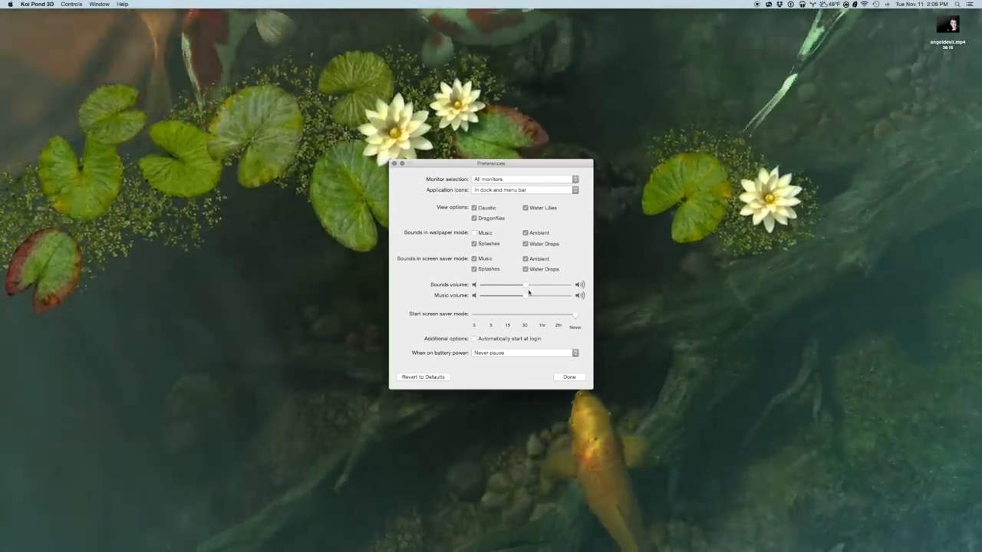
left_click_drag(525, 283, 553, 284)
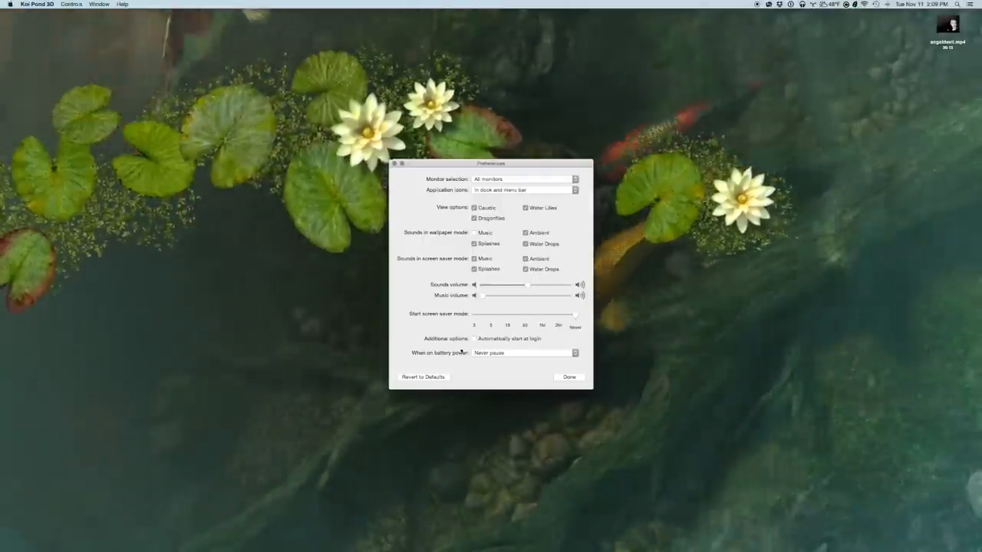
- Move the Preferences window aside so the pond is visible
left_click(525, 178)
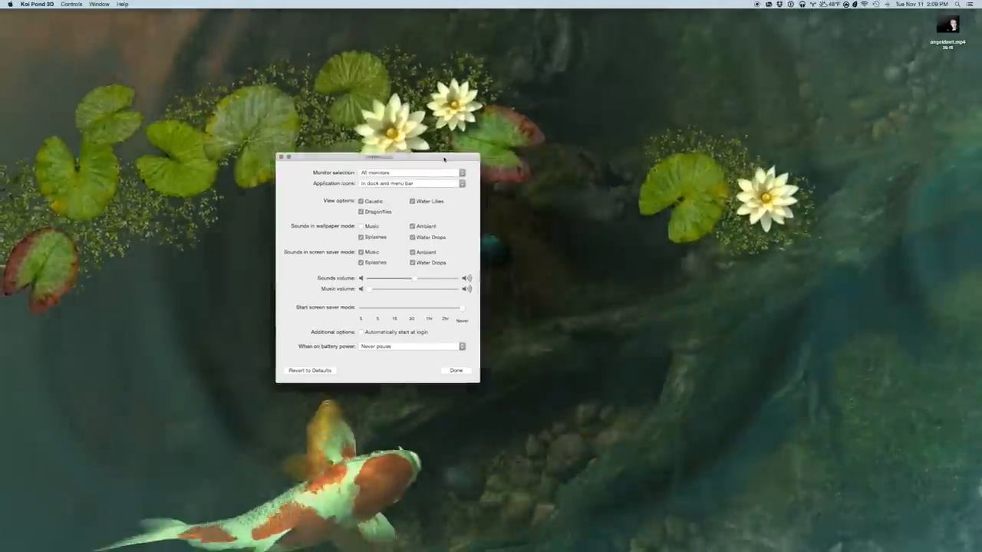
left_click_drag(376, 156, 126, 80)
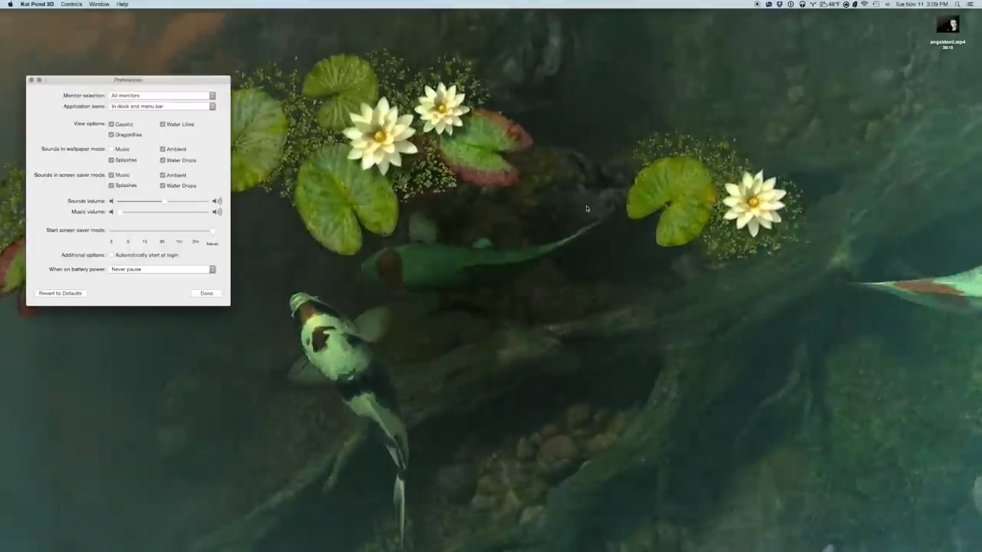
left_click_drag(127, 80, 134, 25)
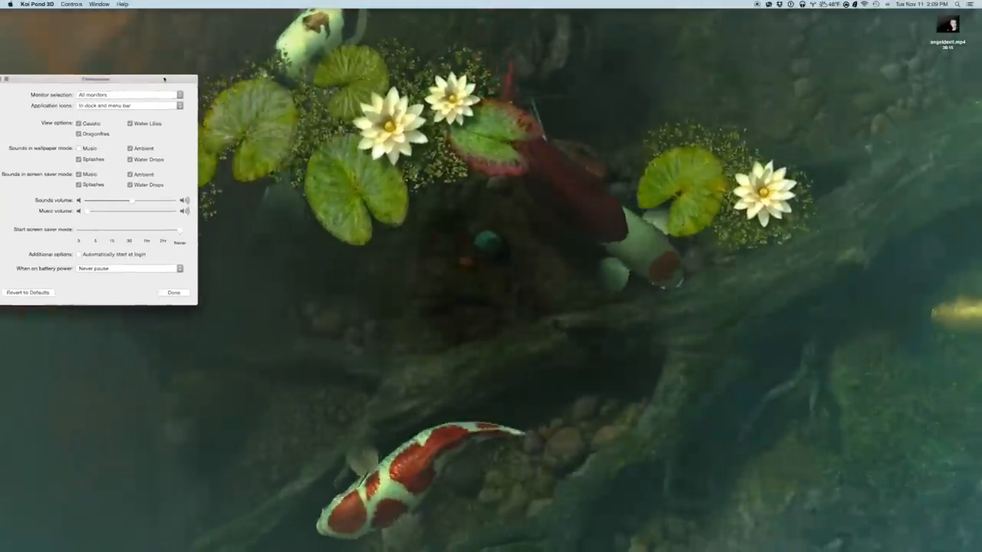
left_click_drag(95, 80, 166, 132)
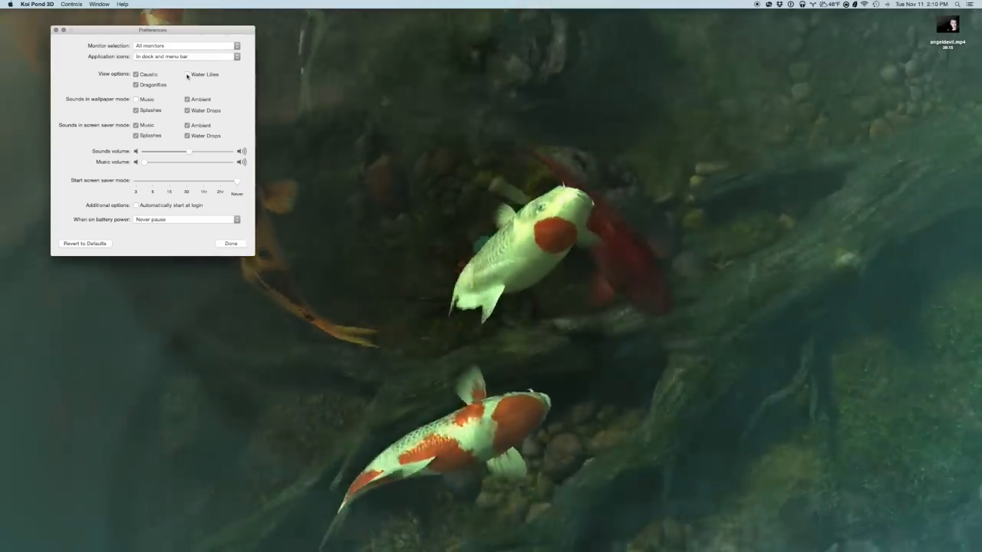
- Toggle the Water Lilies view option off and on, leaving the lilies showing
left_click(188, 74)
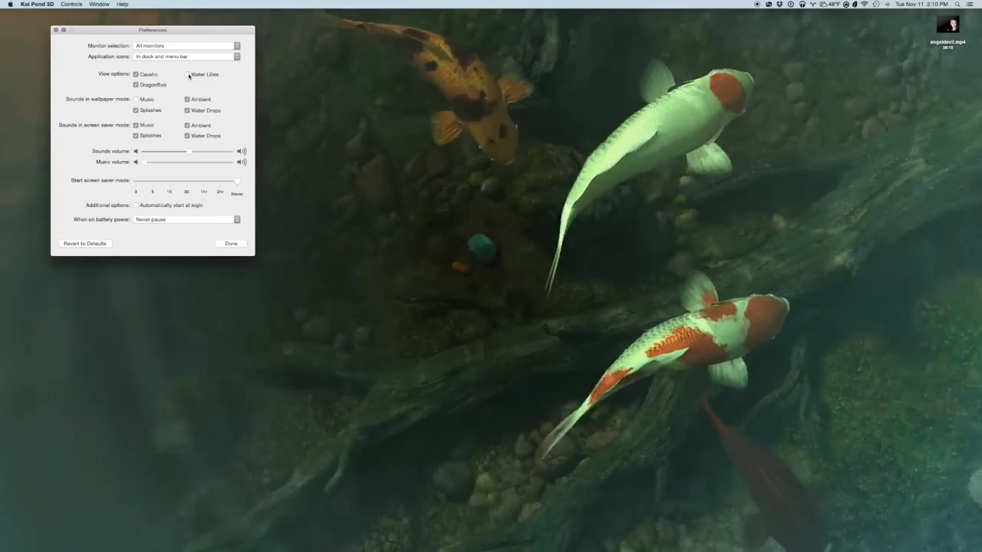
left_click(188, 73)
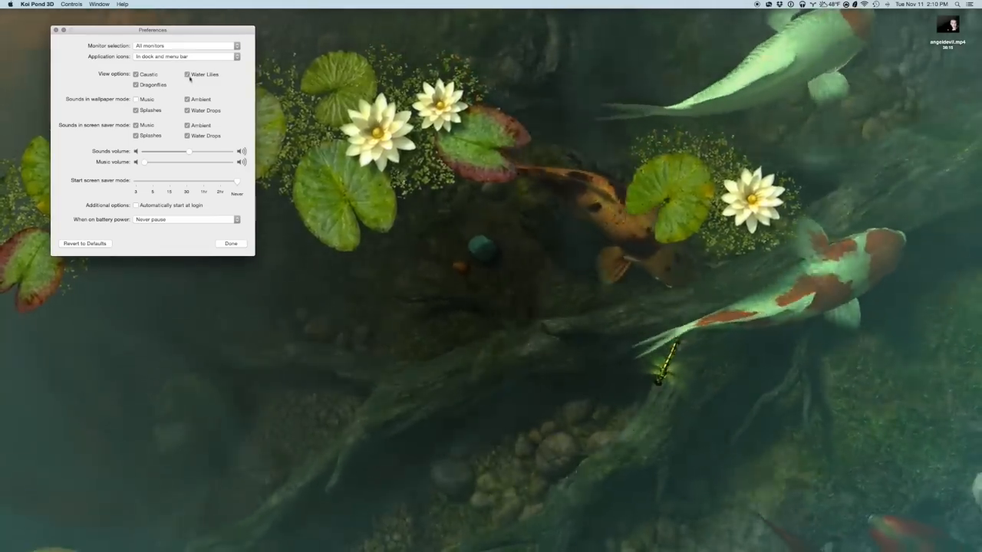
left_click(187, 73)
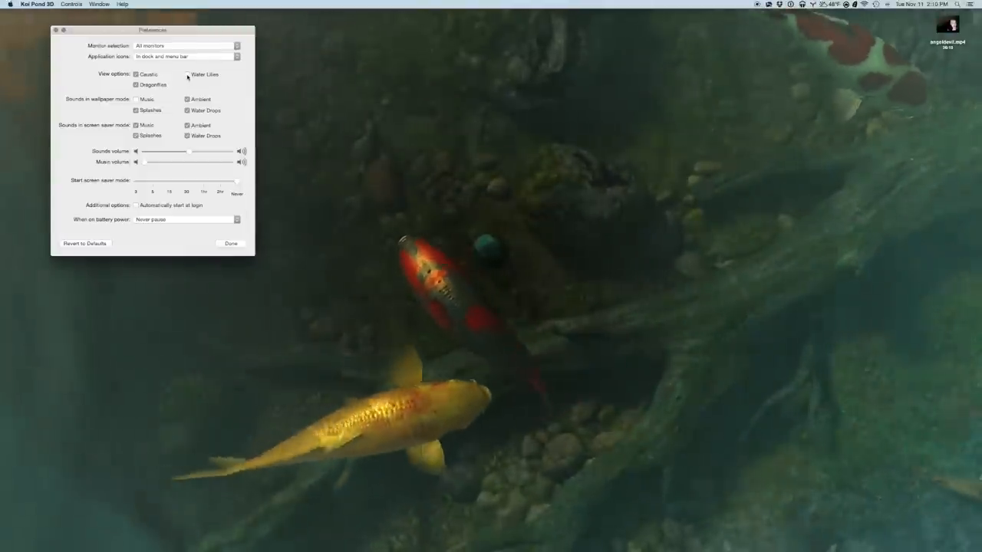
left_click(187, 73)
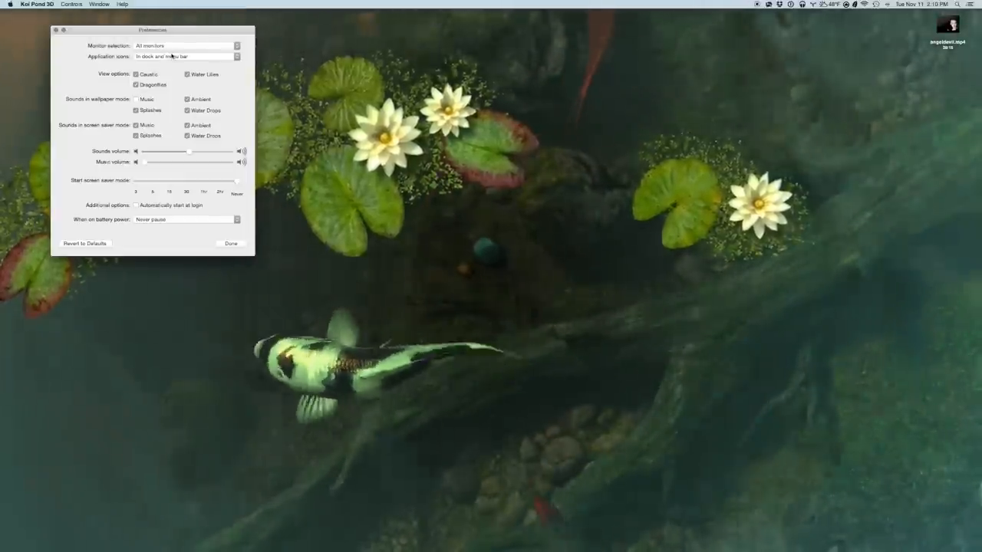
- Bring the Preferences window back toward the centre and close it with Done
left_click_drag(152, 31, 163, 353)
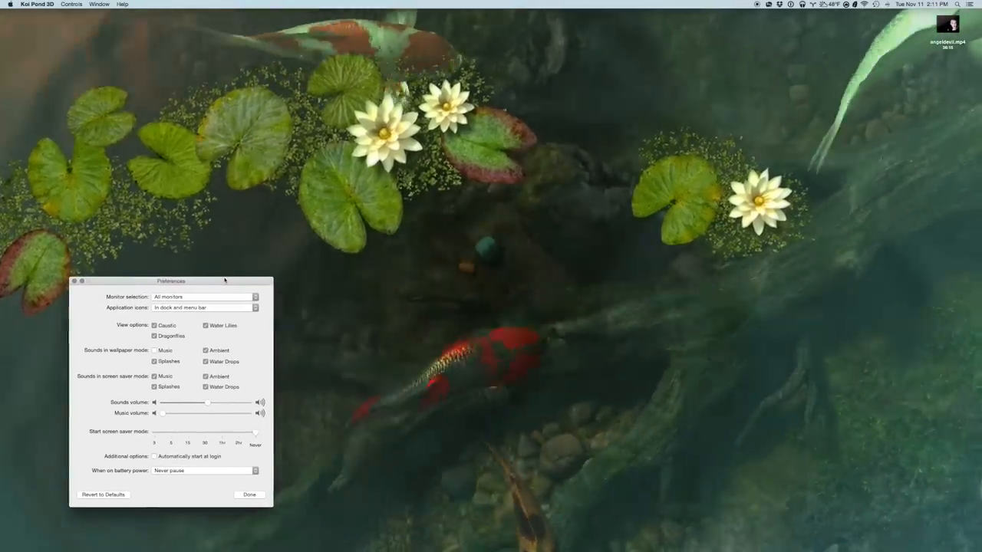
left_click_drag(224, 279, 330, 178)
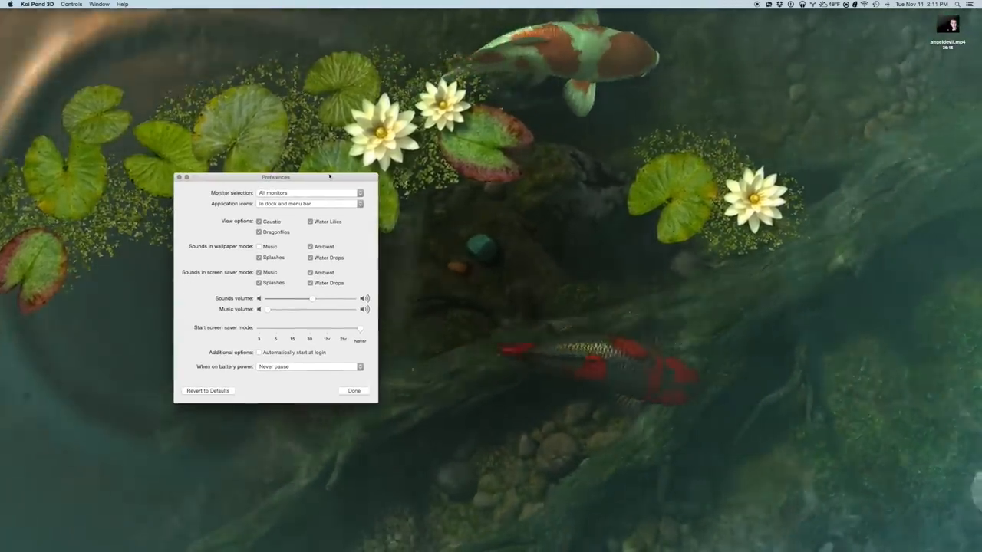
left_click_drag(277, 178, 336, 60)
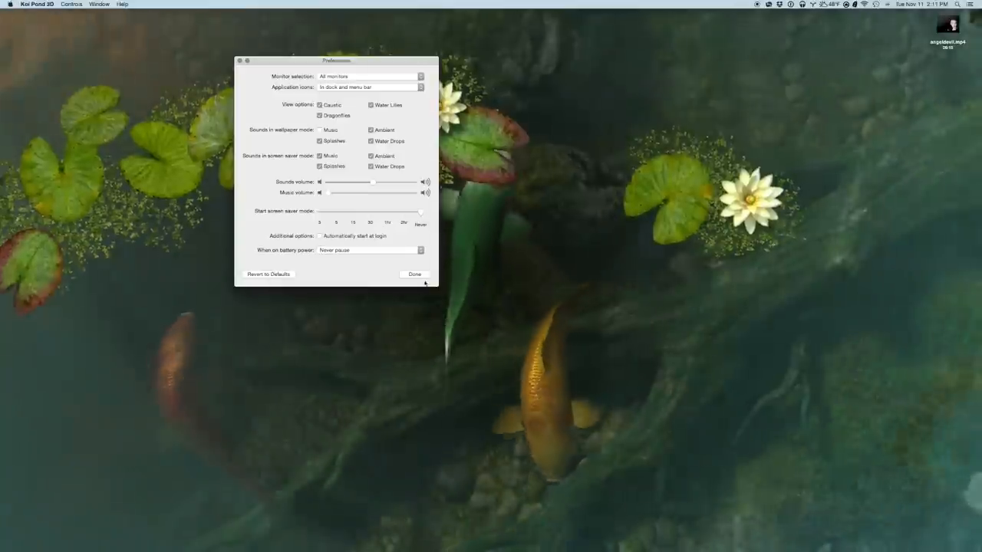
left_click(414, 273)
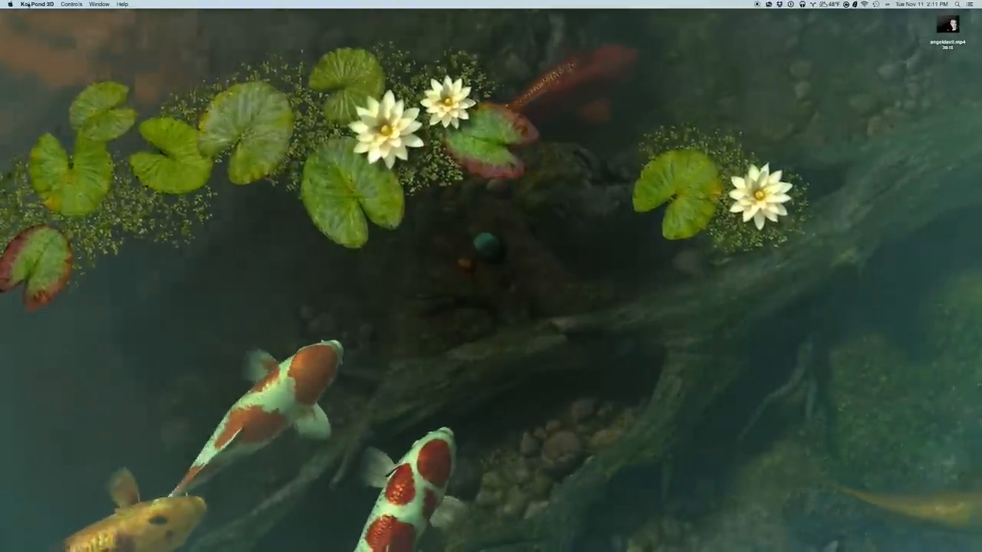
- Open Pond Selection and compare the Garden Pond and Garden Pond Lite previews
left_click(32, 3)
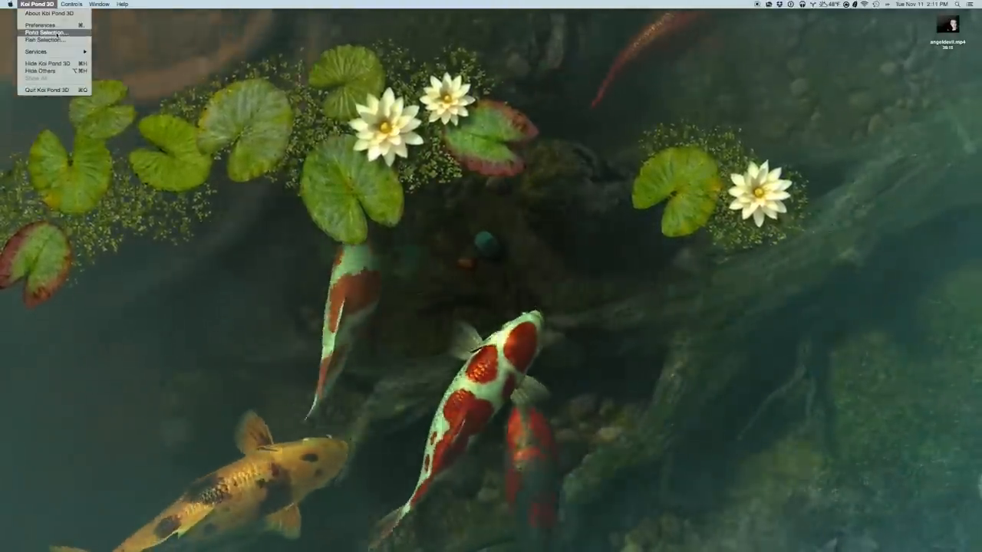
left_click(46, 32)
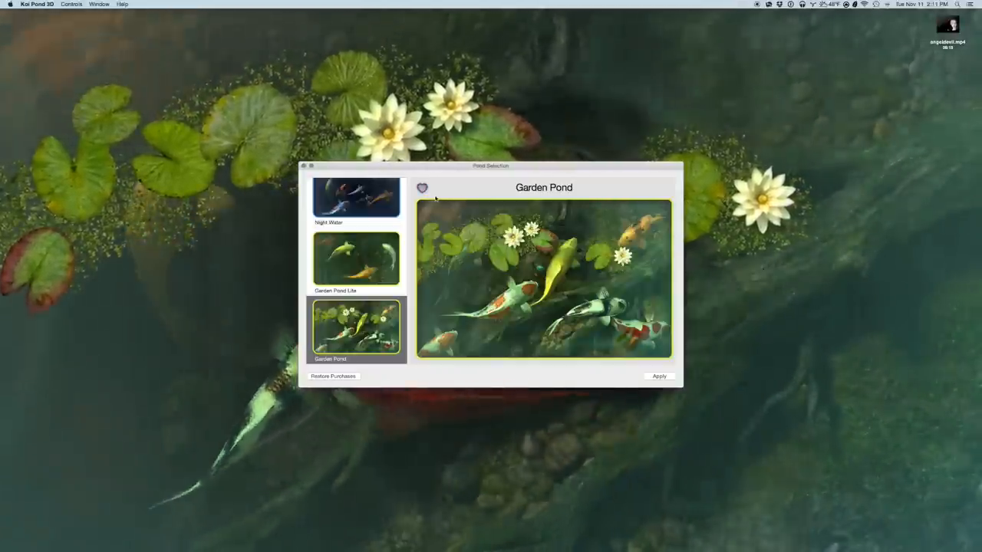
left_click(421, 187)
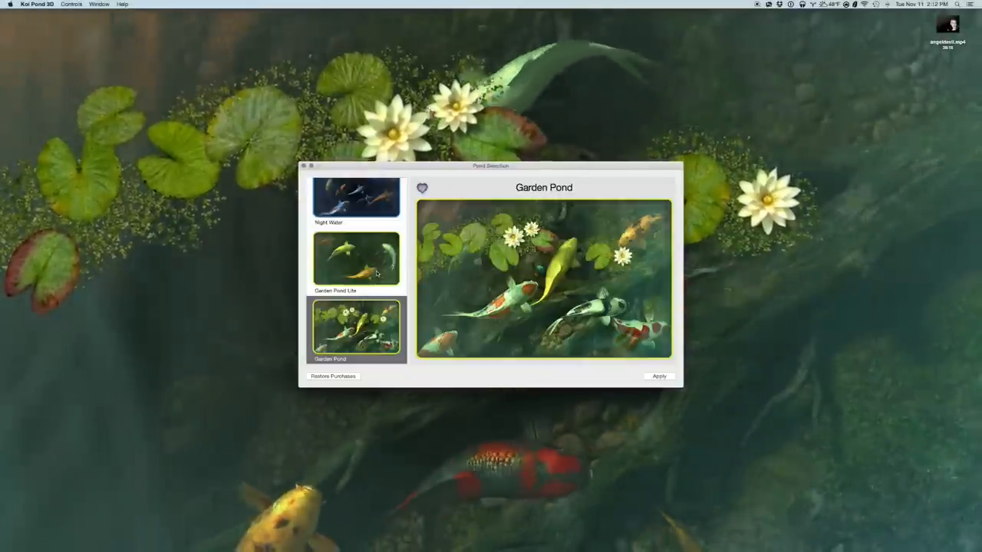
left_click(356, 259)
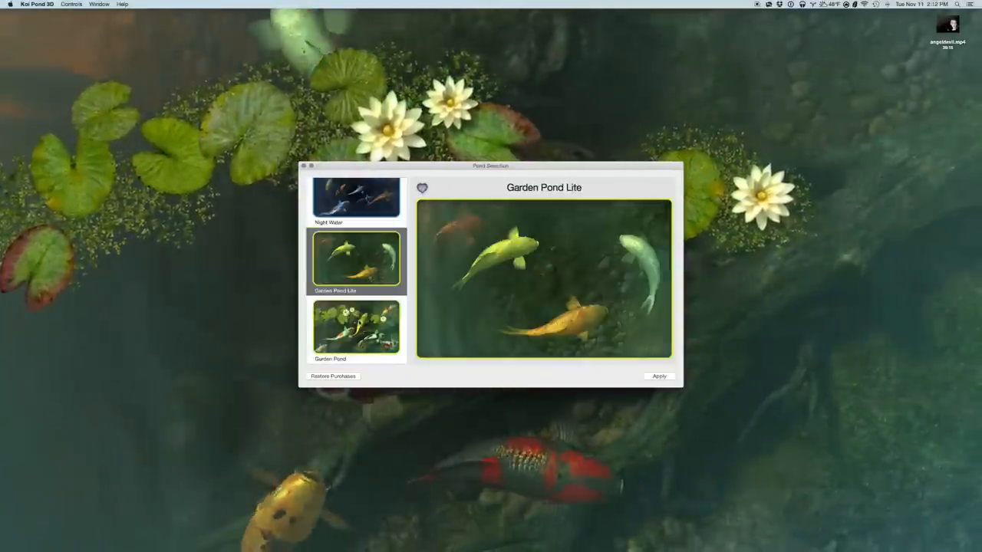
left_click(356, 329)
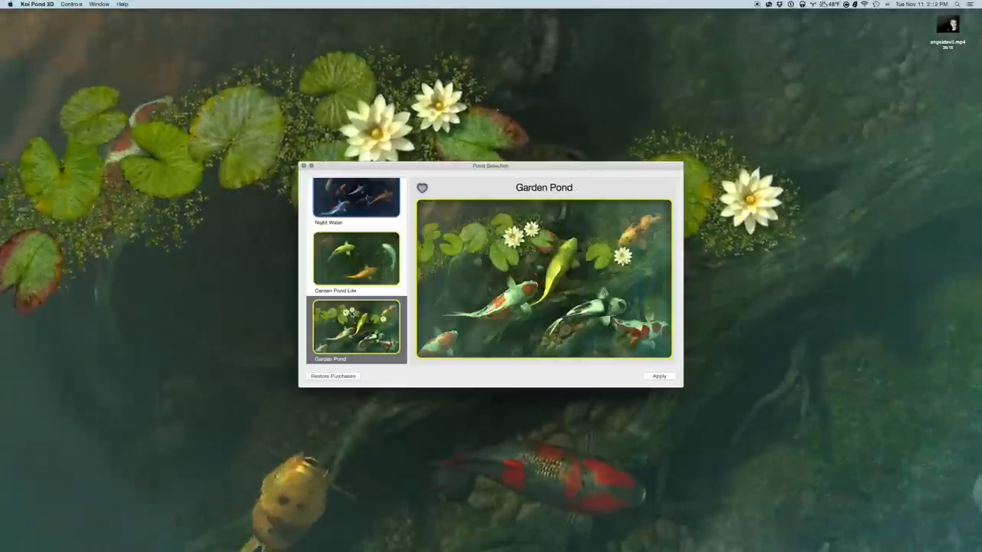
left_click(356, 257)
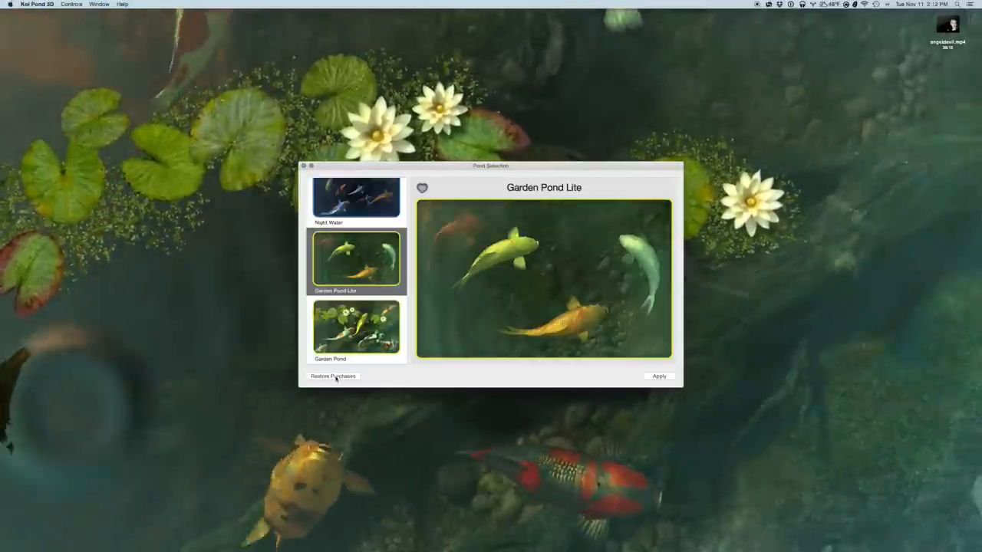
- Restore previously purchased ponds, keeping Garden Pond Lite as the wallpaper
left_click(659, 376)
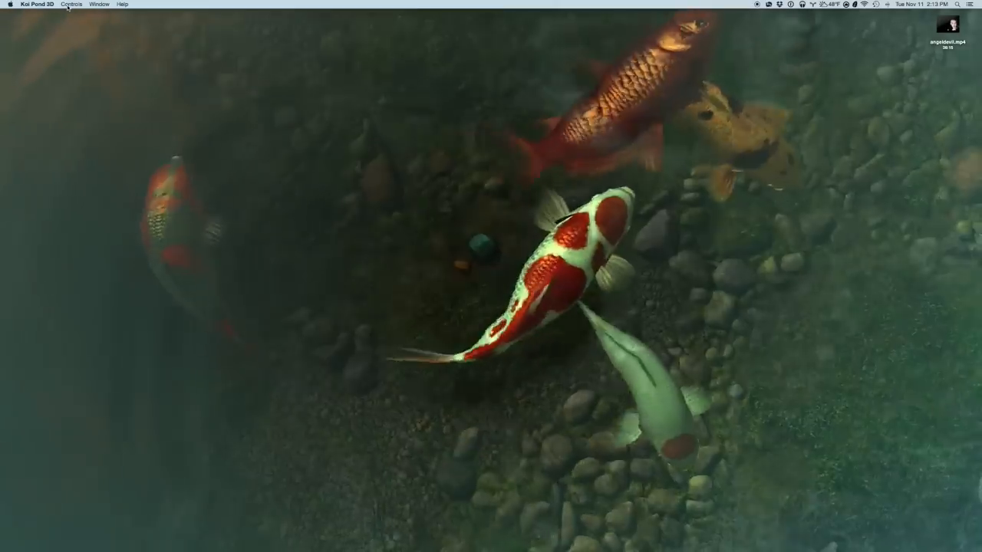
left_click(71, 4)
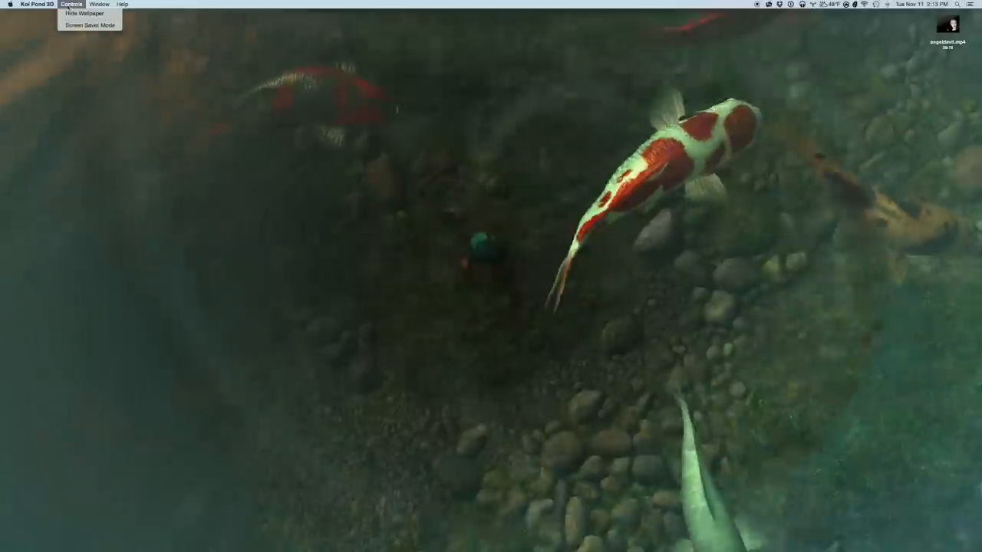
- Open Pond Selection and apply the Night Water pond scene
left_click(37, 5)
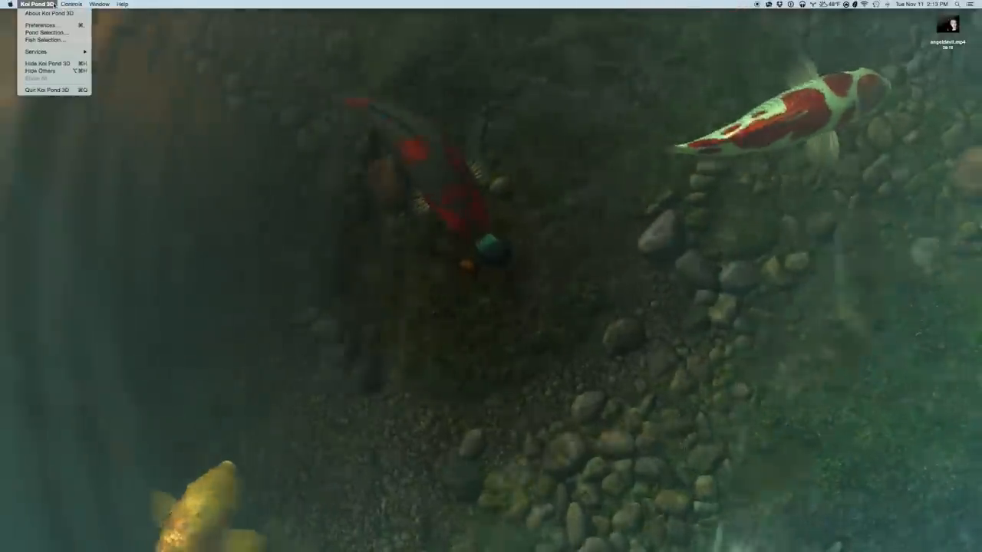
left_click(46, 32)
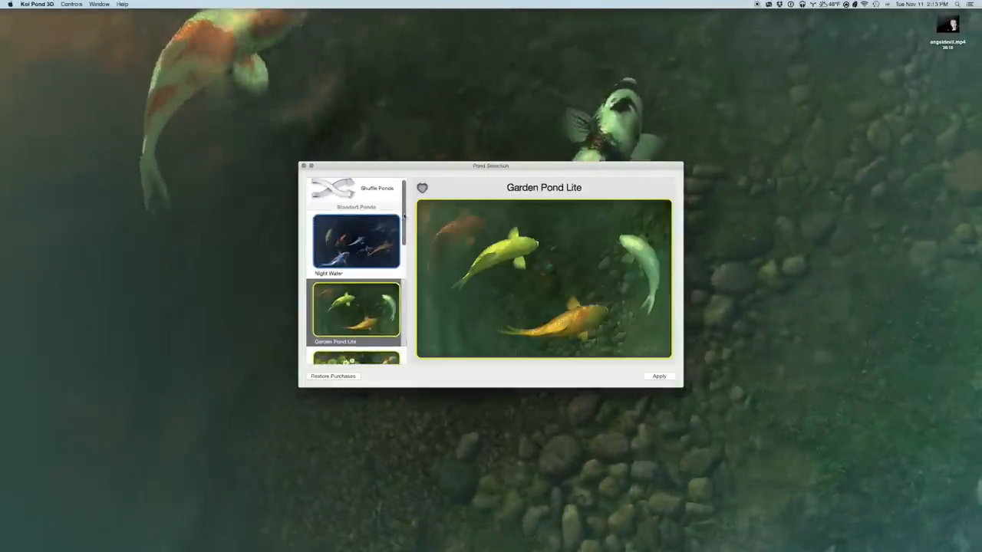
left_click(356, 242)
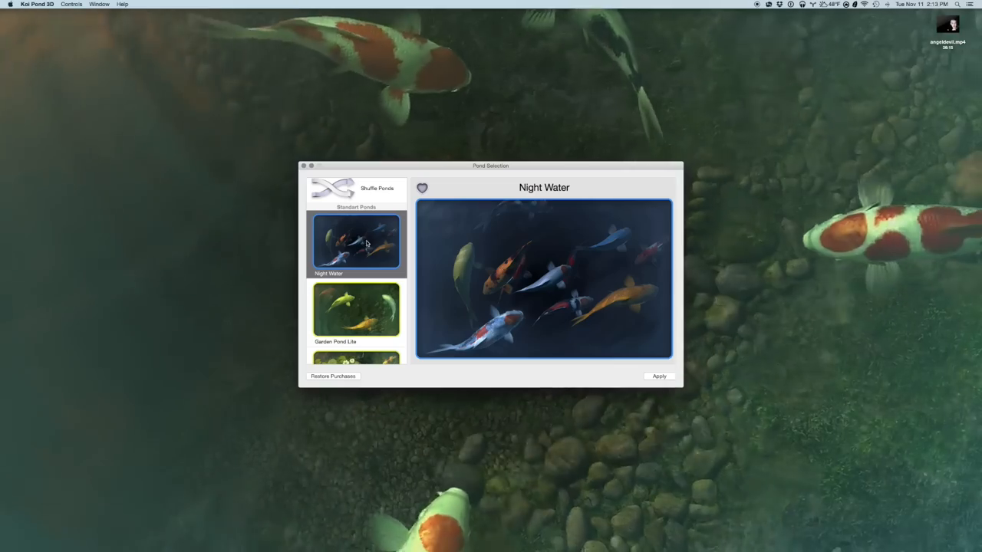
left_click(658, 376)
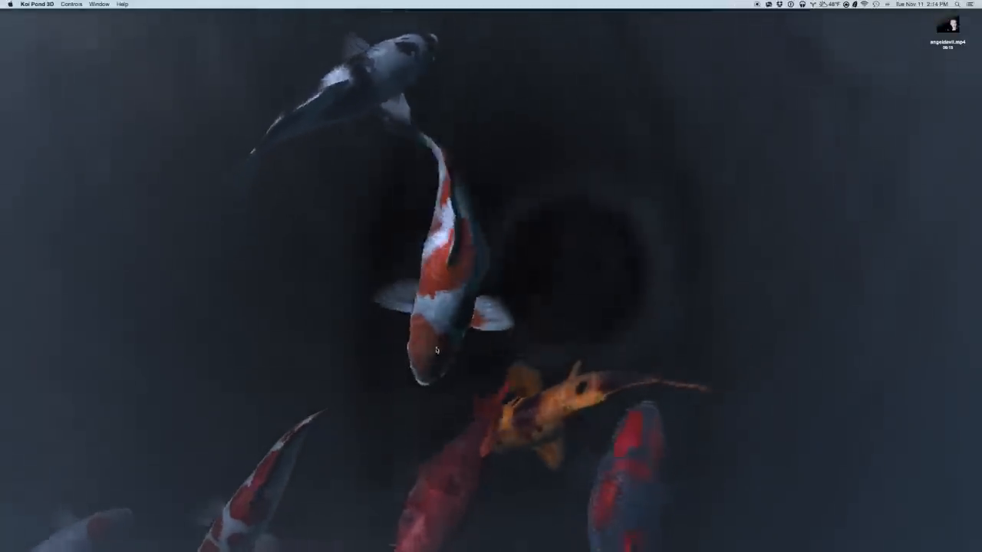
left_click(37, 3)
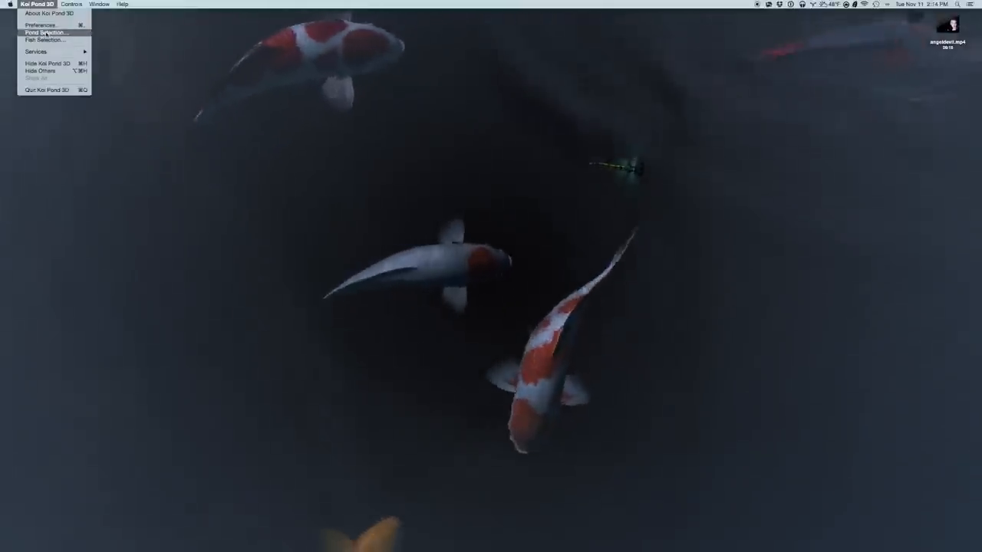
- Apply the Evening Pond scene from the Pond Selection list as the live wallpaper
left_click(44, 32)
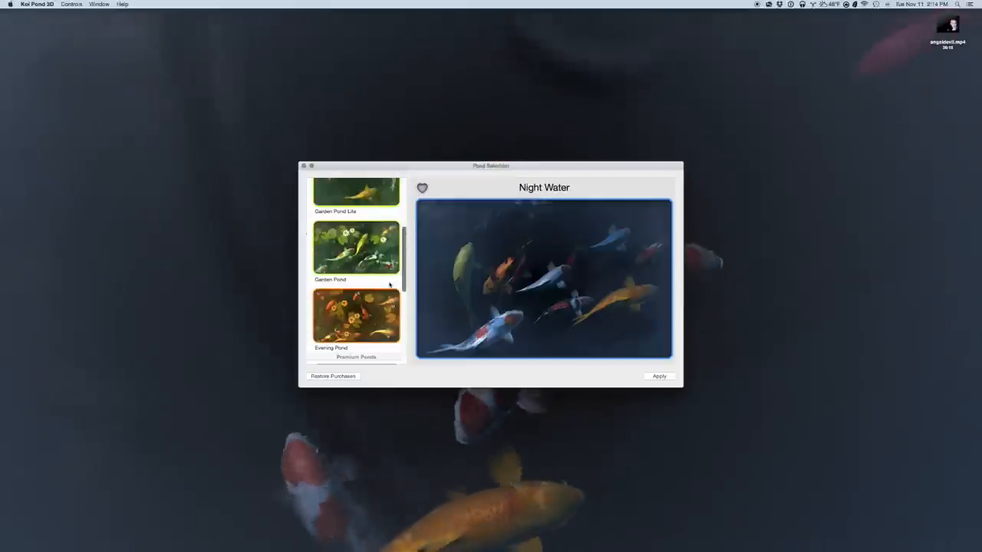
scroll("down", 3)
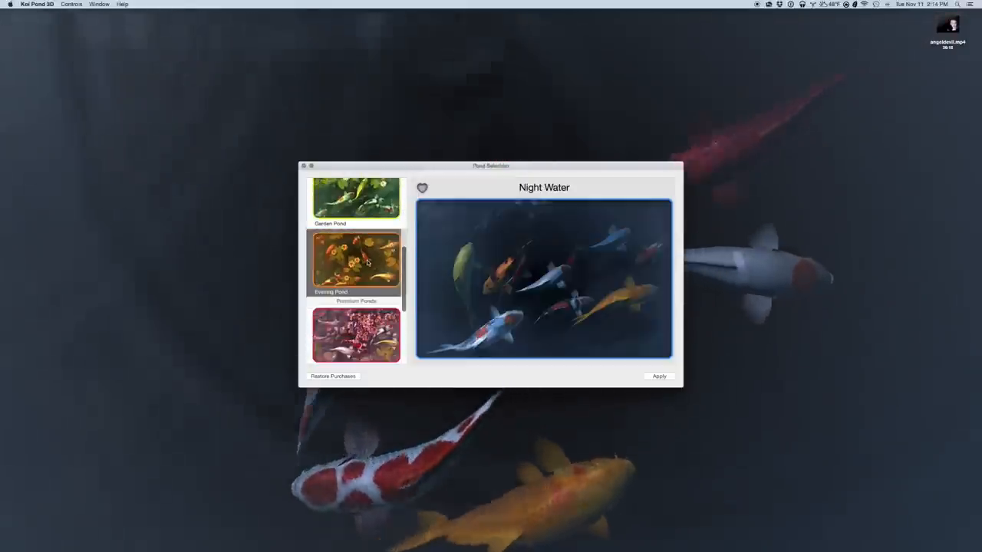
left_click(356, 262)
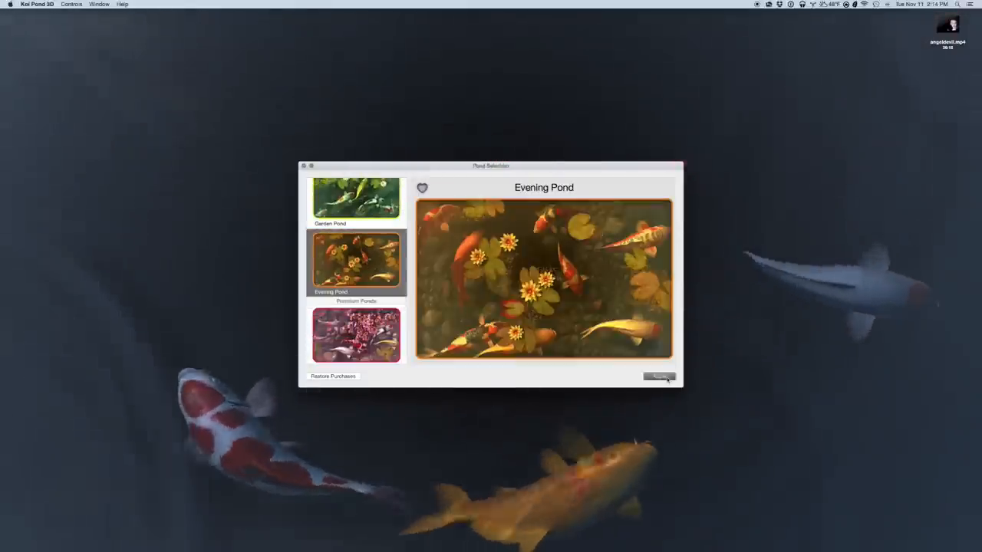
left_click(660, 378)
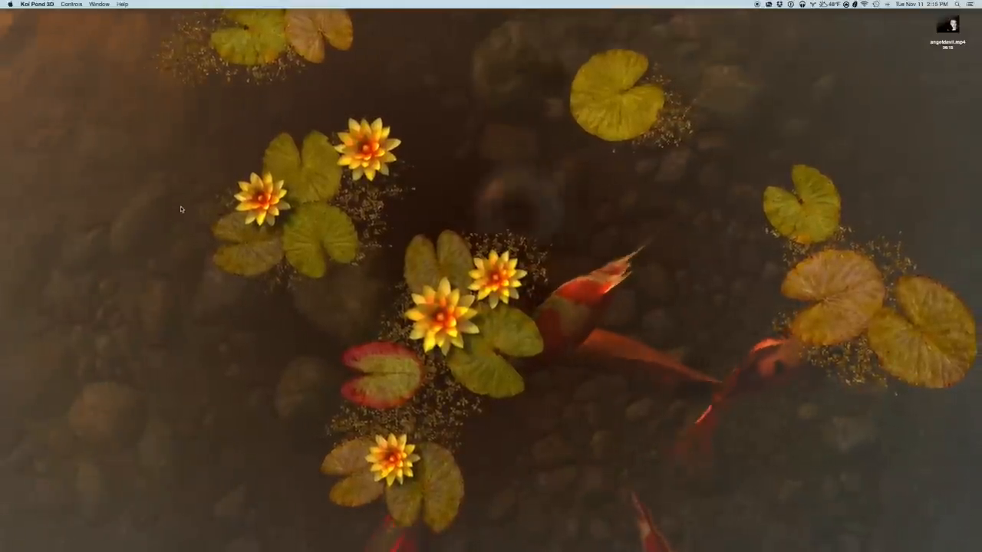
- Preview the premium Sakura pond in the pond chooser while Evening Pond stays live
left_click(34, 3)
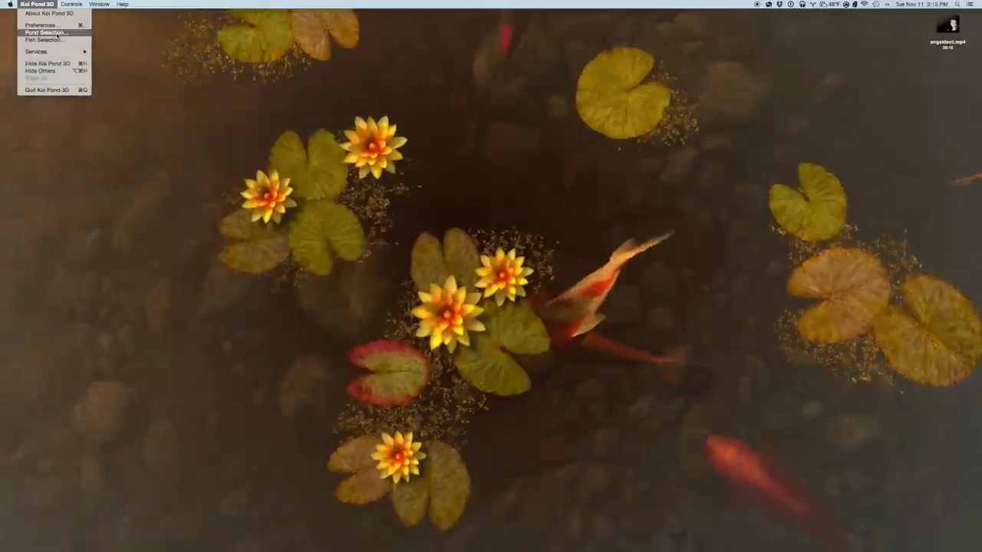
left_click(46, 34)
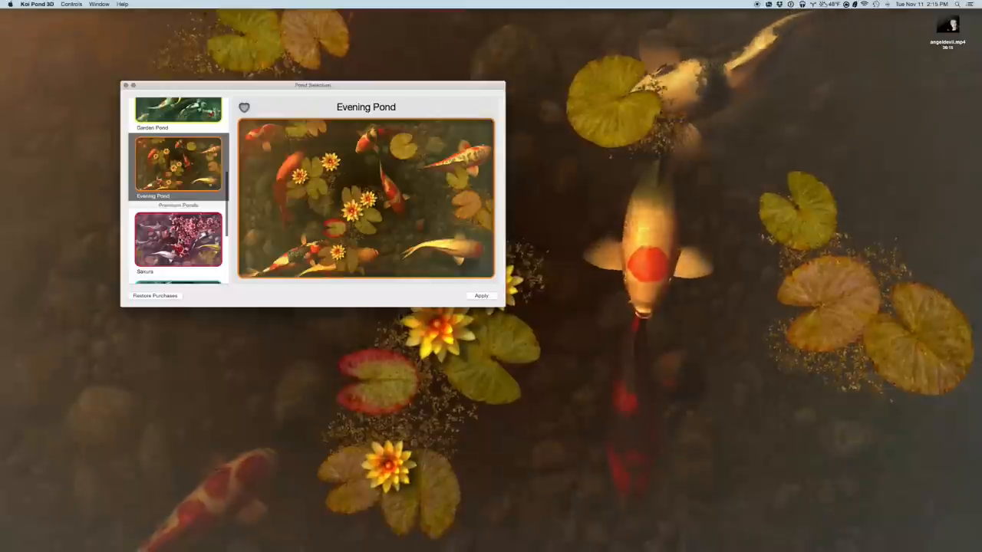
scroll("down", 3)
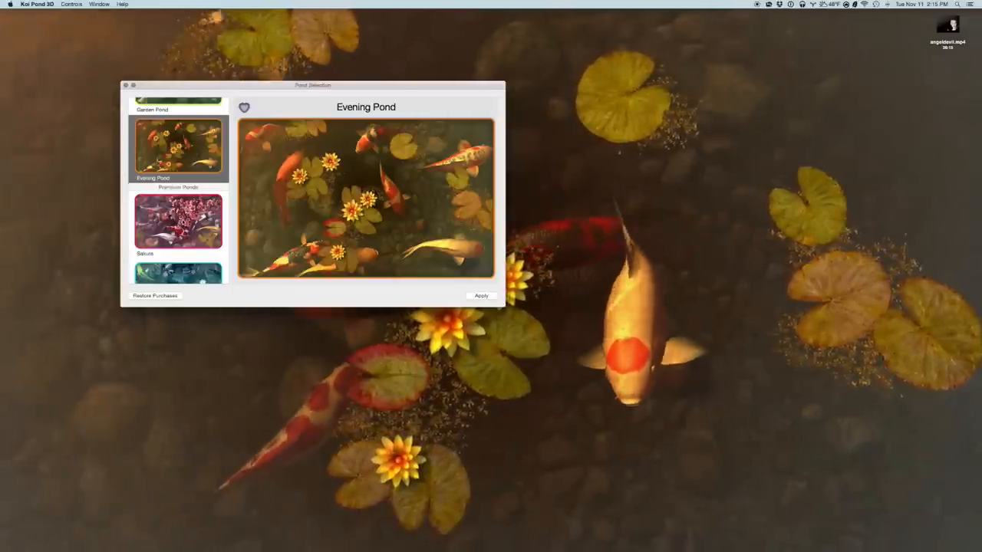
left_click(178, 223)
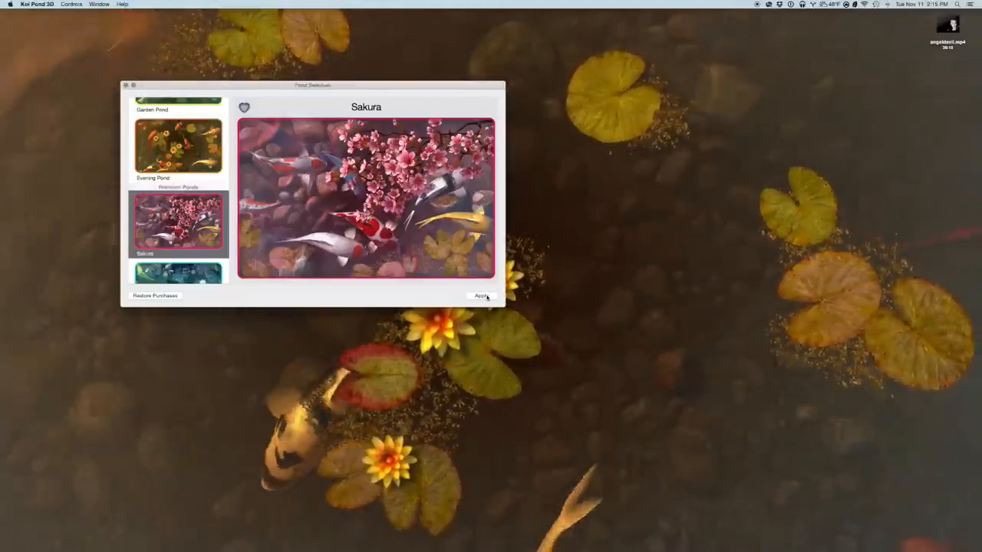
- Apply Sakura as the live pond, showing cherry blossoms over the koi
left_click(479, 295)
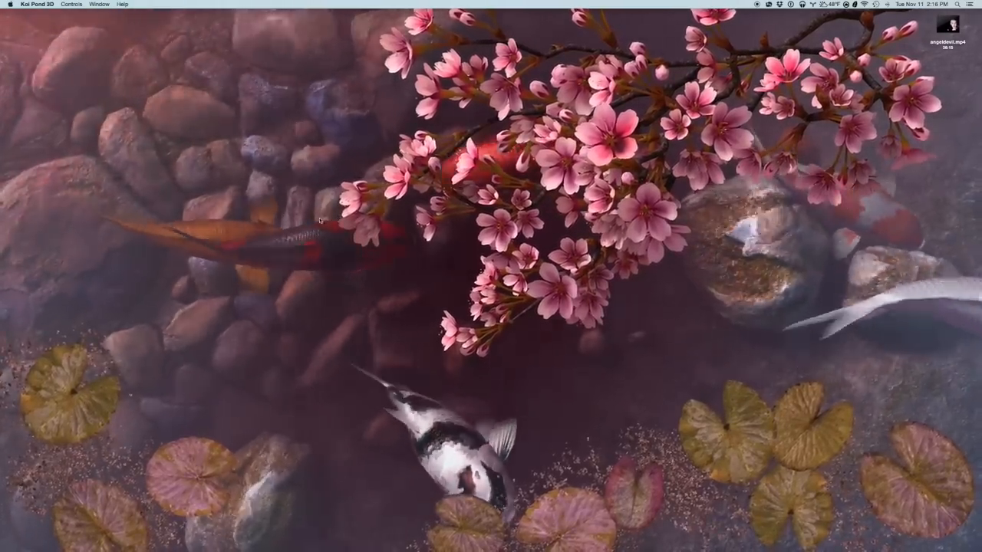
left_click(44, 3)
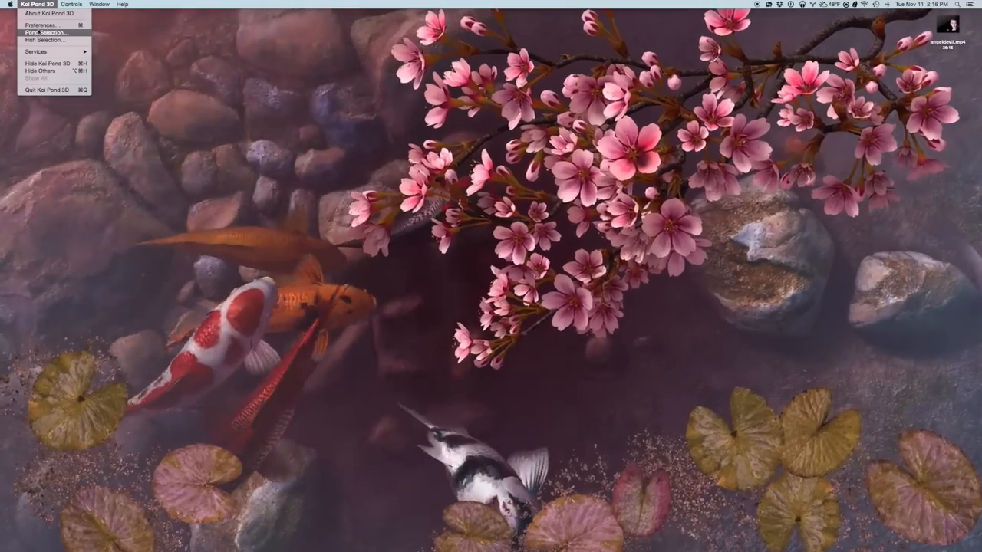
- Apply Twilight Waterfall from the pond list as the live wallpaper
left_click(46, 34)
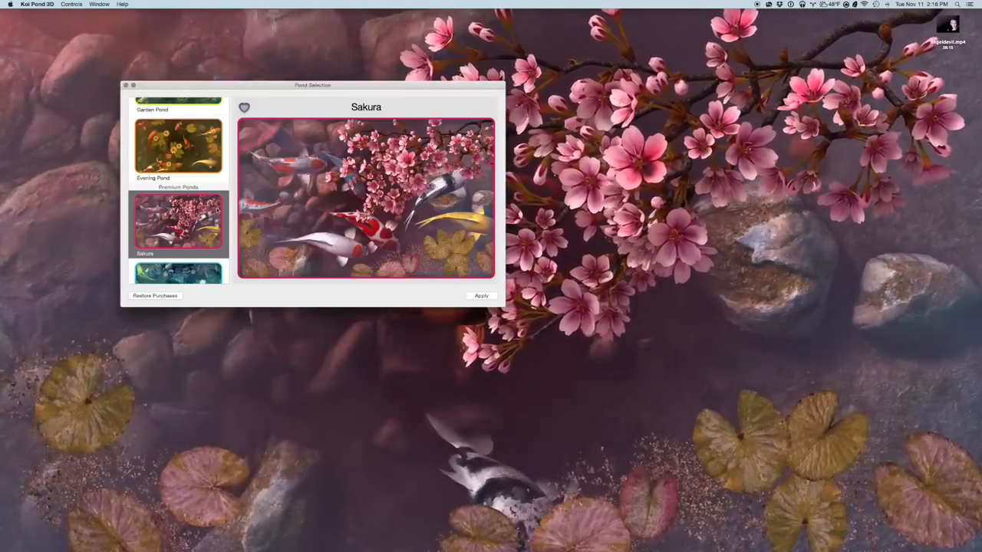
scroll("down", 3)
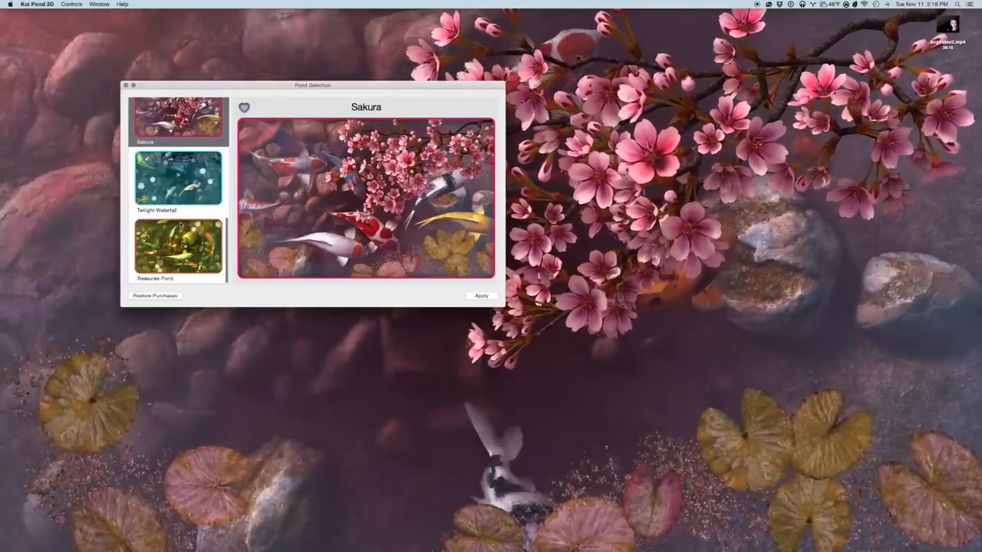
left_click(178, 178)
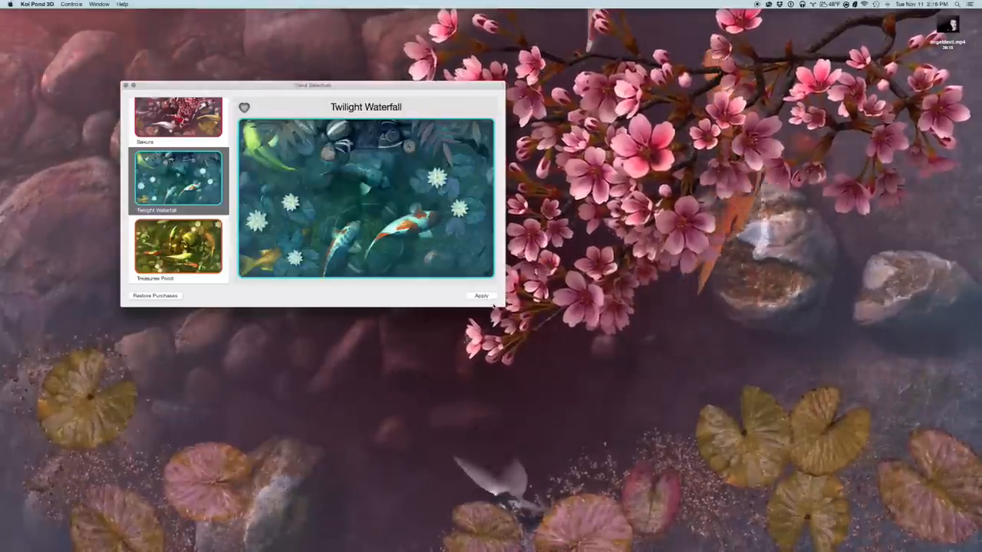
left_click(481, 295)
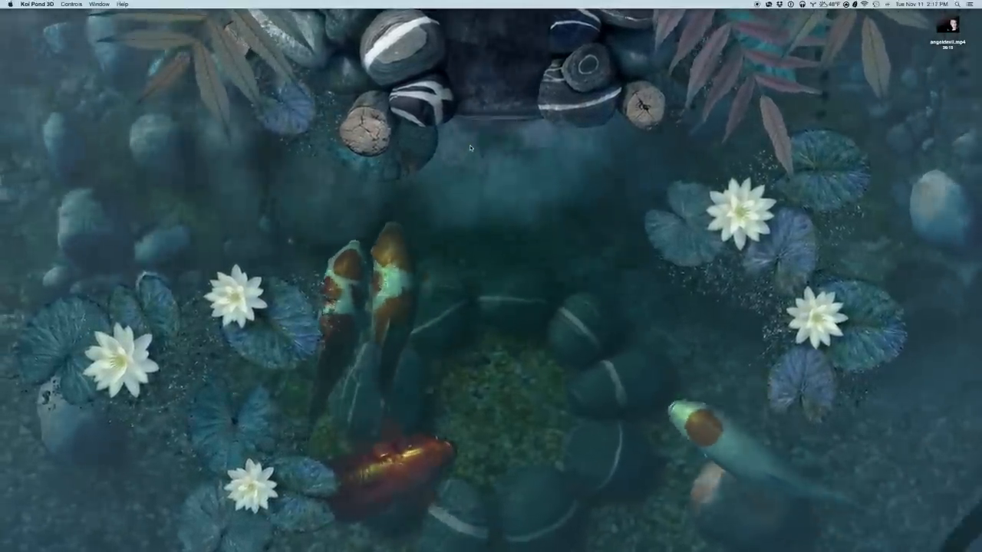
key("volumeup")
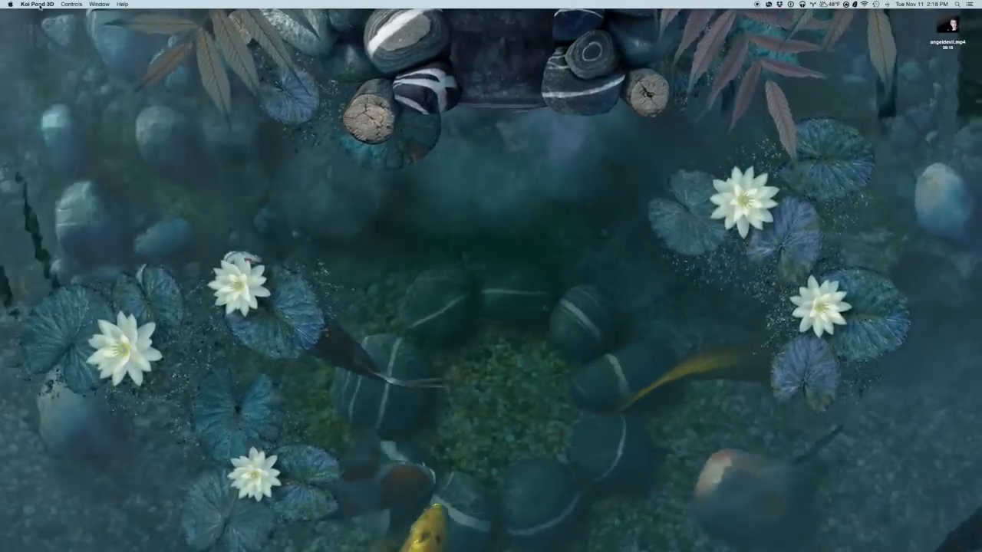
left_click(43, 3)
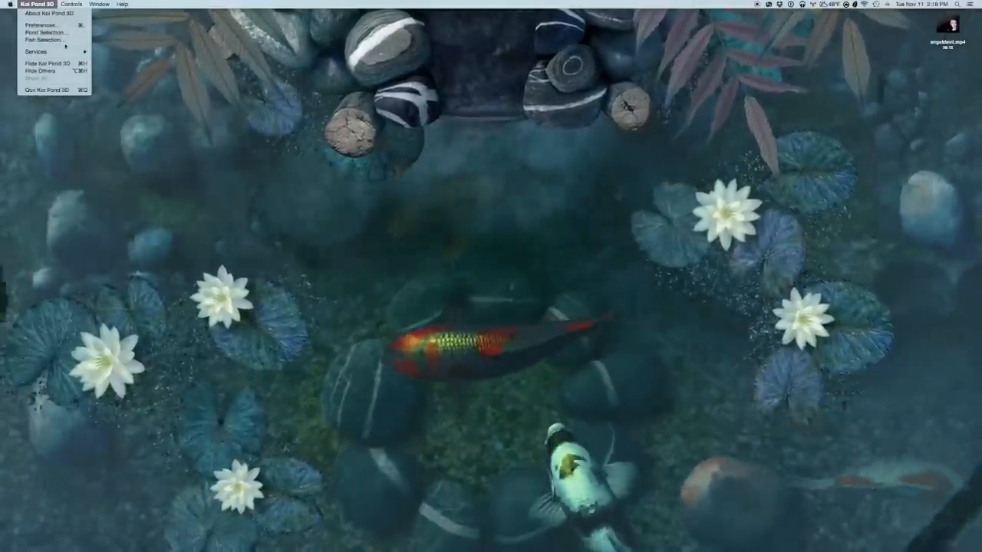
- Dismiss Preferences unchanged, then preview the Treasures Pond in the pond chooser
left_click(43, 25)
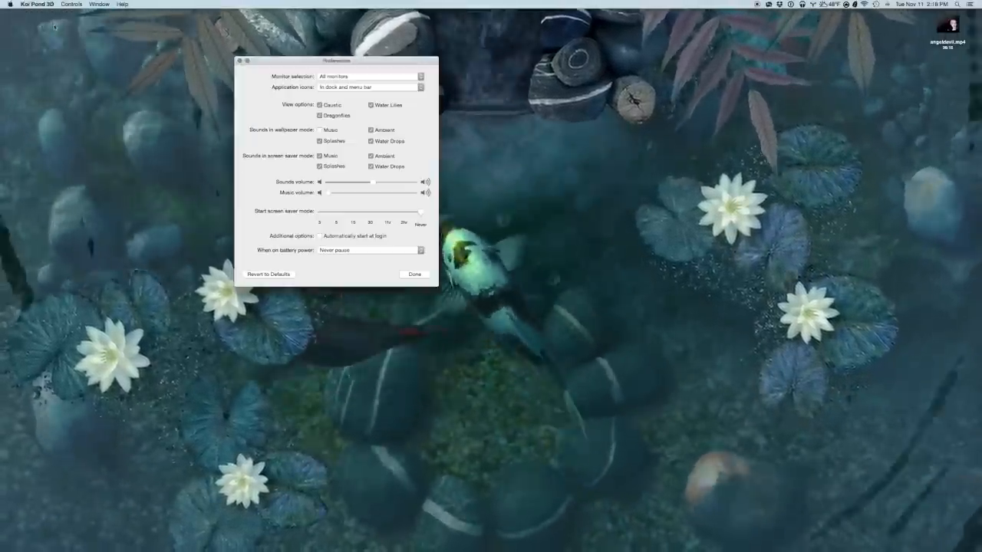
left_click(414, 274)
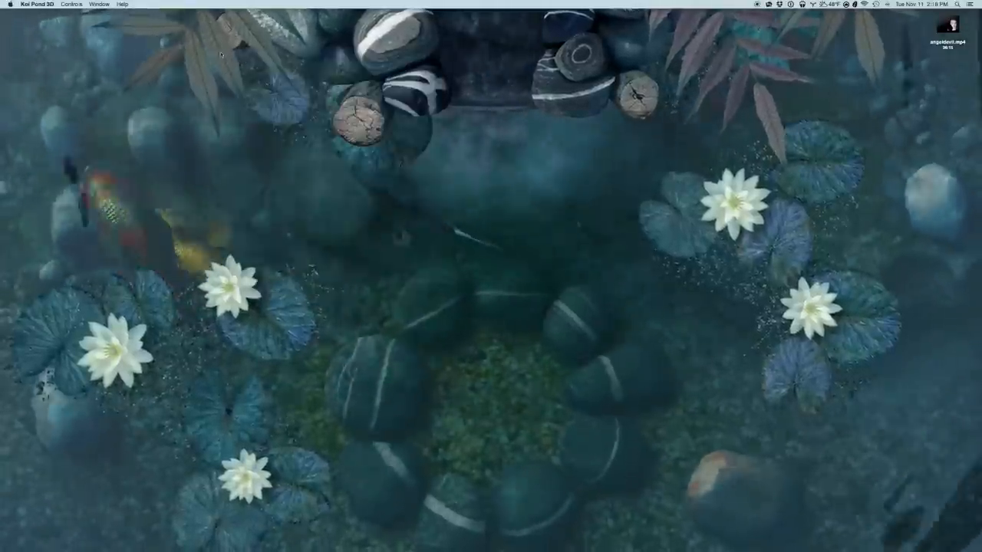
left_click(46, 3)
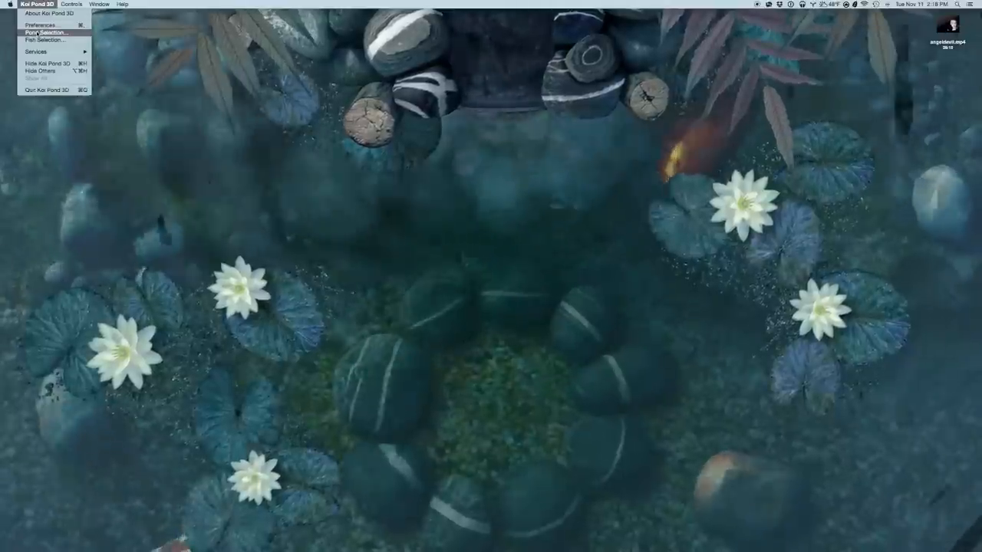
left_click(43, 33)
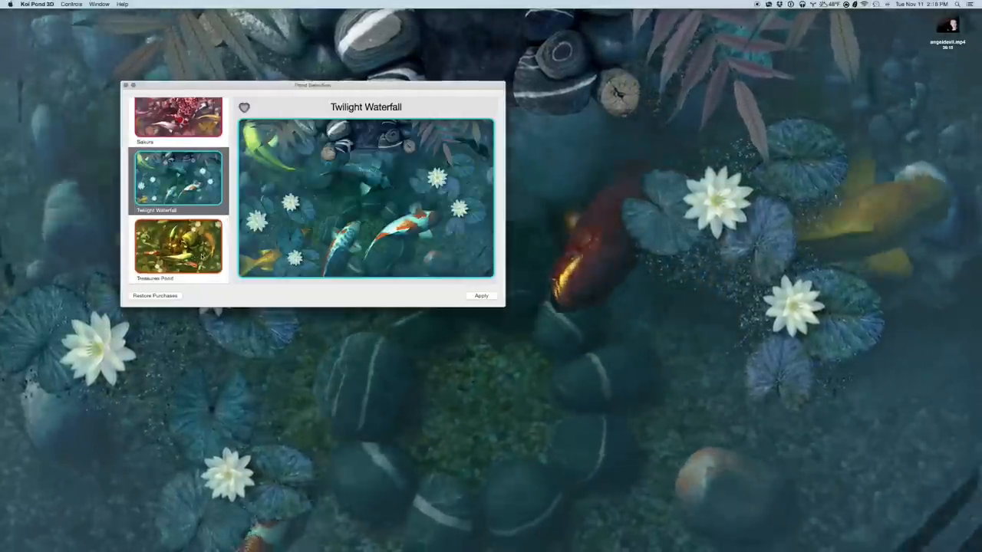
left_click(178, 247)
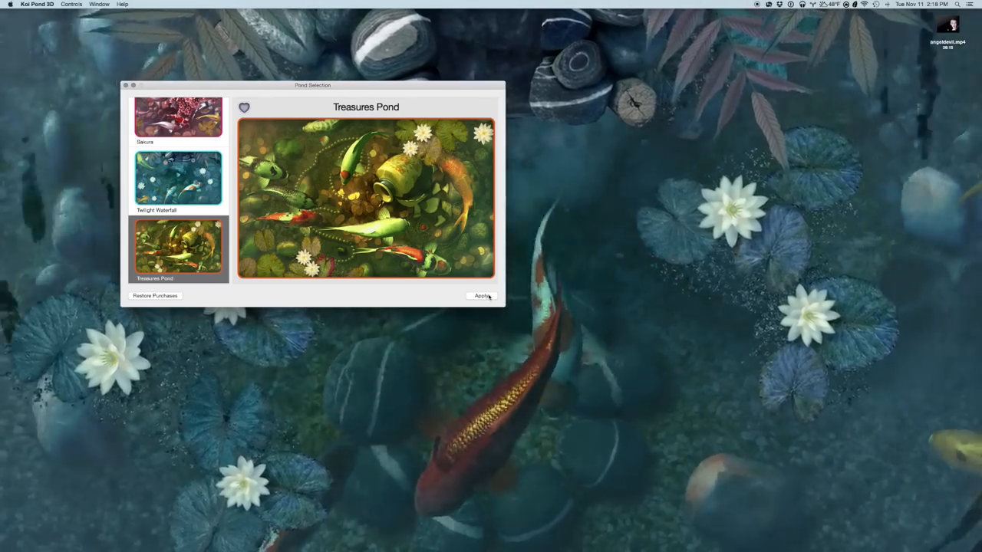
- Apply Treasures Pond as the live pond, with koi over gold coins and a tipped jar
left_click(482, 294)
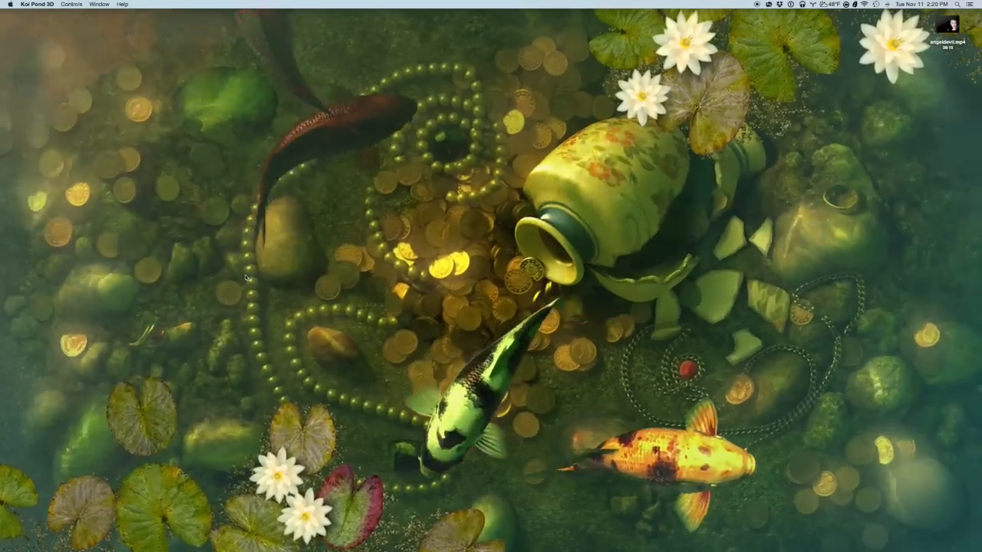
left_click(34, 3)
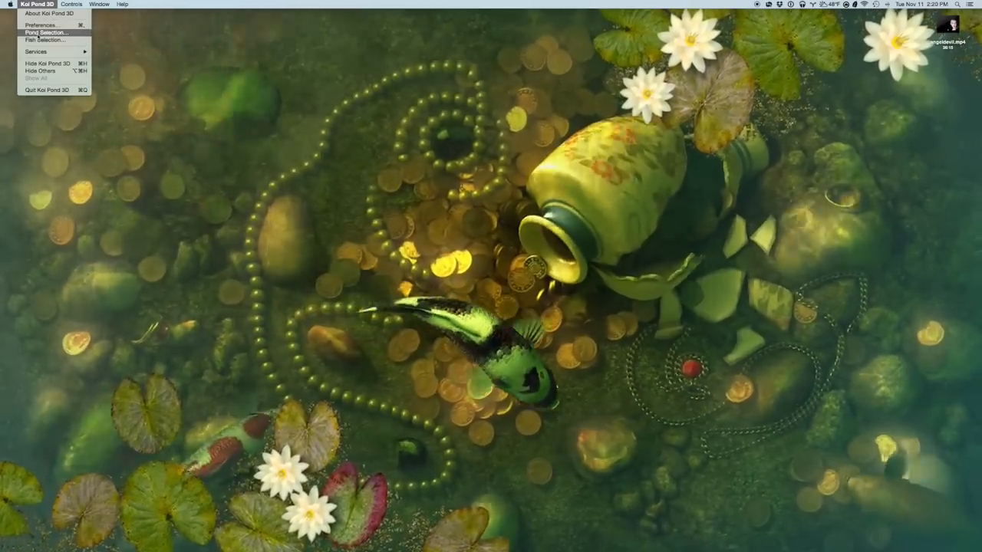
left_click(44, 32)
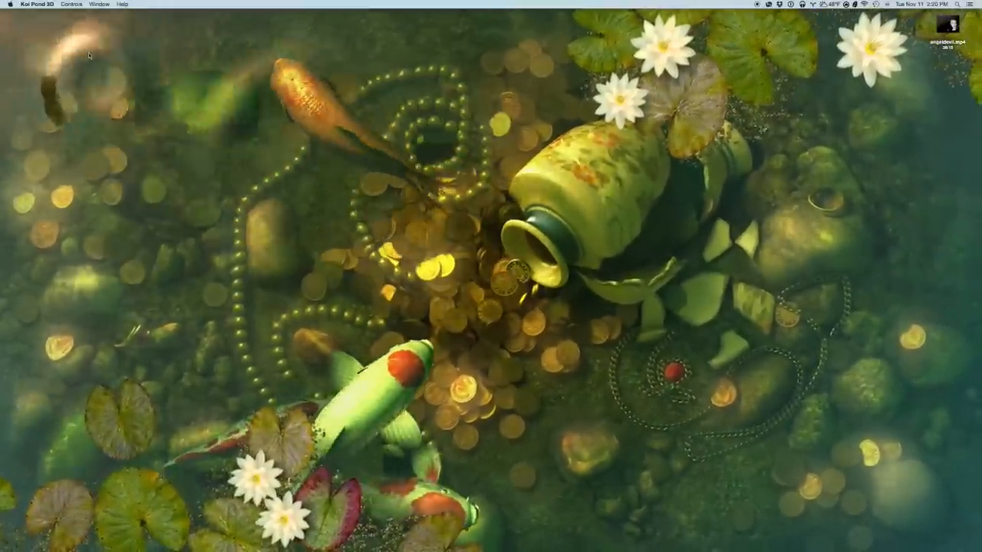
- Bring up the Fish Selection window listing available and selected koi varieties
left_click(37, 4)
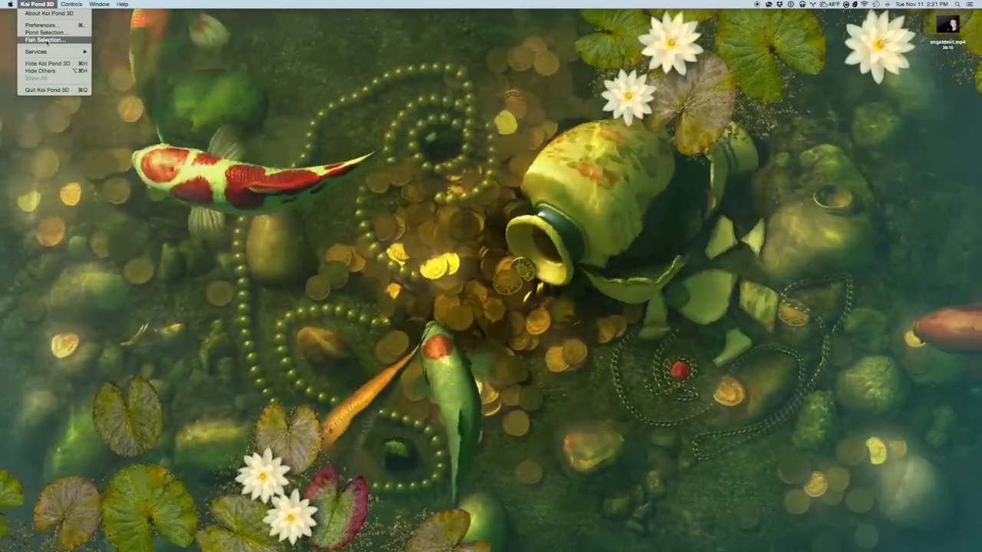
left_click(46, 40)
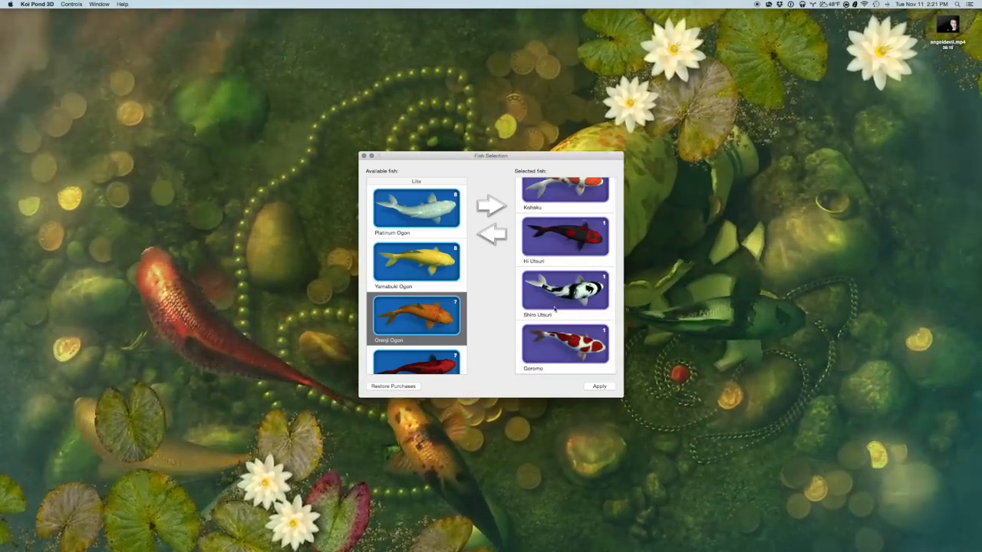
scroll("down", 3)
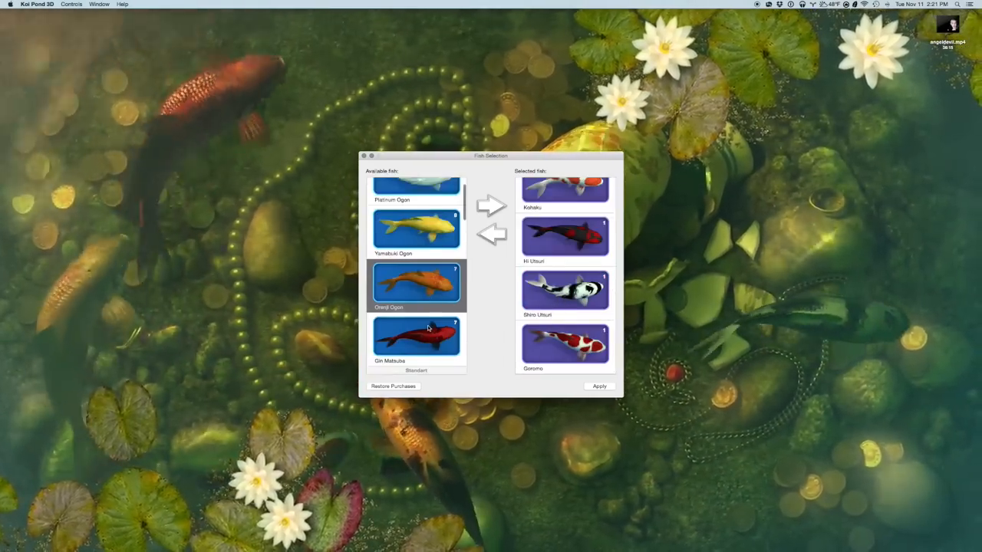
scroll("down", 3)
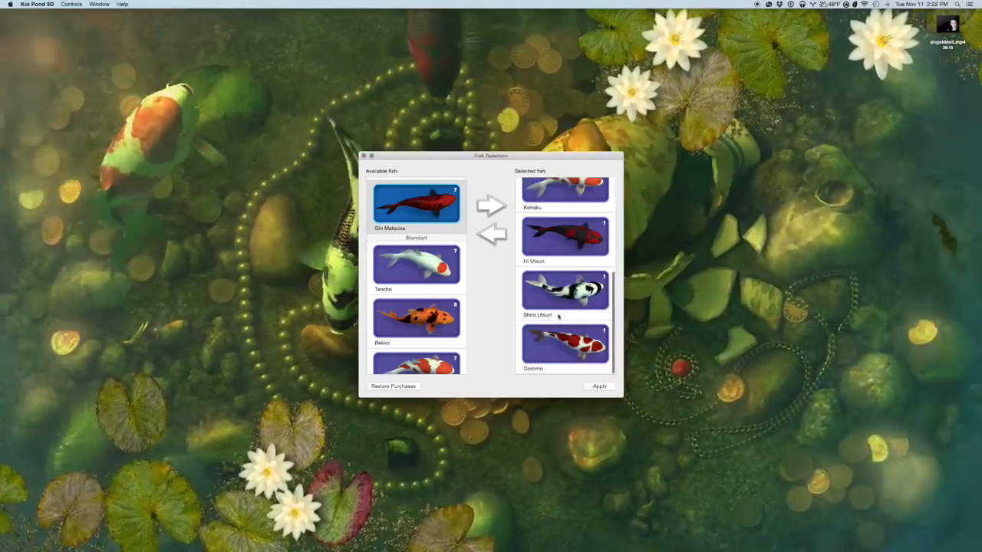
scroll("down", 3)
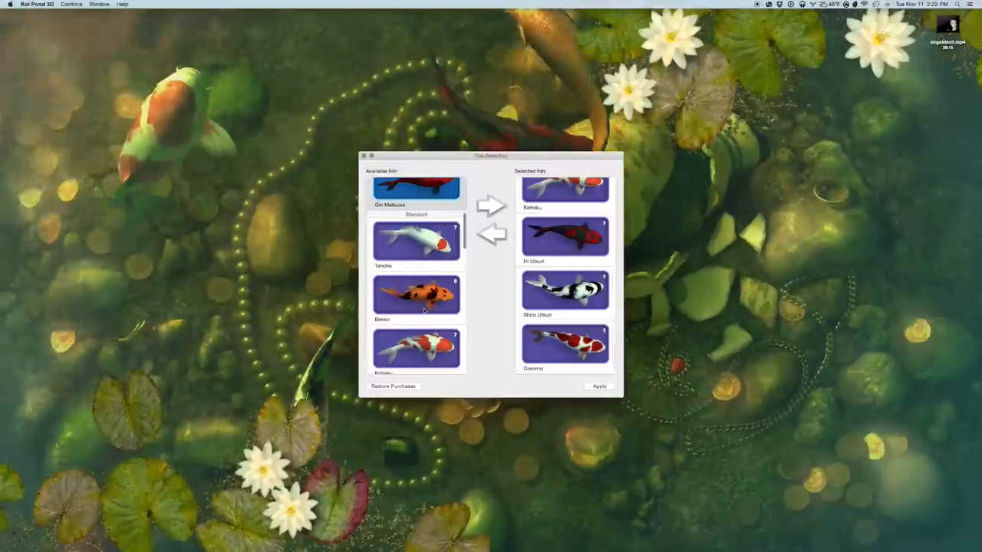
scroll("down", 3)
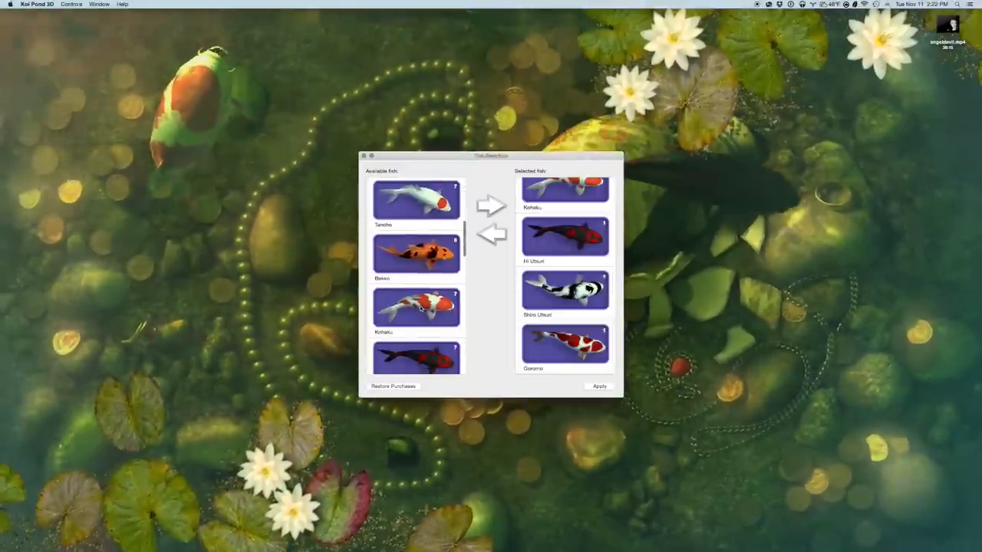
scroll("down", 3)
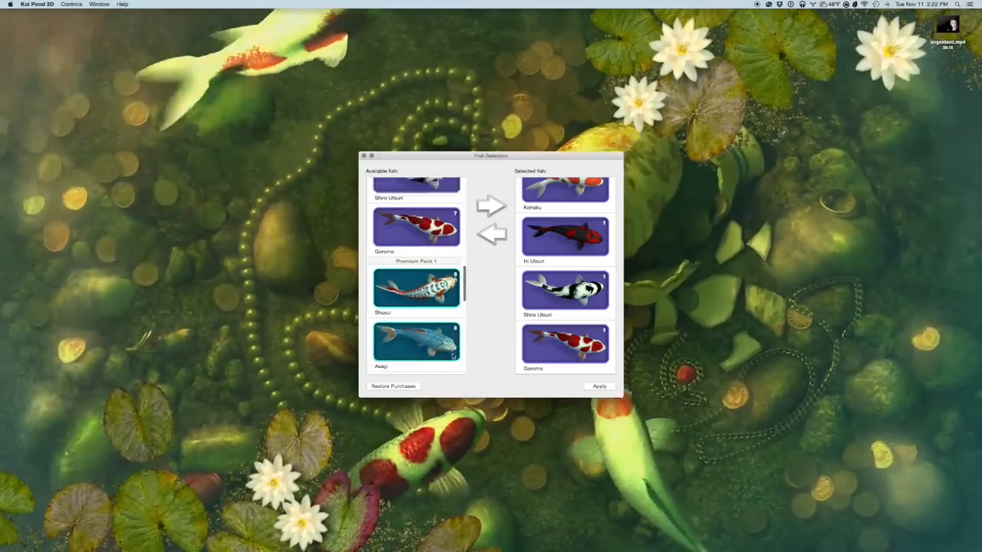
scroll("down", 3)
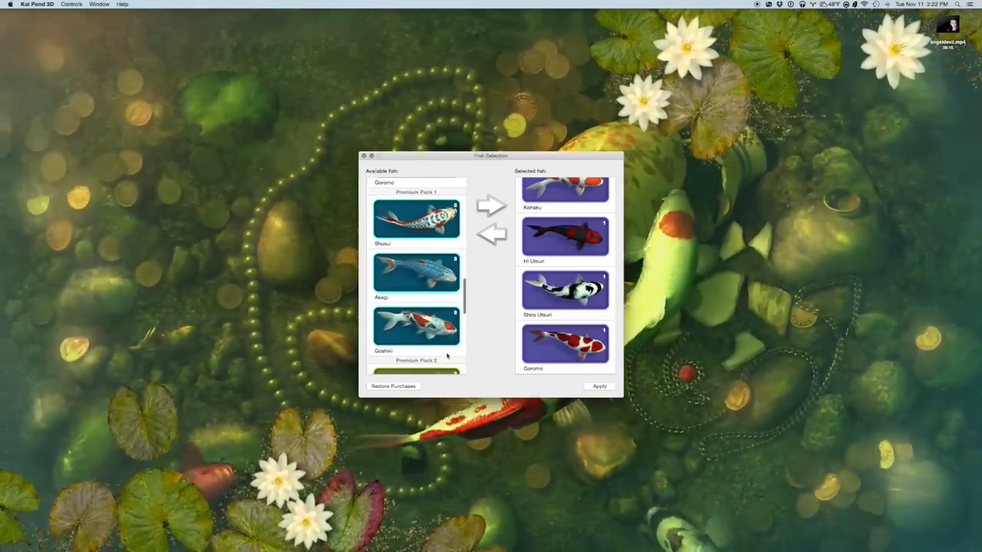
scroll("down", 3)
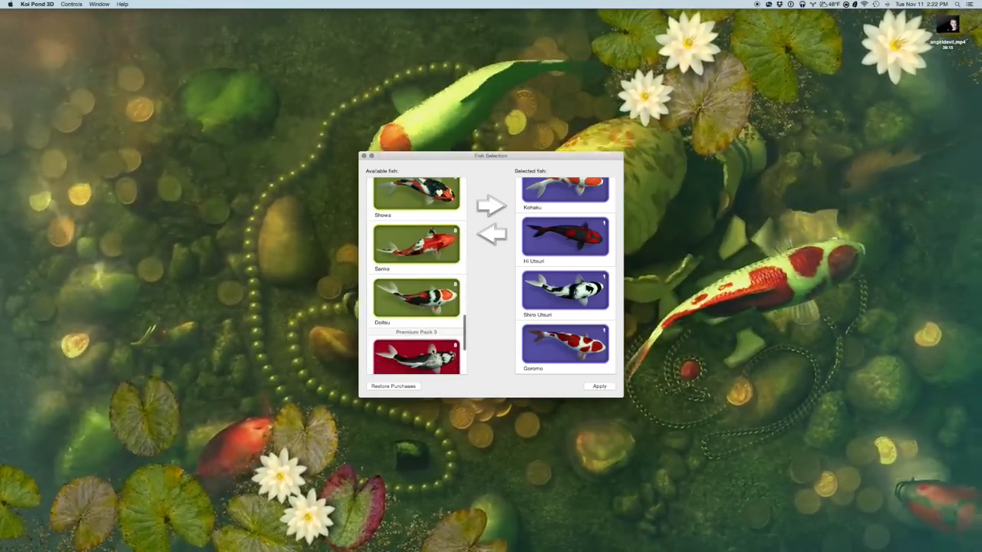
scroll("down", 3)
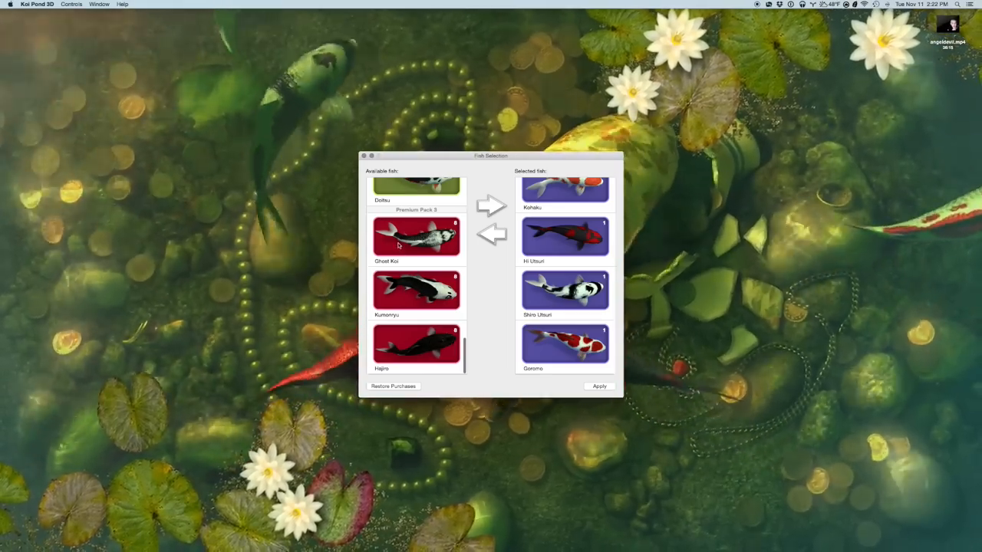
- Move the chosen koi into Selected fish and apply the updated roster to the pond
left_click(416, 237)
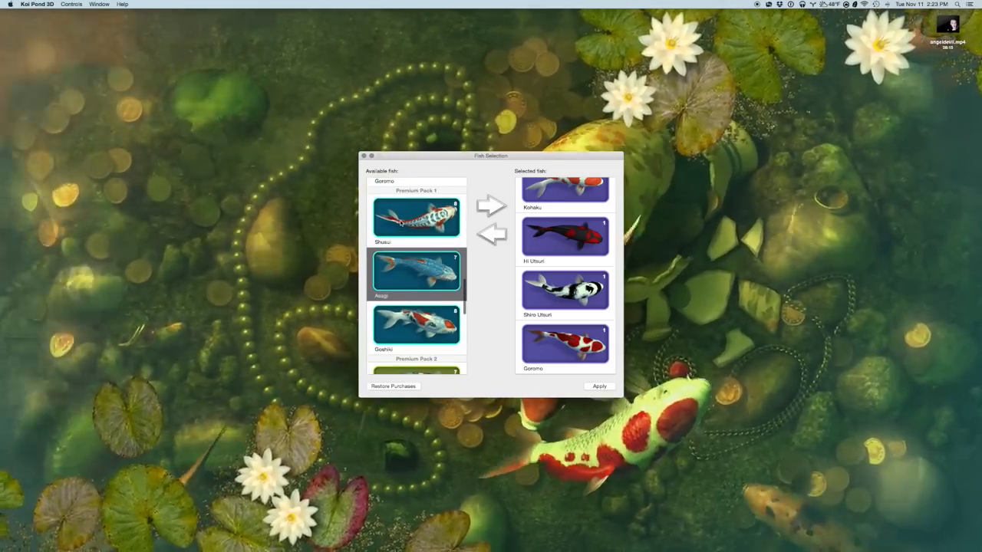
left_click(417, 218)
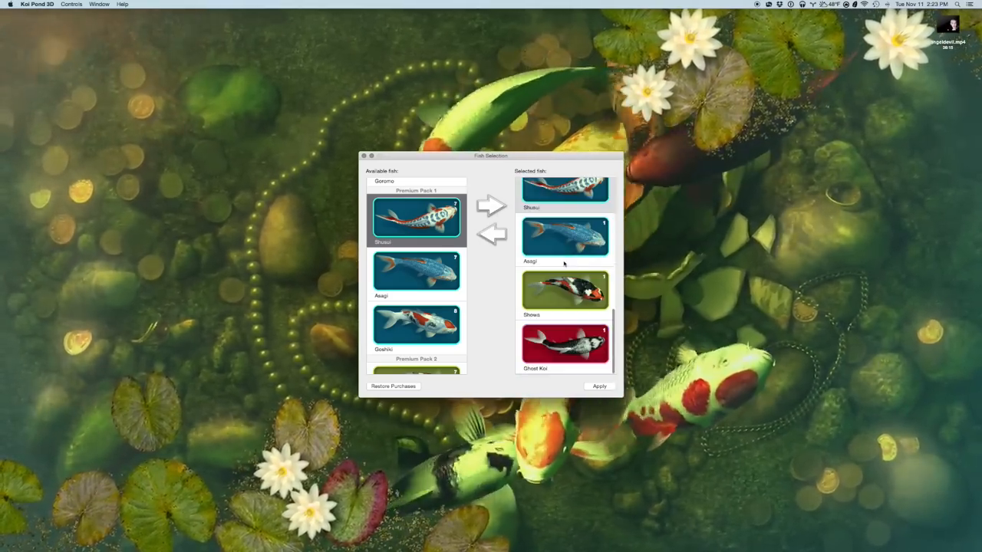
scroll("down", 3)
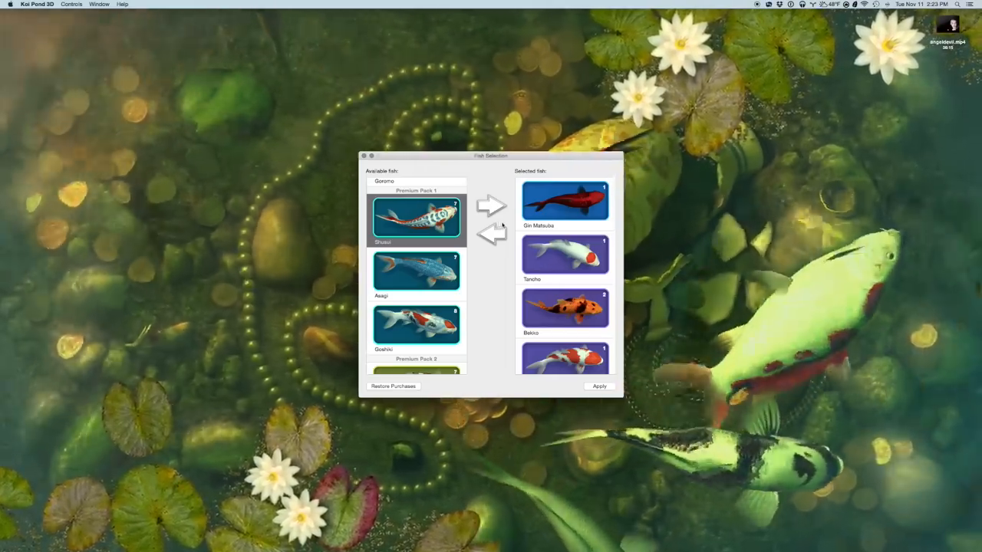
left_click(599, 386)
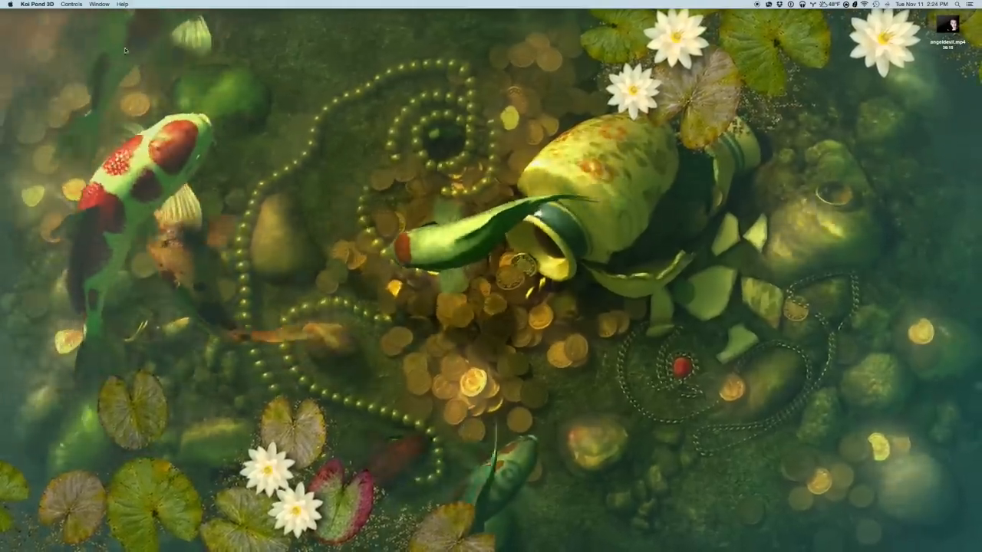
- Review the wallpaper Preferences and dismiss them with Done, leaving settings unchanged
left_click(37, 3)
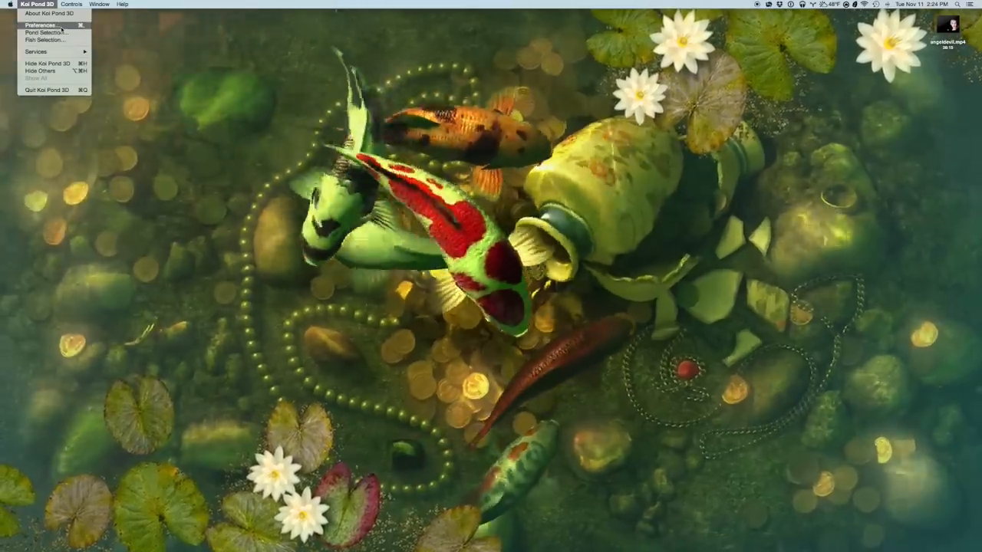
left_click(39, 25)
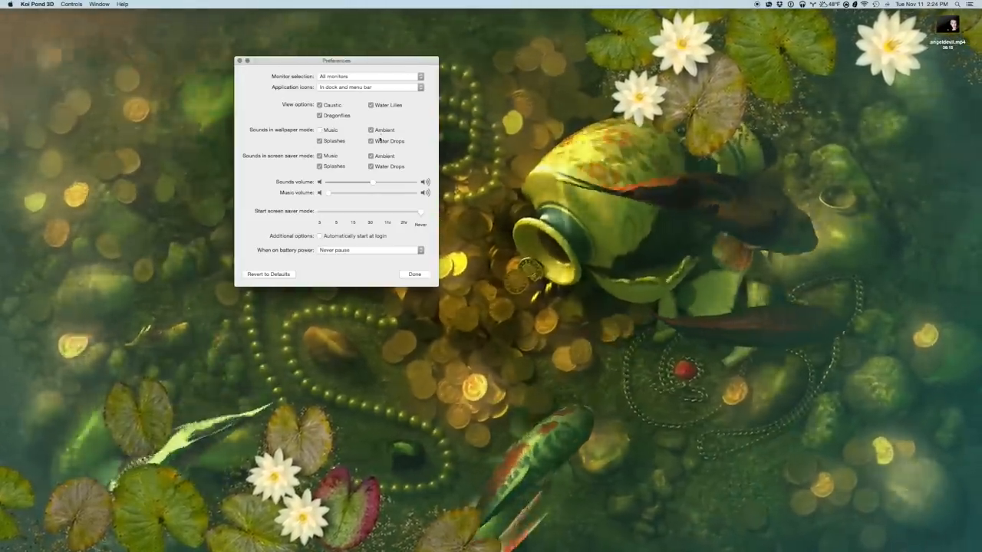
left_click(319, 128)
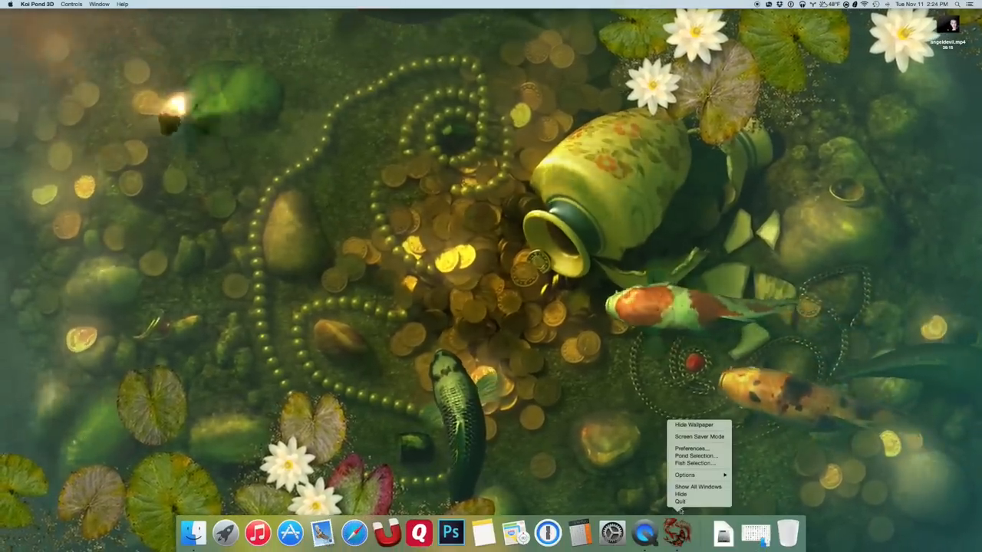
- Quit Koi Pond 3D from the Dock menu, restoring the misty-forest desktop
left_click(694, 425)
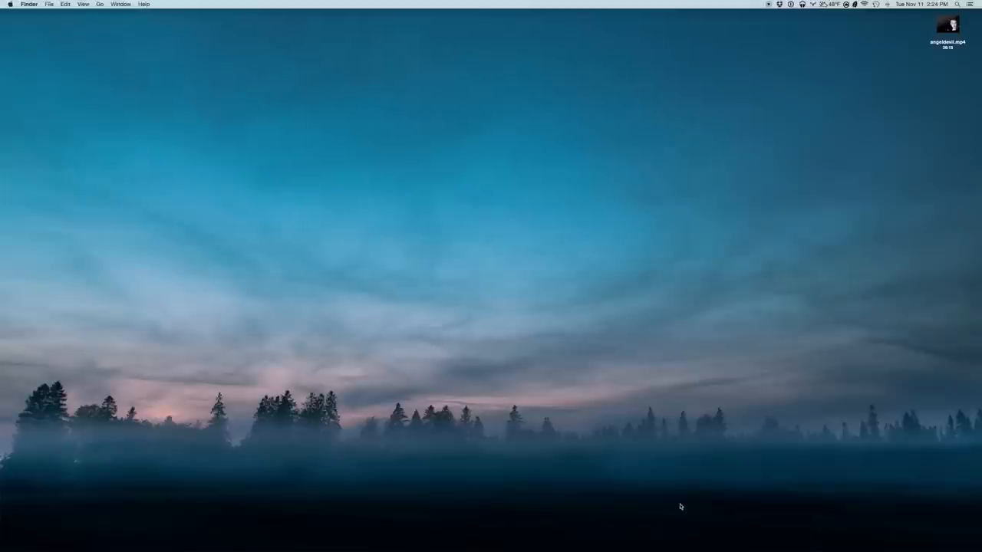
mouse_move(516, 264)
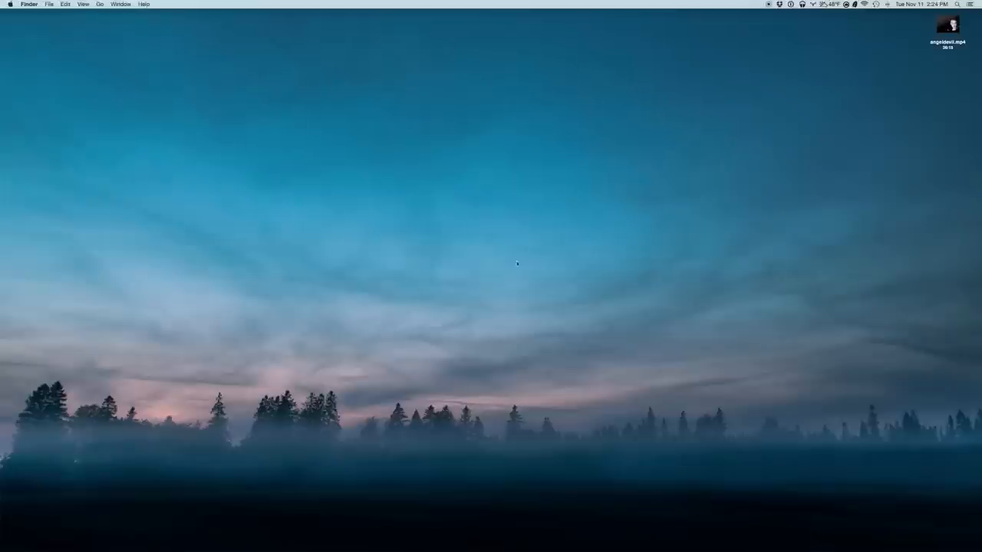
mouse_move(328, 320)
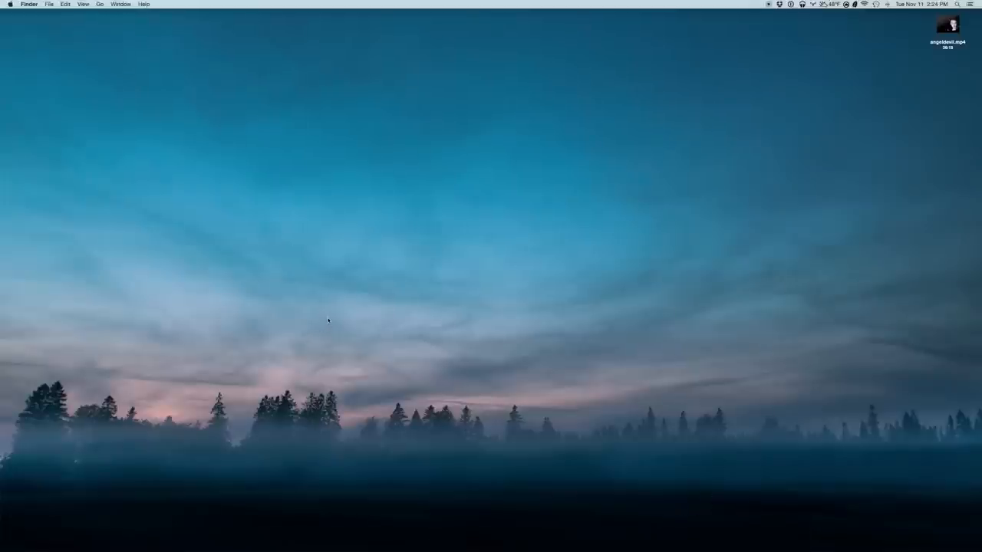
mouse_move(479, 320)
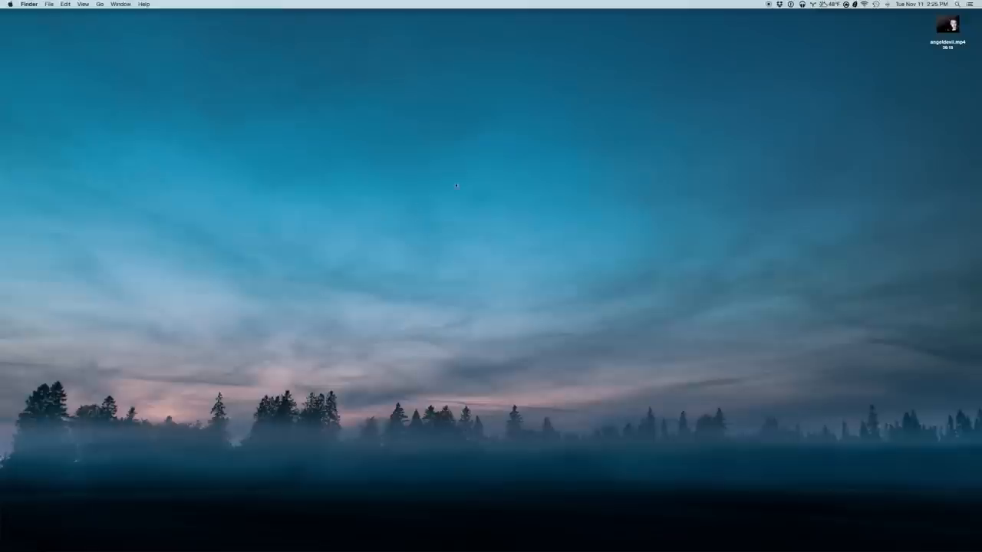
mouse_move(583, 373)
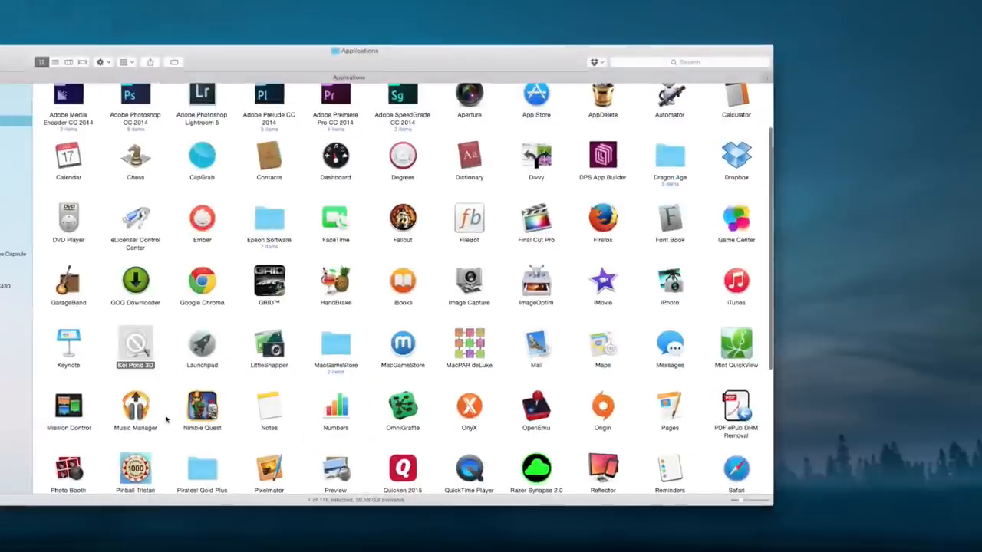
- Scroll down through the installed apps in the Applications window before closing it
scroll("down", 3)
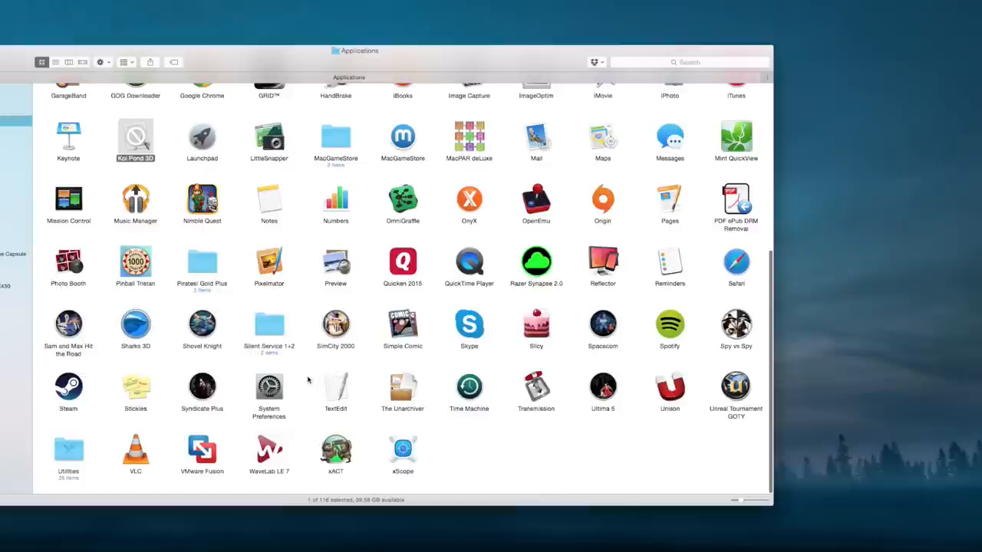
mouse_move(151, 358)
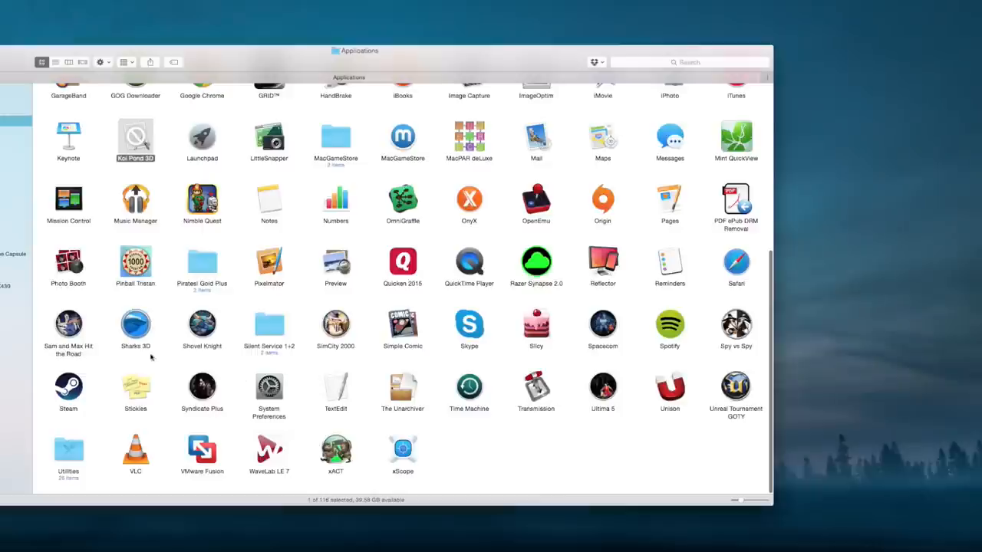
mouse_move(150, 359)
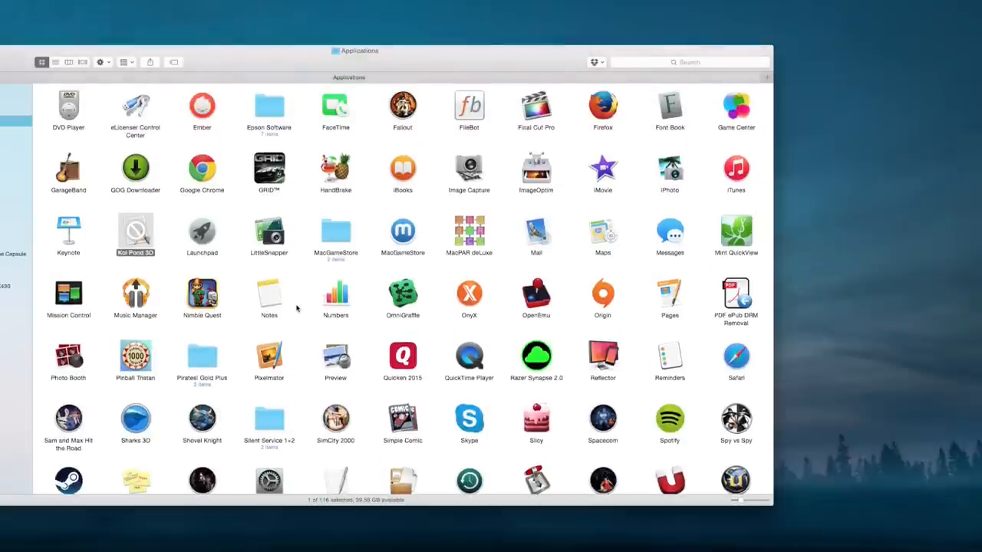
scroll("down", 3)
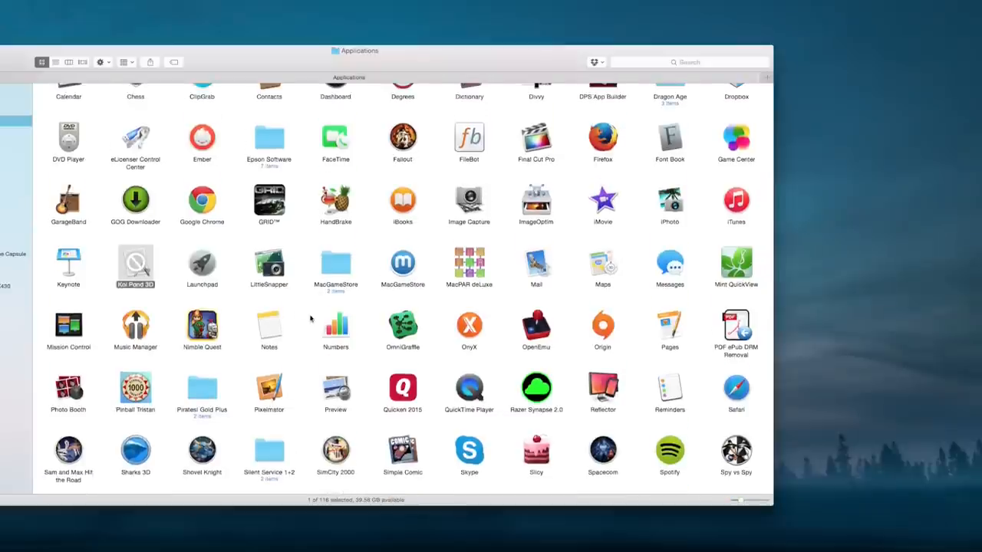
mouse_move(175, 256)
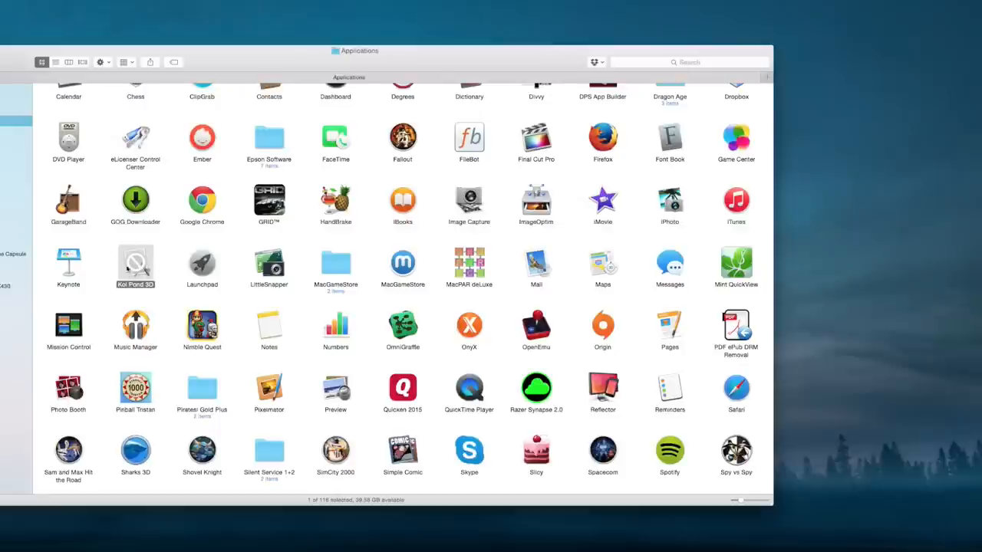
scroll("down", 3)
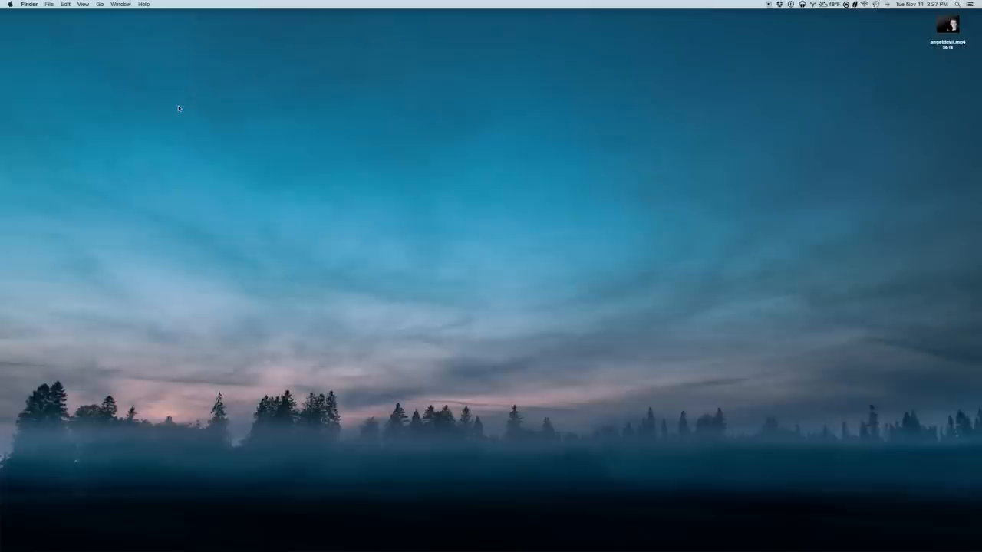
mouse_move(637, 359)
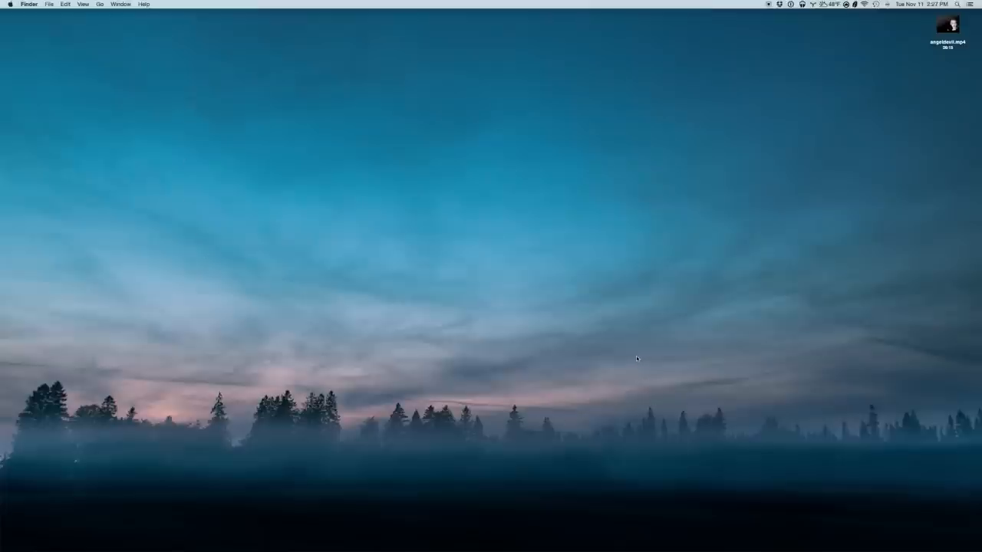
mouse_move(636, 360)
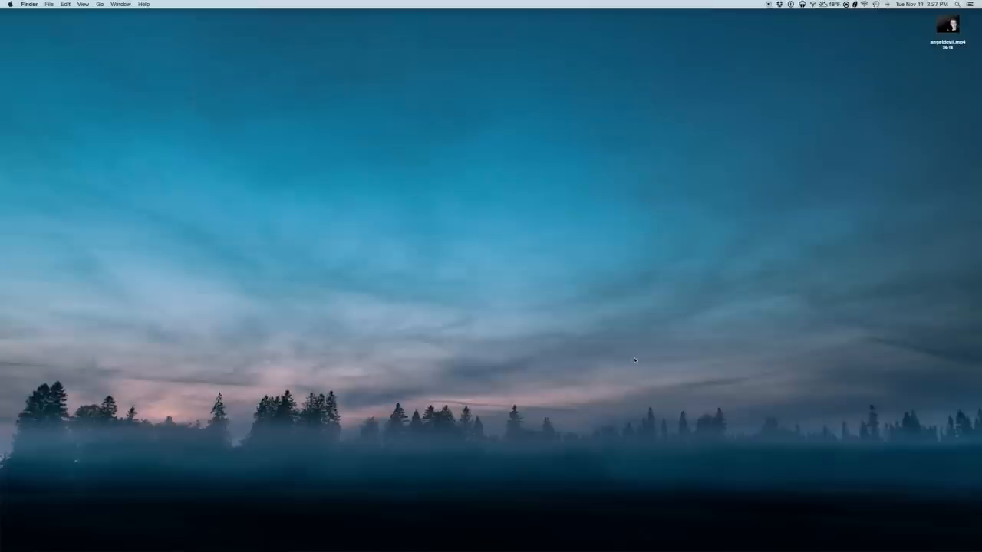
mouse_move(629, 362)
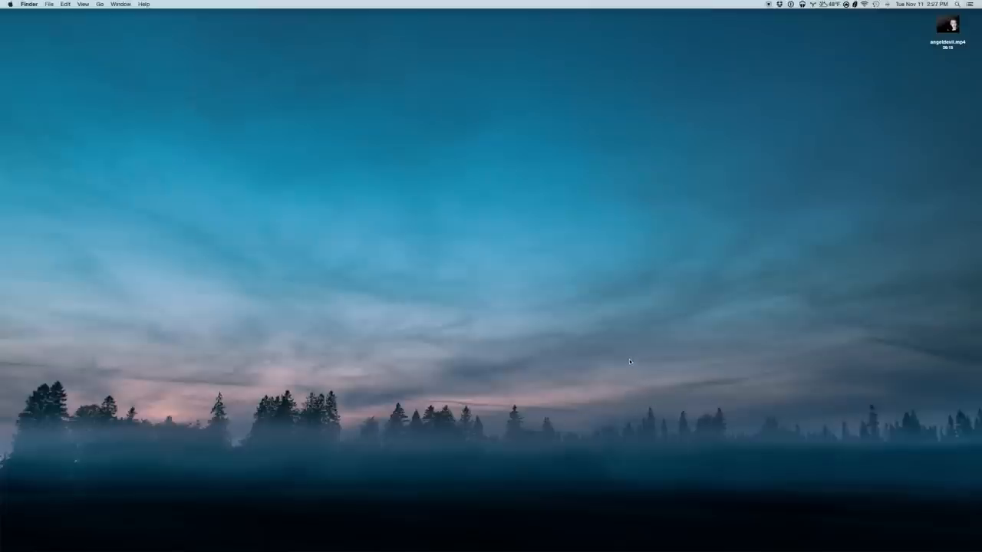